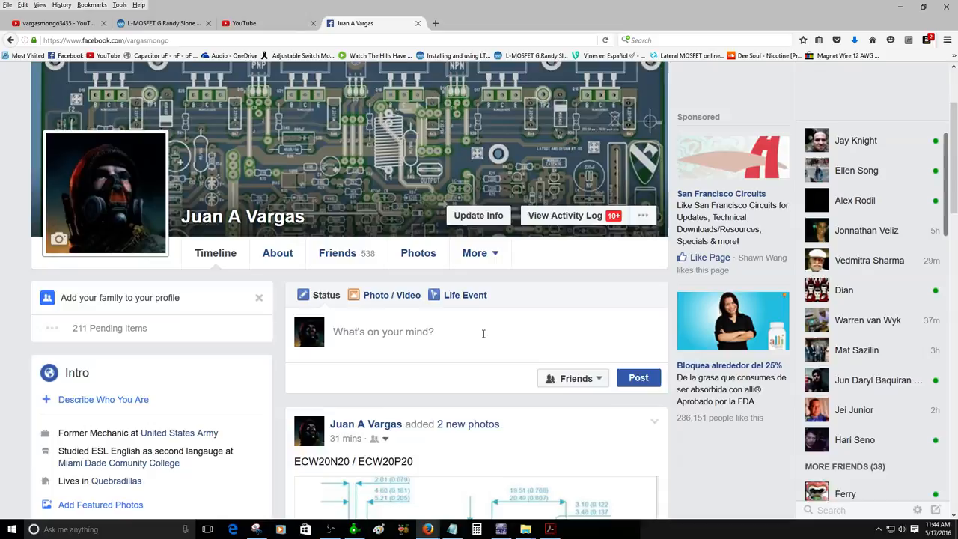
- Scroll the Facebook timeline through the MOSFET photo post to the expanded post with exicon links
scroll(down, 3)
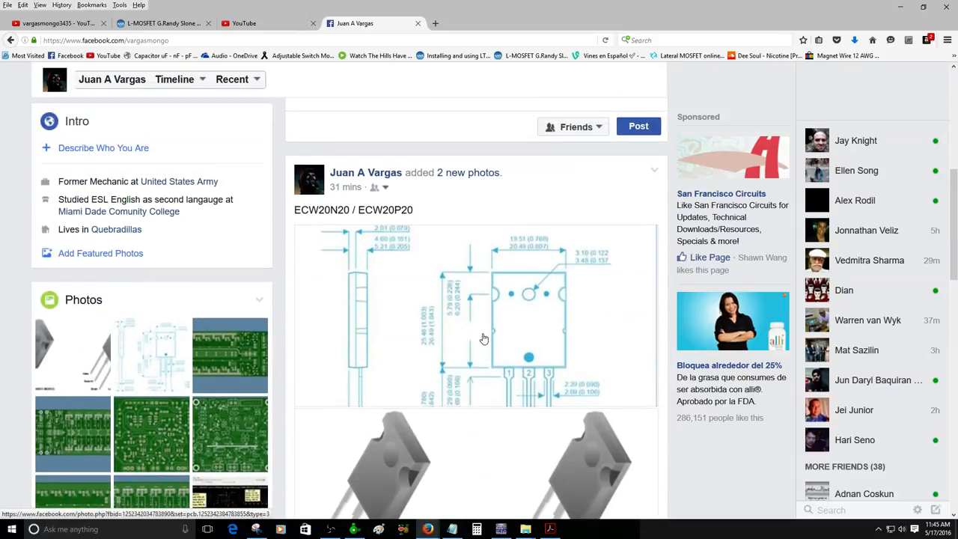
scroll(down, 3)
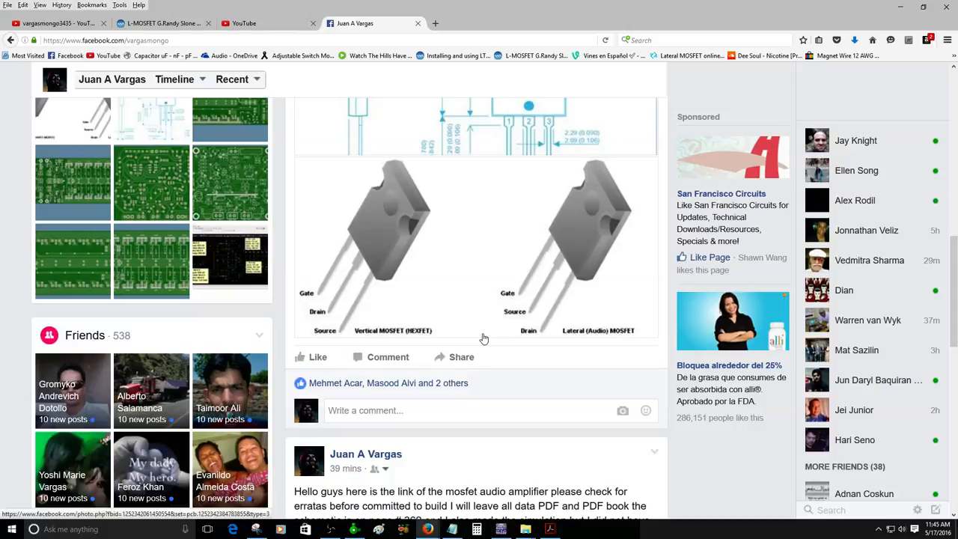
mouse_move(593, 300)
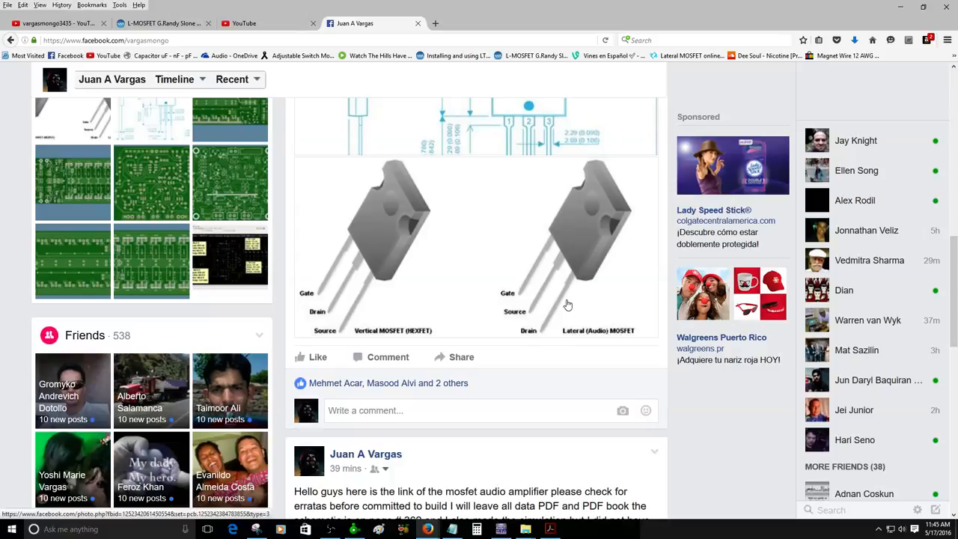
mouse_move(524, 323)
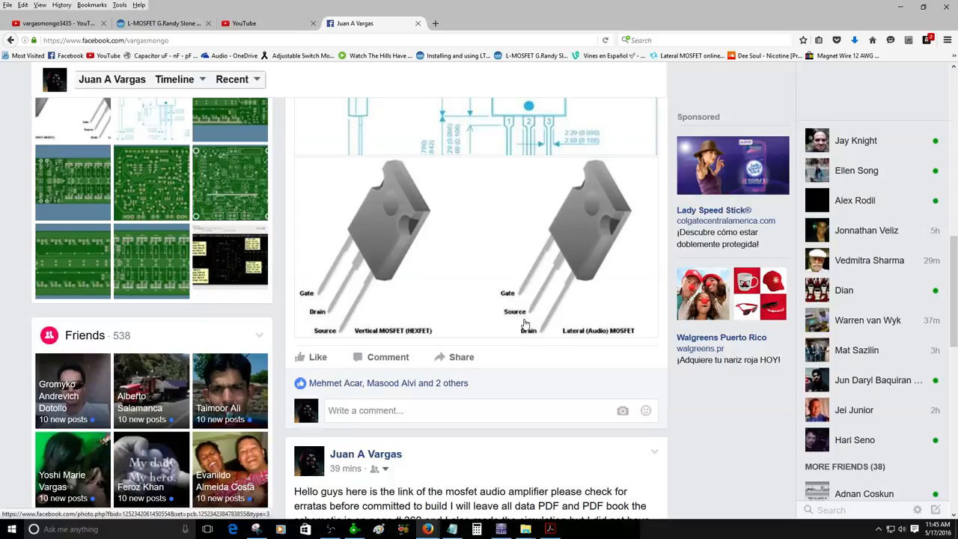
scroll(down, 3)
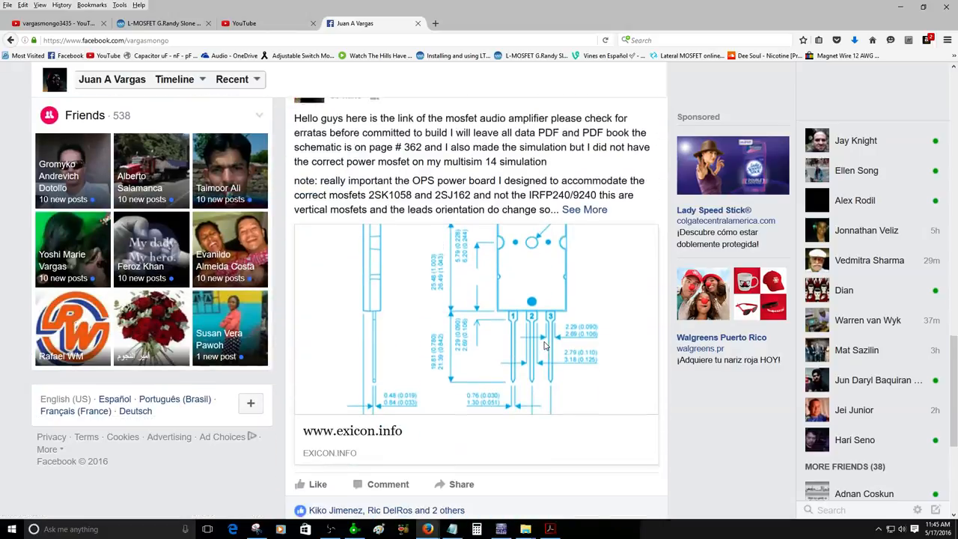
scroll(up, 3)
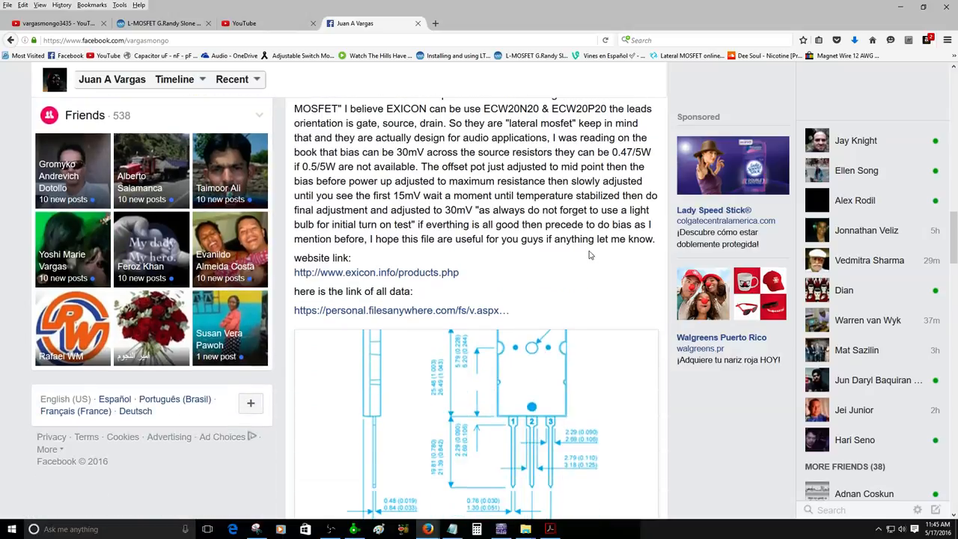
mouse_move(335, 310)
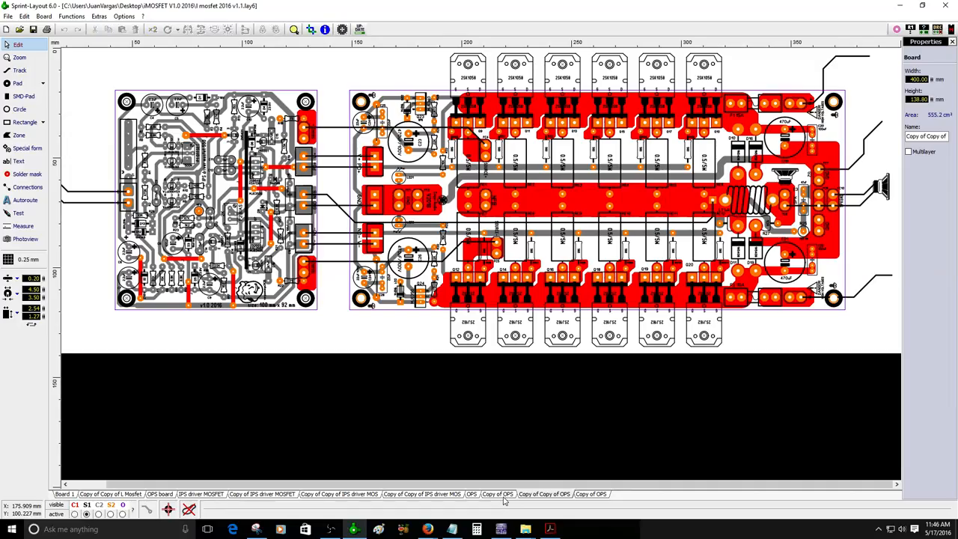
- Show the 'Copy of OPS' board's 2SK1058 transistor row, then the 'OPS' board version
click(497, 494)
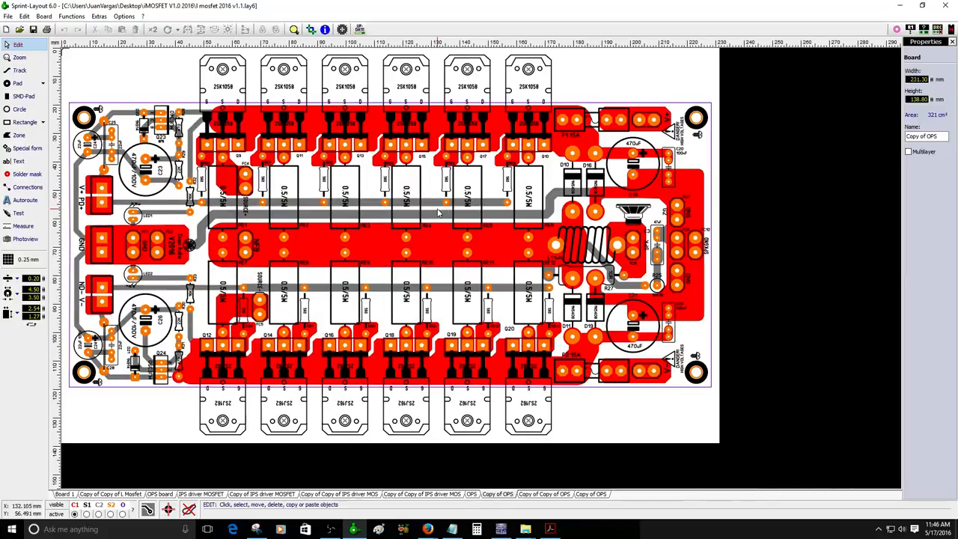
mouse_move(290, 141)
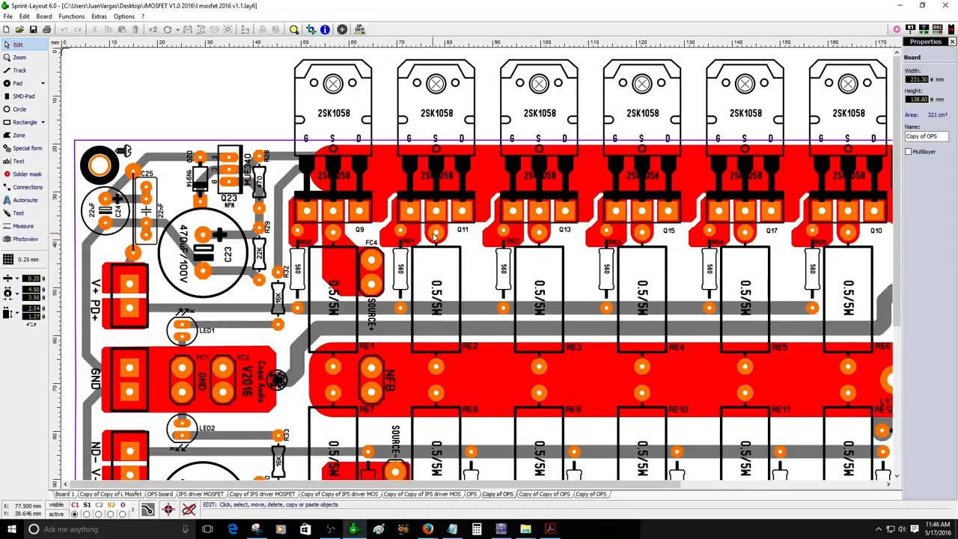
scroll(down, 3)
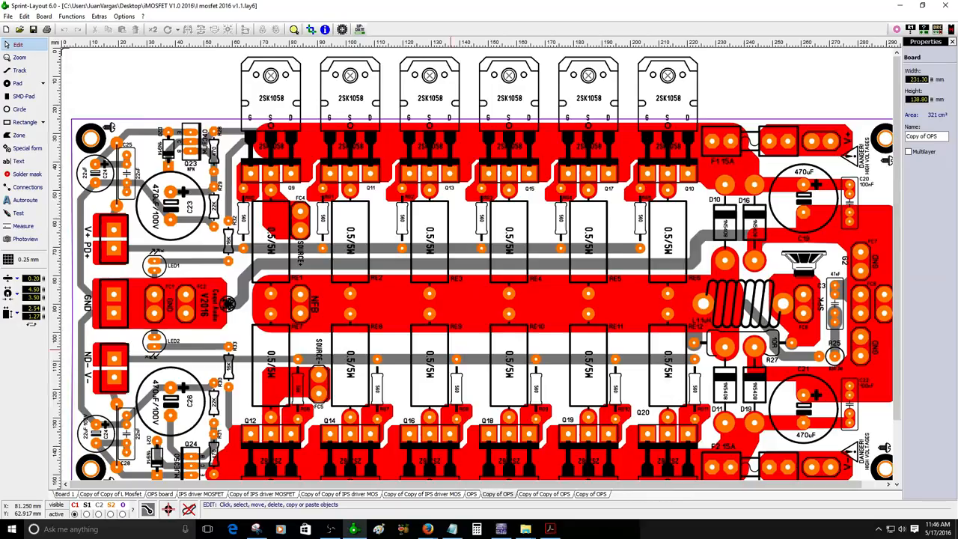
click(472, 494)
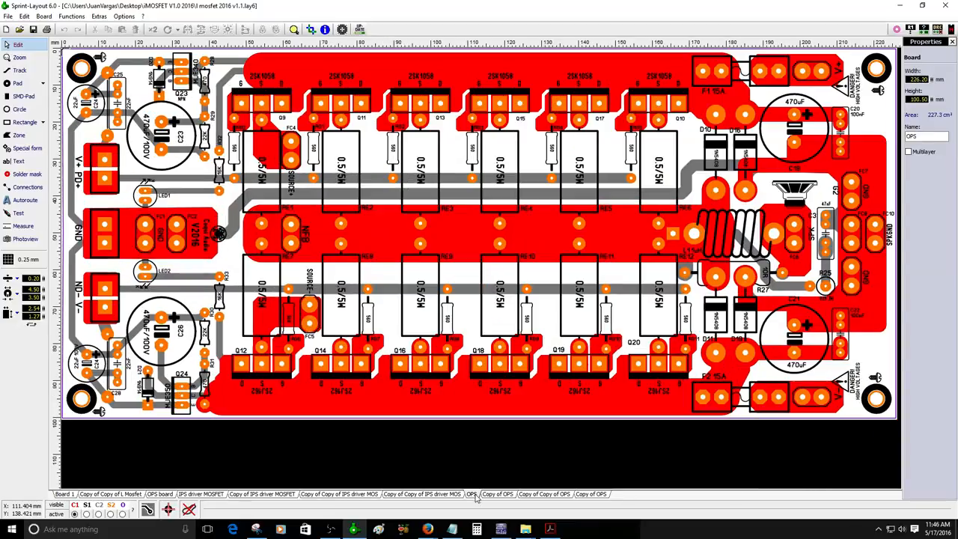
mouse_move(452, 500)
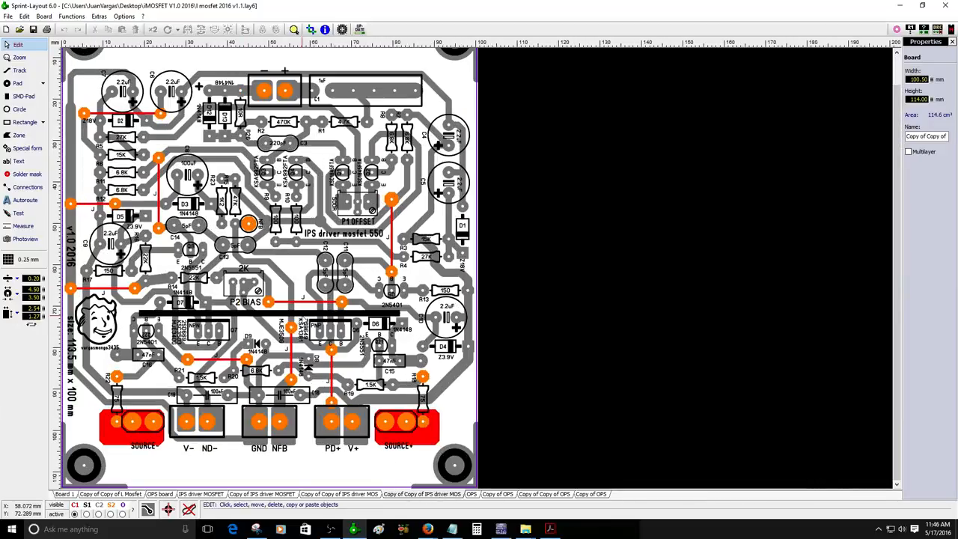
mouse_move(134, 437)
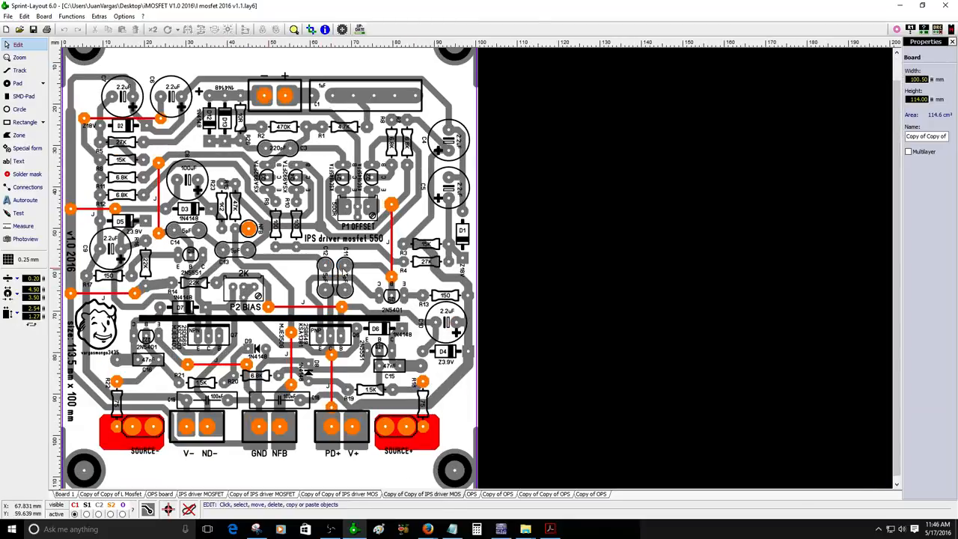
- Zoom into the P1 OFFSET and P2 BIAS trimmers on the IPS driver board, then bring up the schematic PDF
scroll(up, 3)
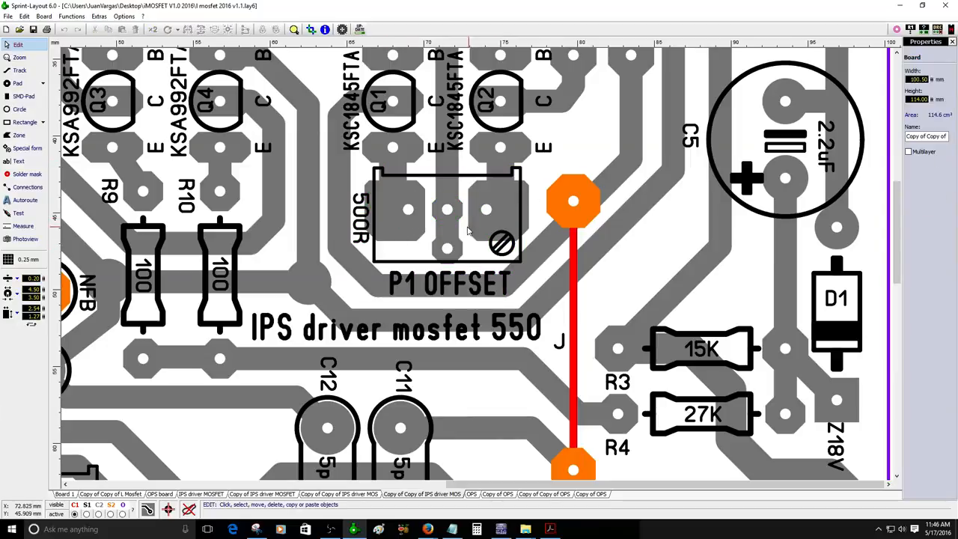
mouse_move(443, 245)
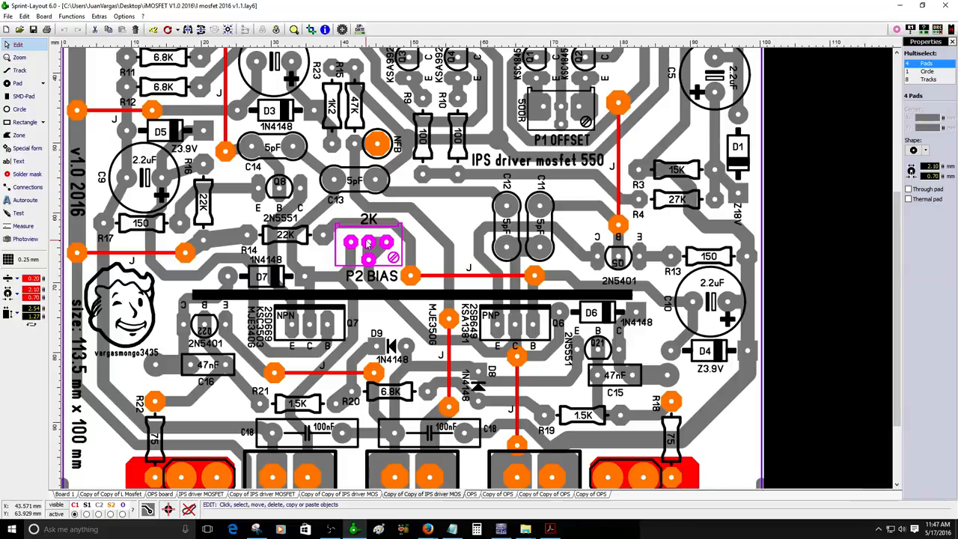
scroll(down, 3)
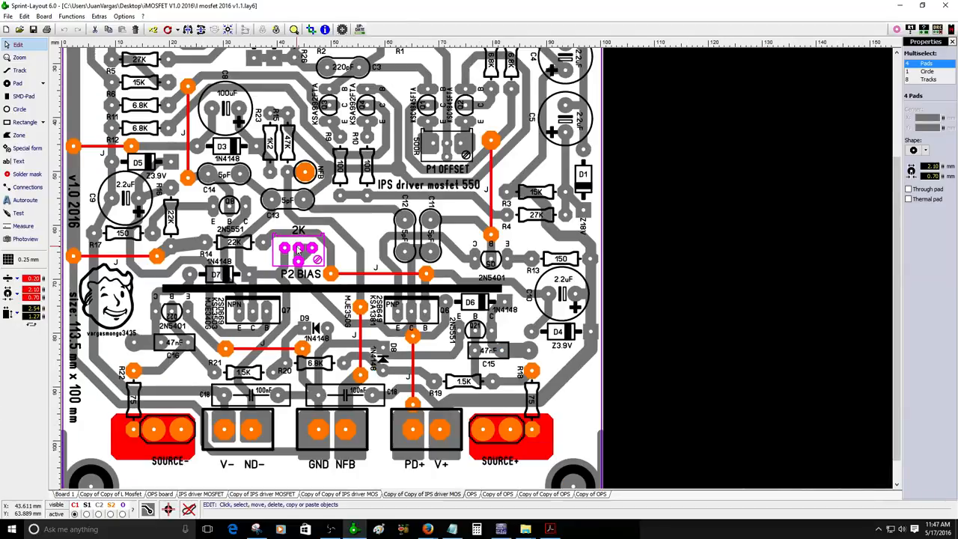
scroll(down, 3)
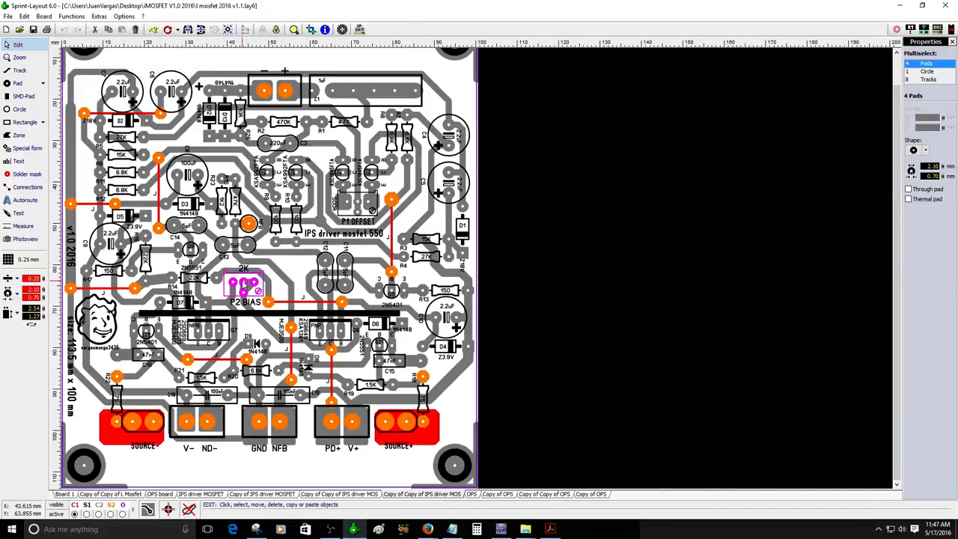
mouse_move(300, 276)
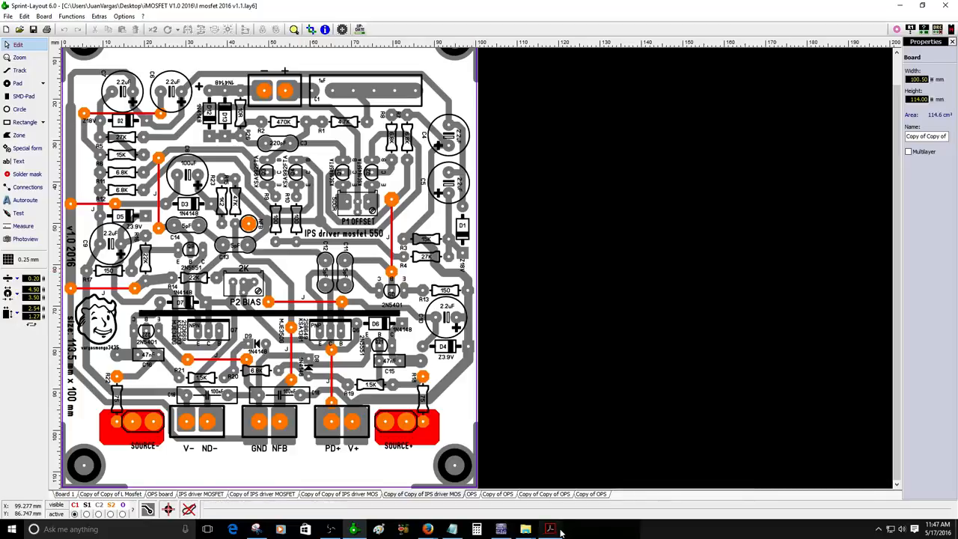
click(551, 530)
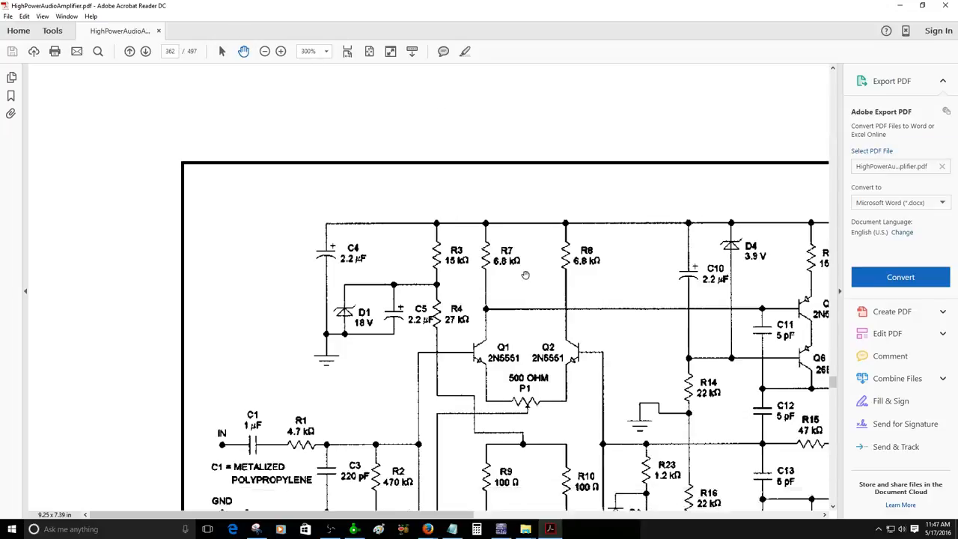
- Magnify HighPowerAudioAmplifier.pdf to 800% and read the gate and RE resistor notes
click(263, 51)
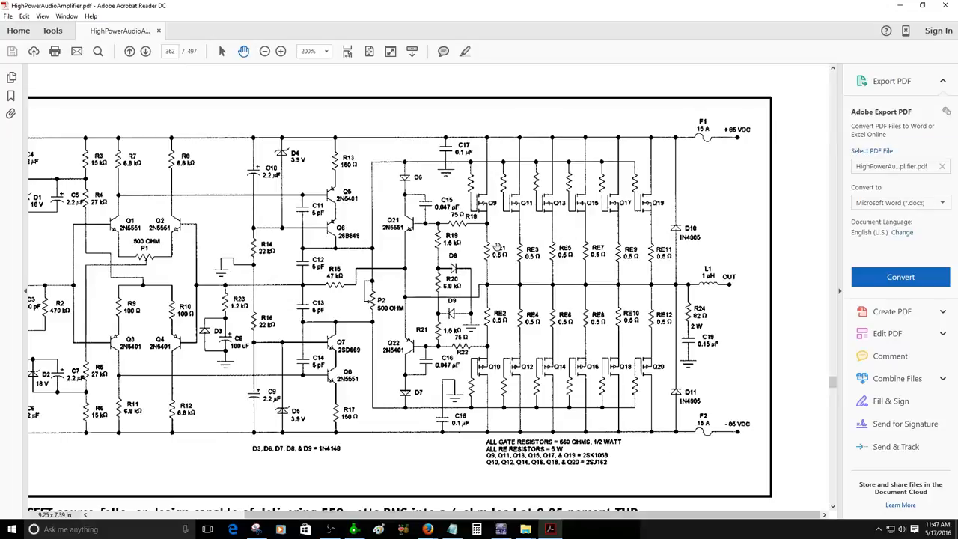
mouse_move(632, 467)
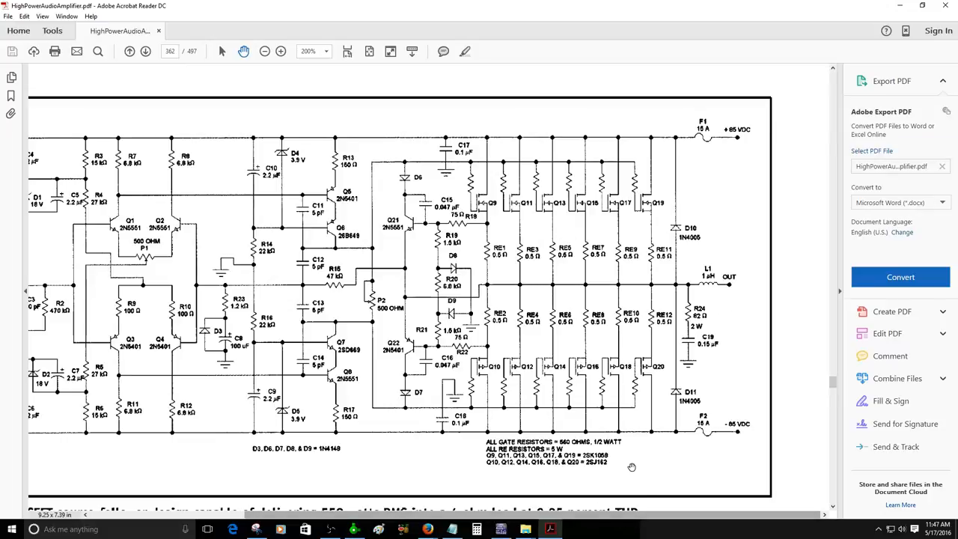
click(280, 51)
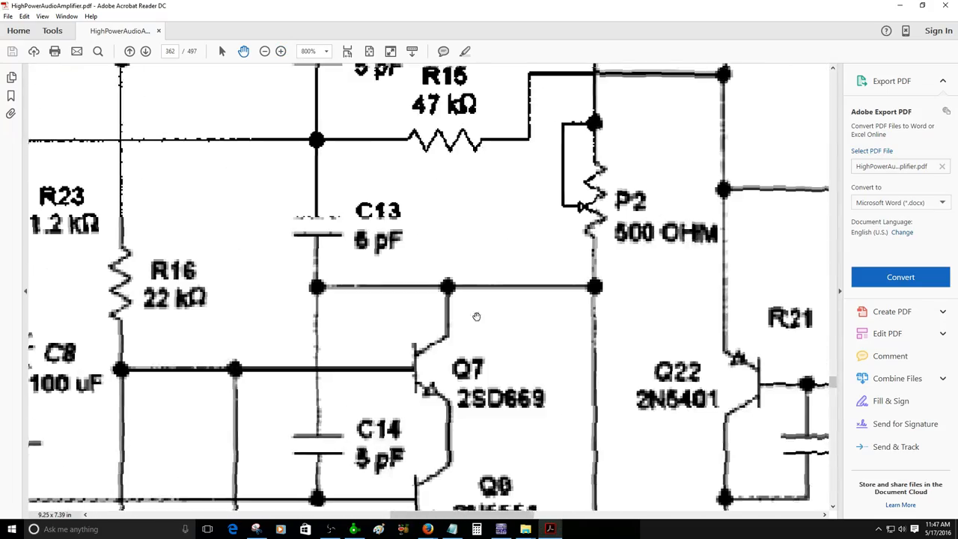
scroll(down, 3)
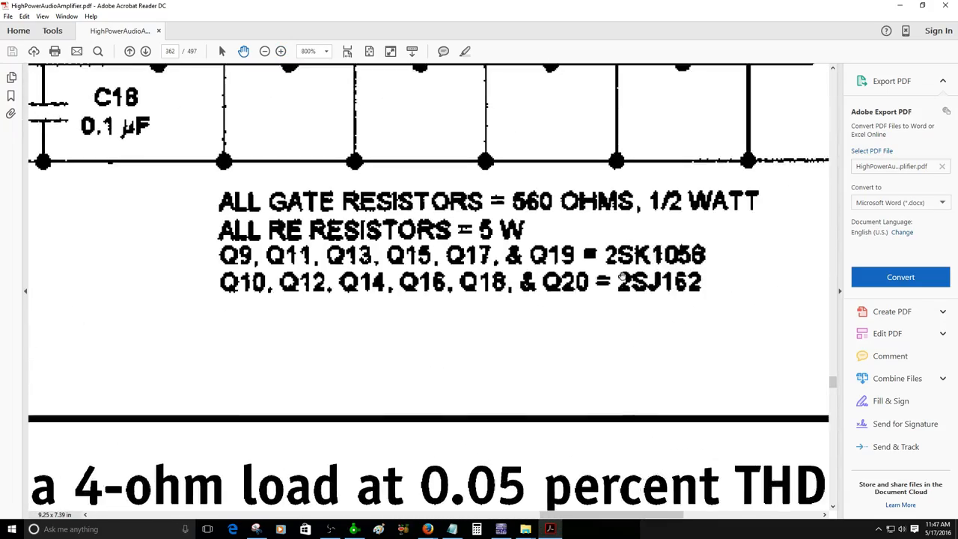
scroll(up, 3)
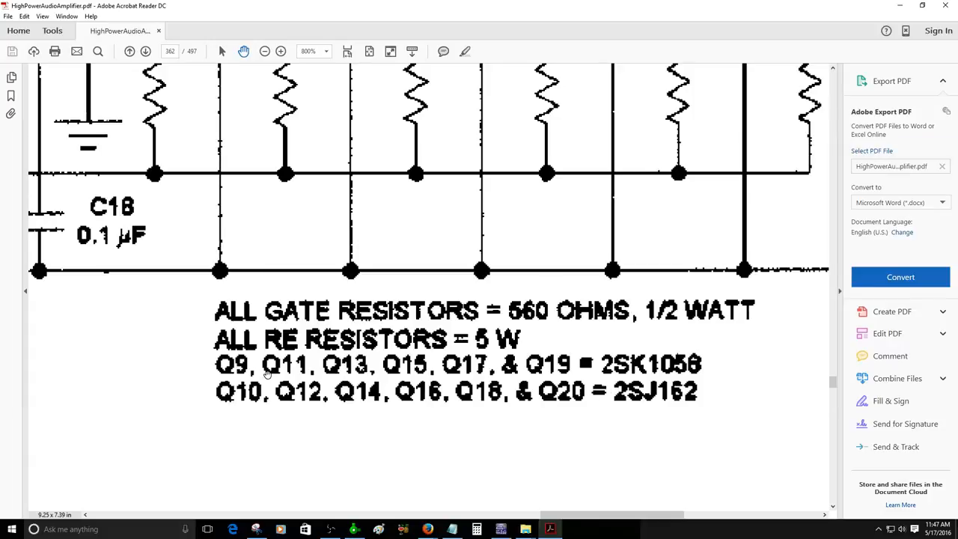
mouse_move(378, 374)
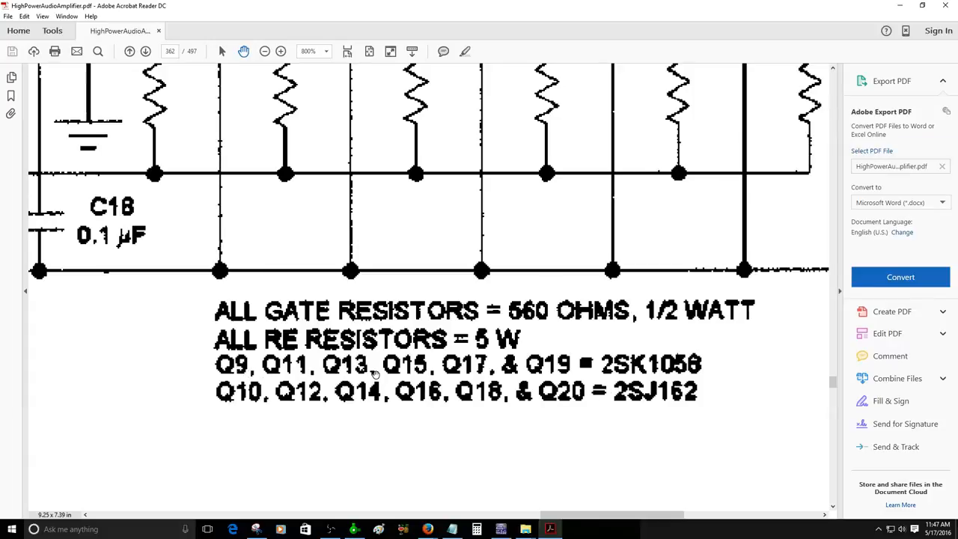
mouse_move(461, 371)
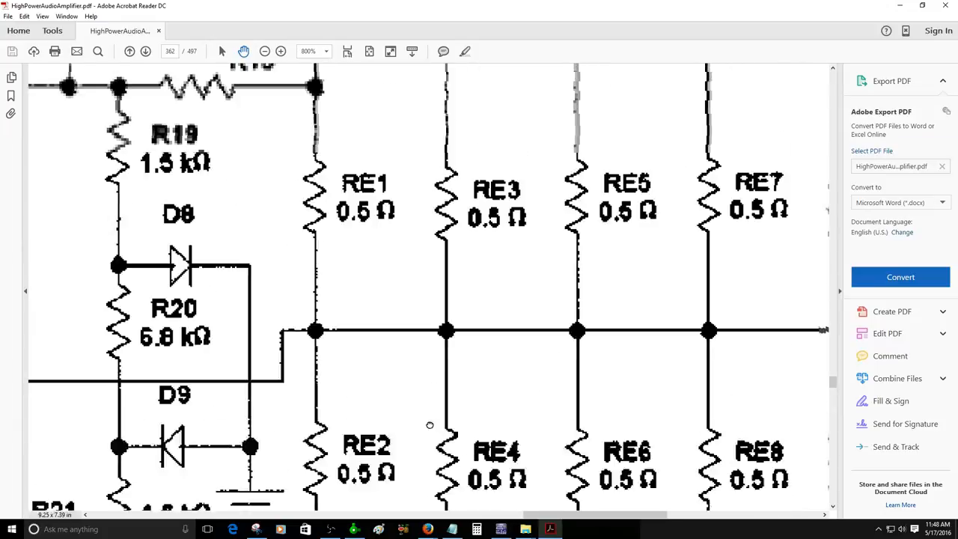
scroll(up, 3)
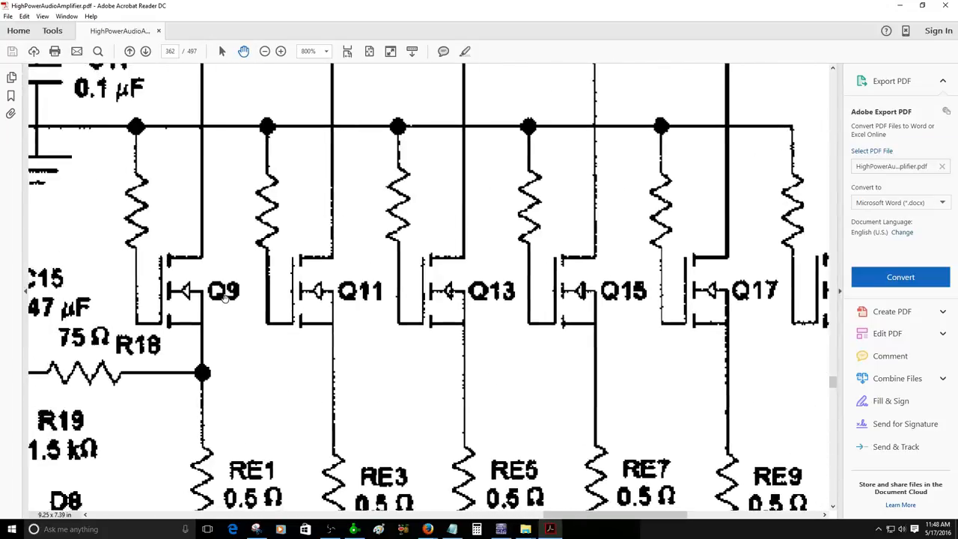
mouse_move(378, 294)
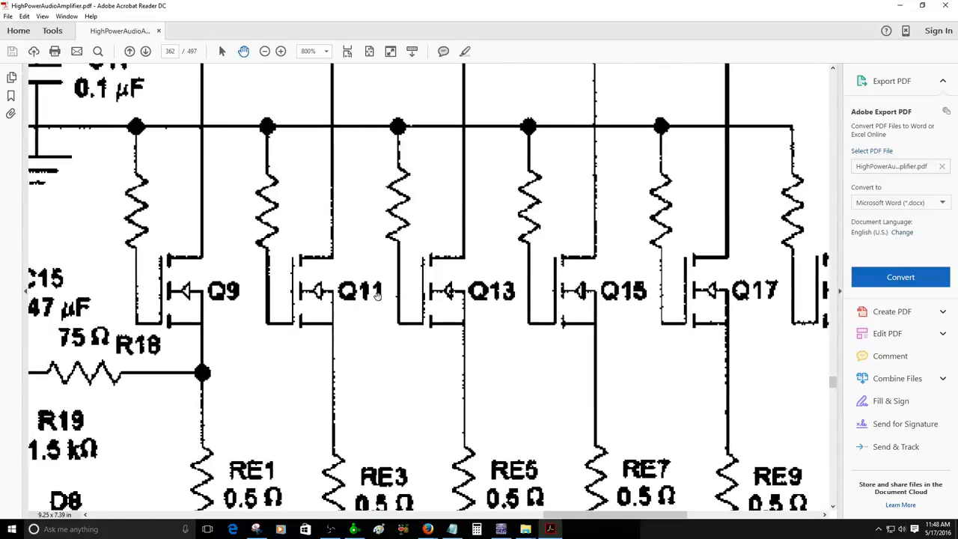
- Pan across the schematic to the Q10–Q18 output MOSFET rows and their part numbers
scroll(right, 3)
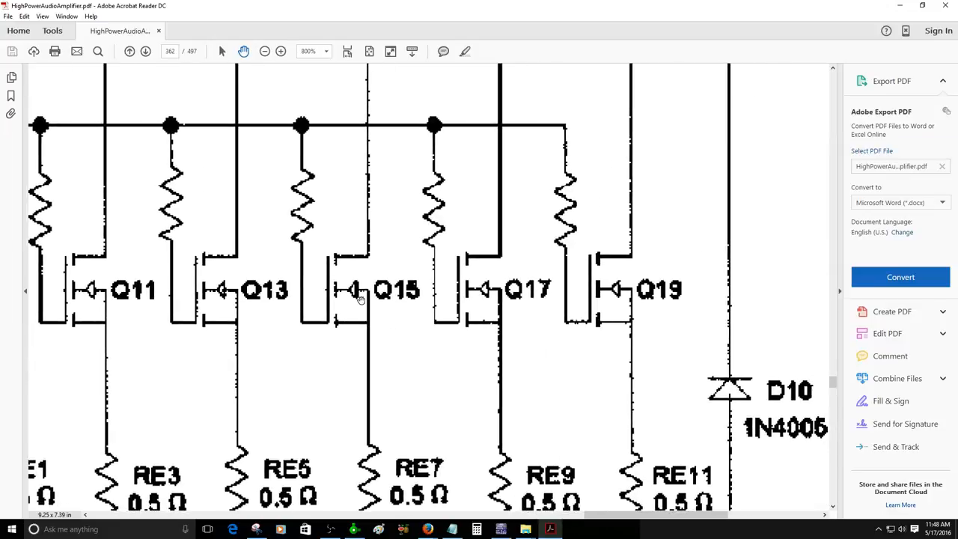
mouse_move(620, 361)
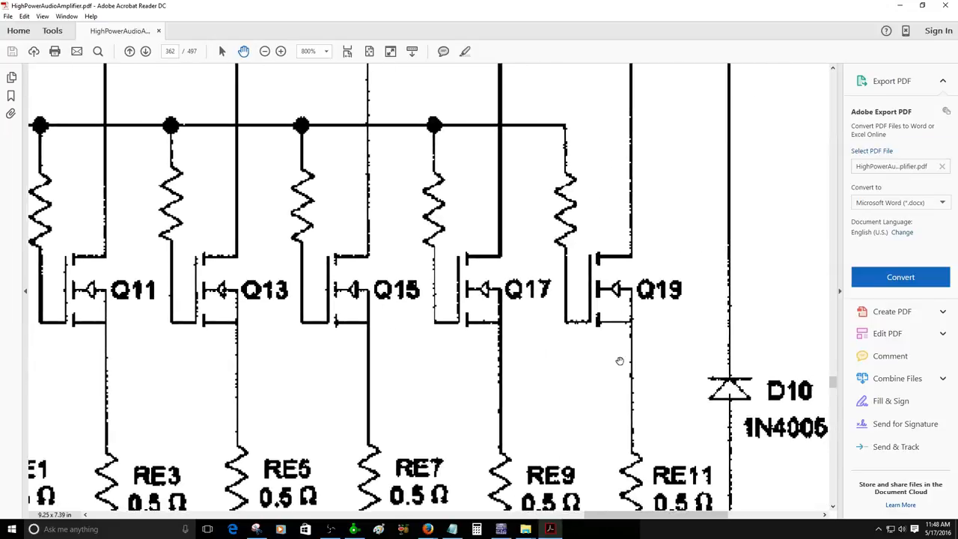
scroll(down, 3)
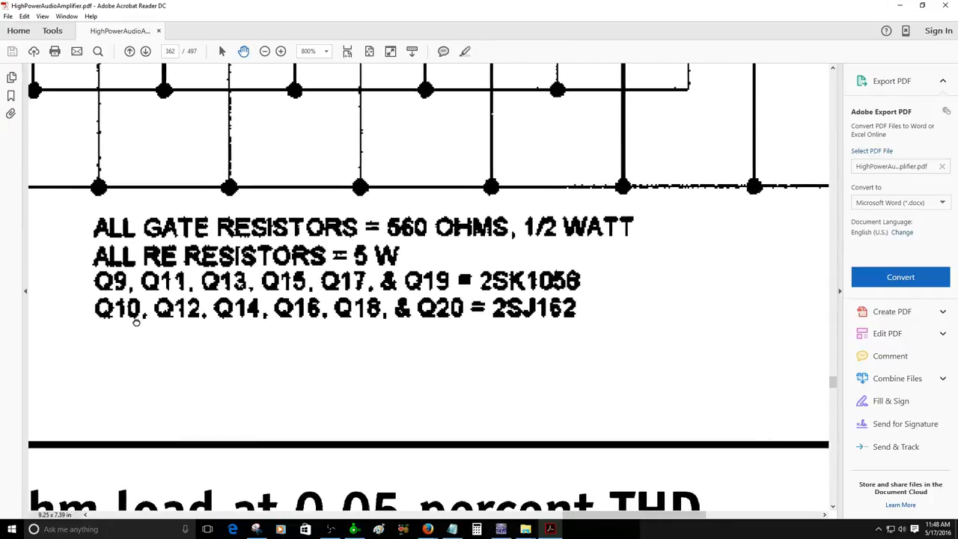
mouse_move(249, 321)
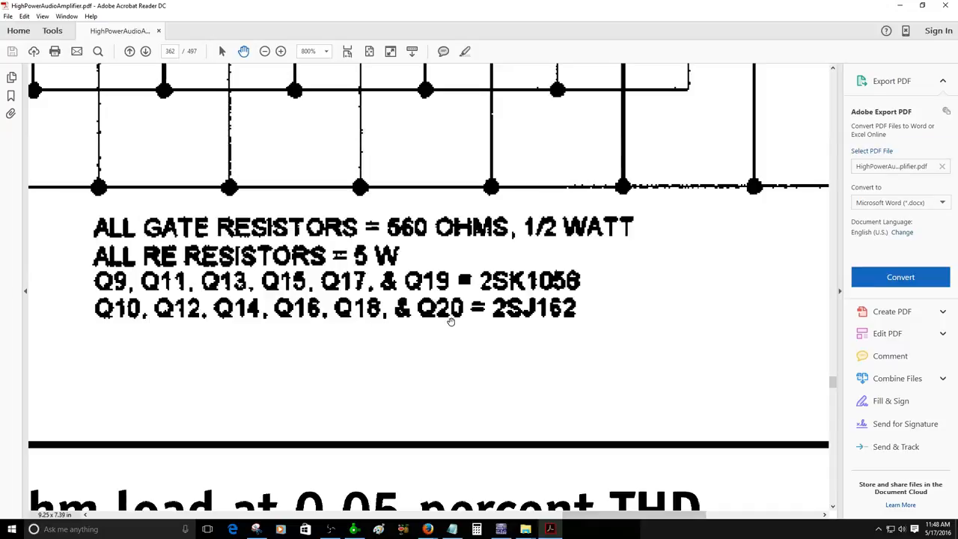
mouse_move(539, 330)
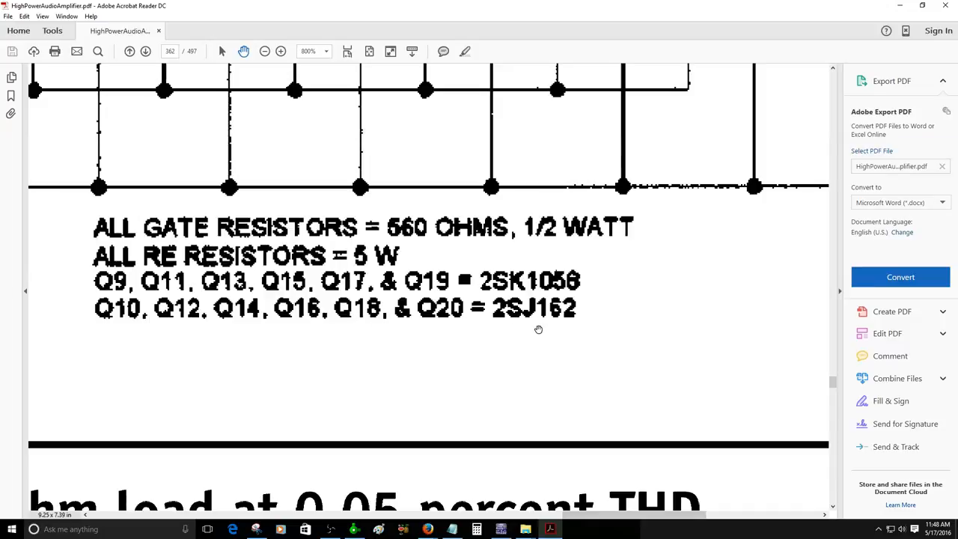
scroll(up, 3)
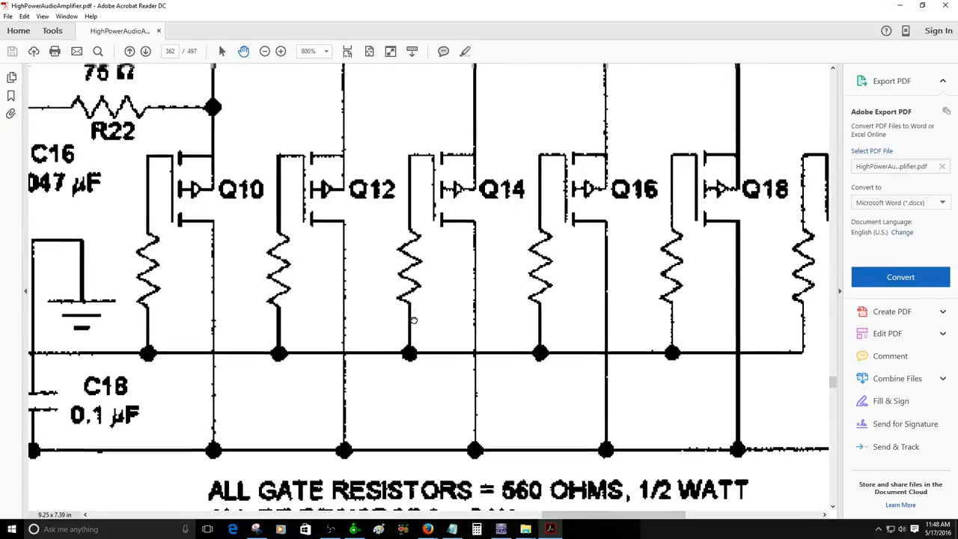
scroll(up, 3)
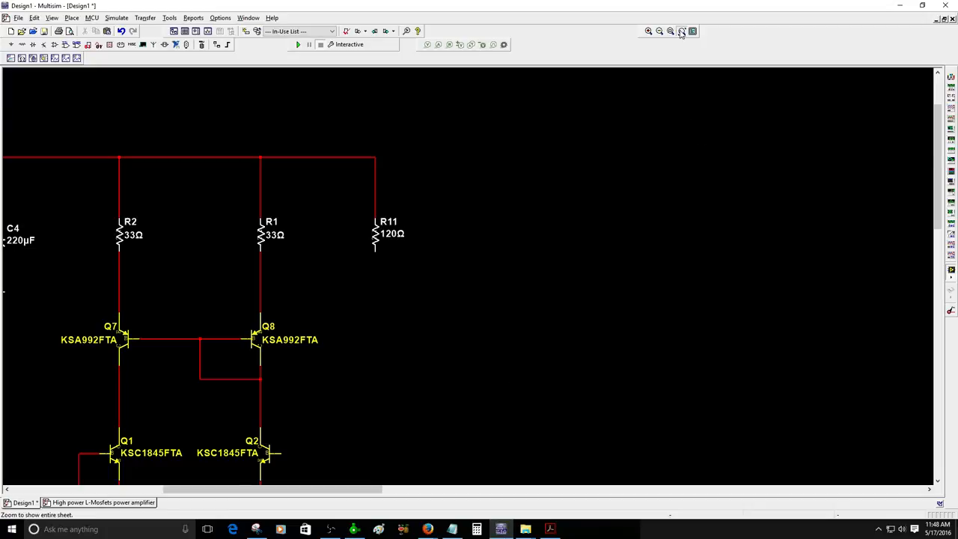
- Show the high-power L-MOSFET amplifier design without its oscilloscope readout, around D20/Q23, then return to the PDF
click(681, 30)
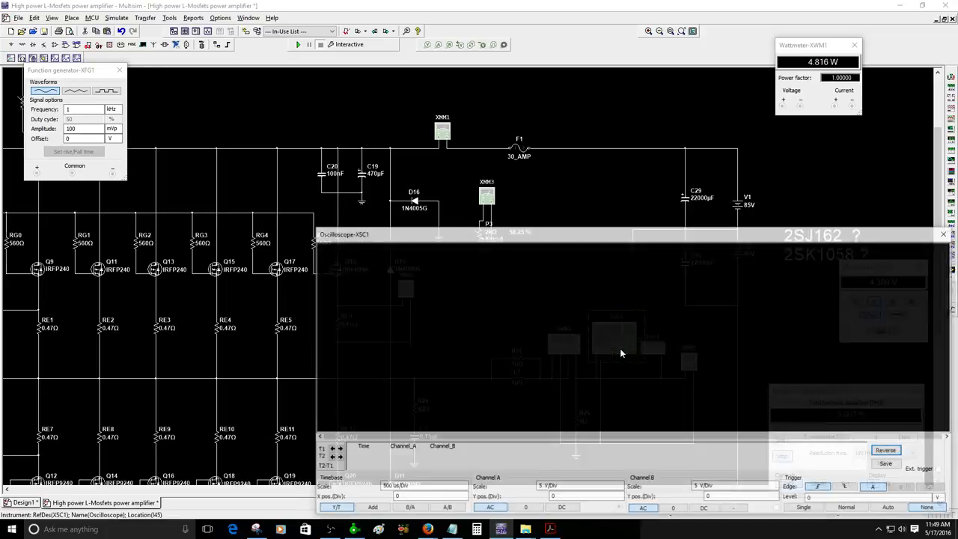
click(943, 233)
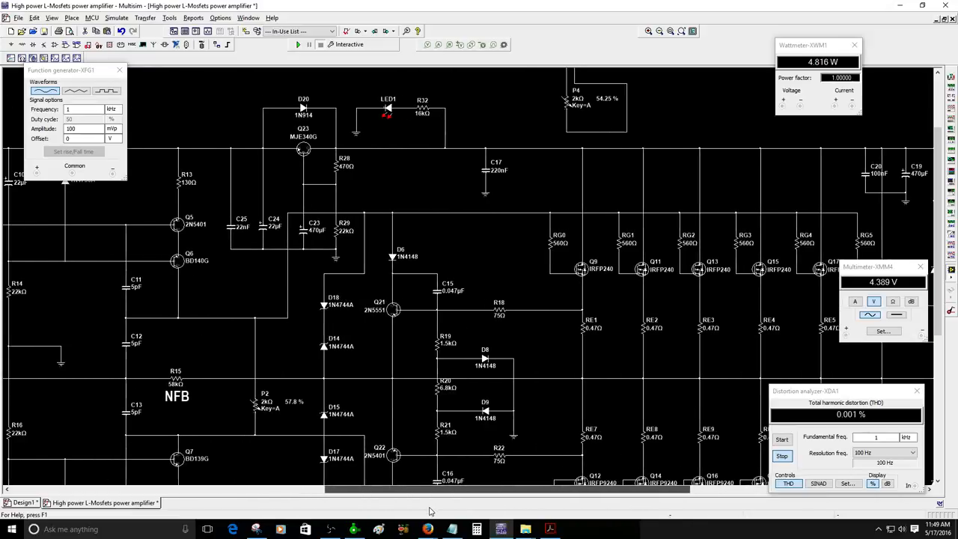
scroll(up, 3)
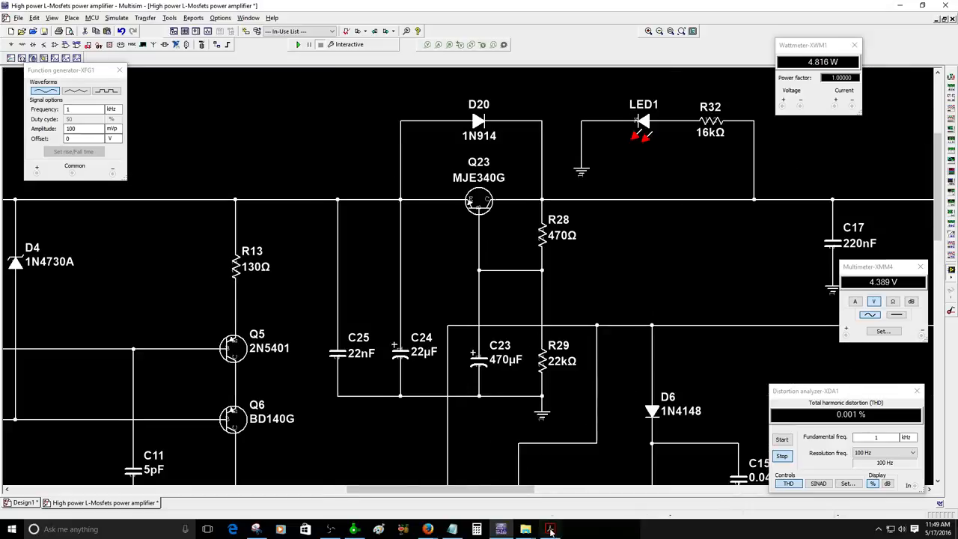
click(551, 530)
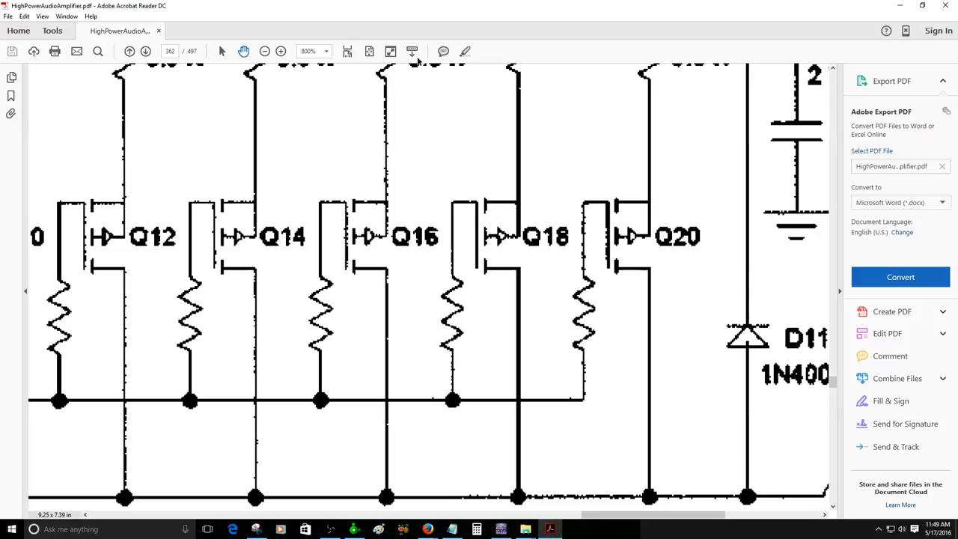
- Zoom the schematic out to 100% and scroll down over the driver stage and output MOSFET bank
click(263, 51)
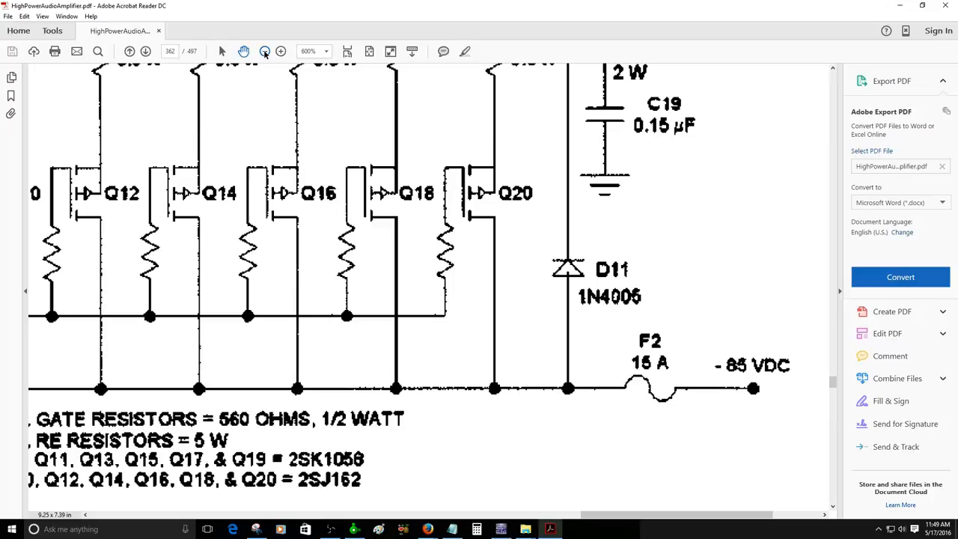
click(263, 51)
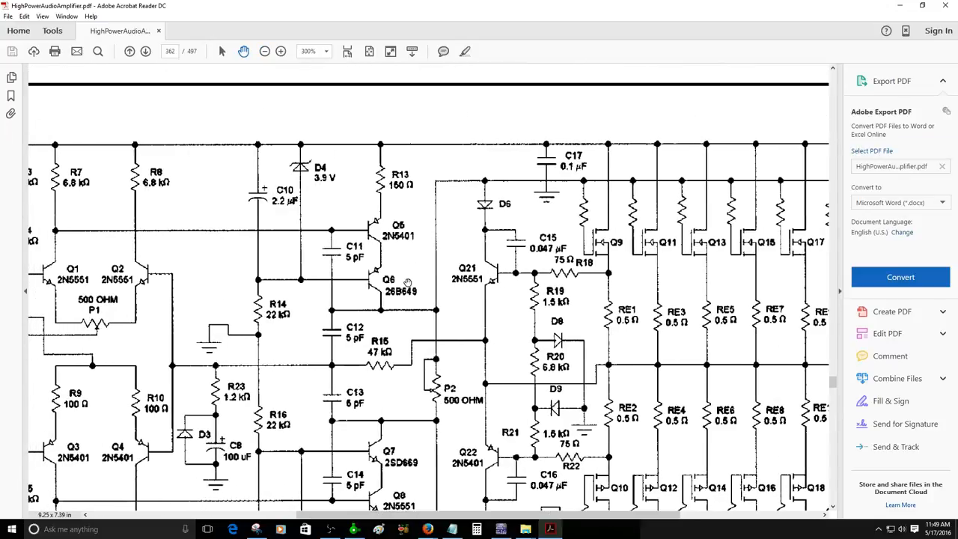
mouse_move(521, 158)
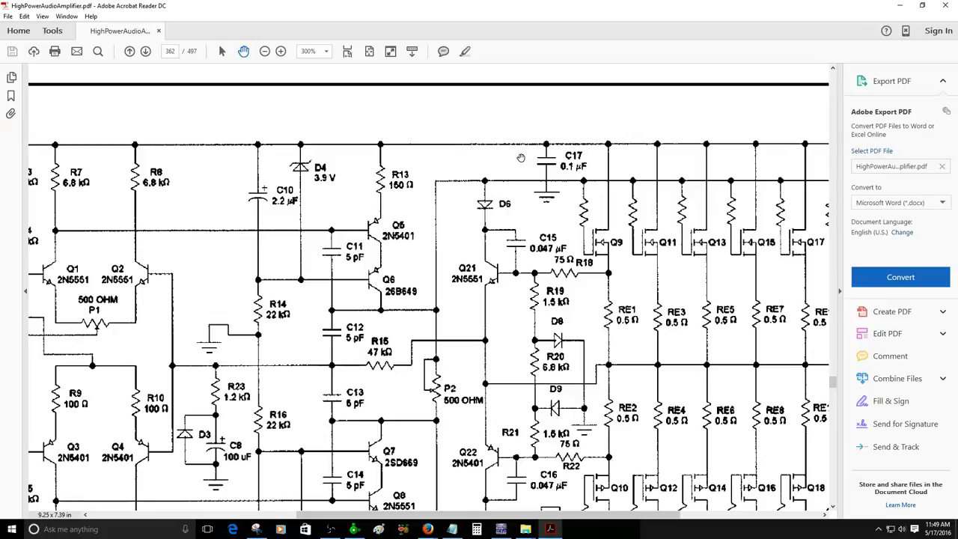
mouse_move(431, 196)
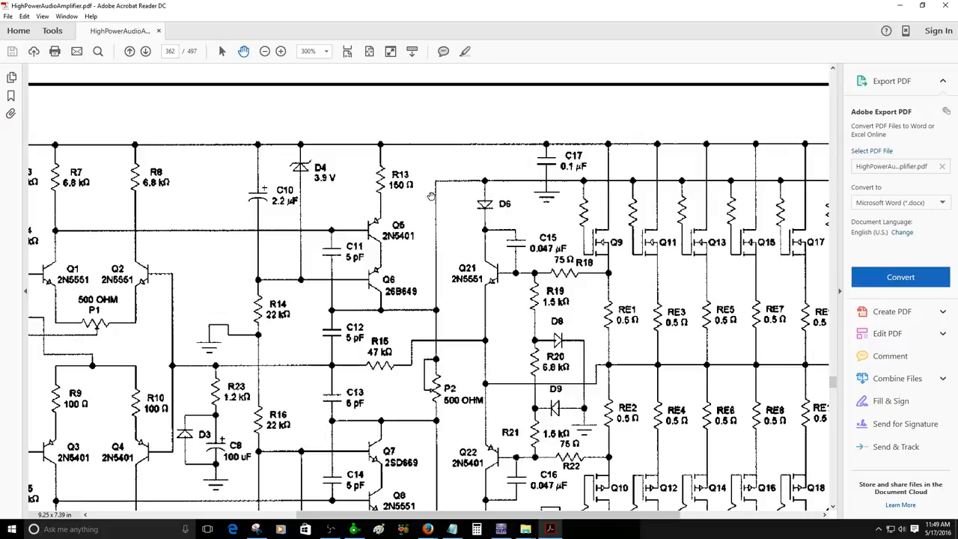
mouse_move(410, 187)
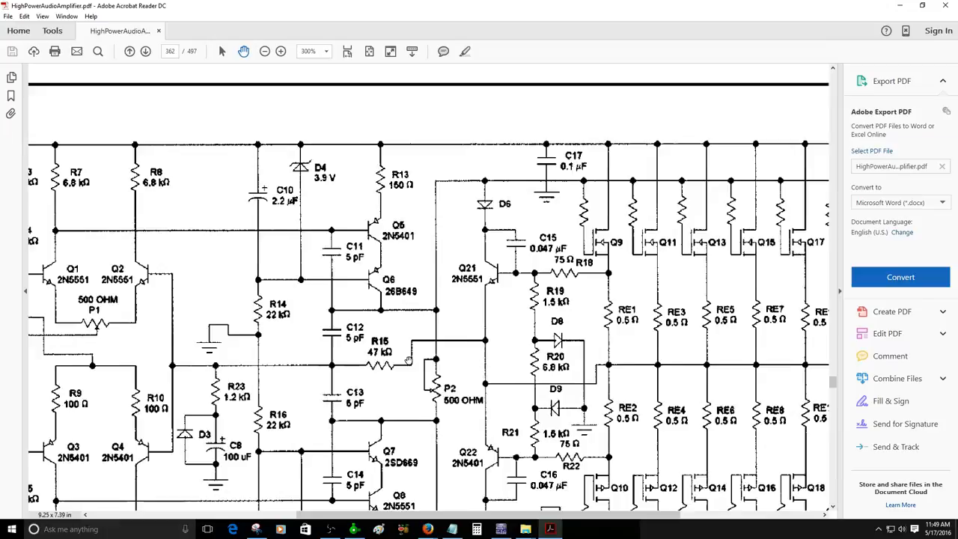
scroll(down, 3)
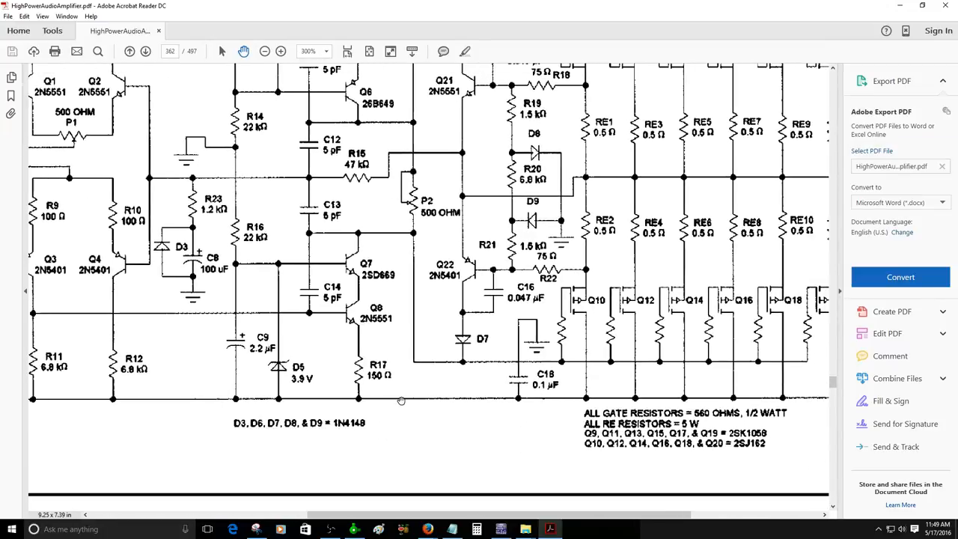
scroll(down, 3)
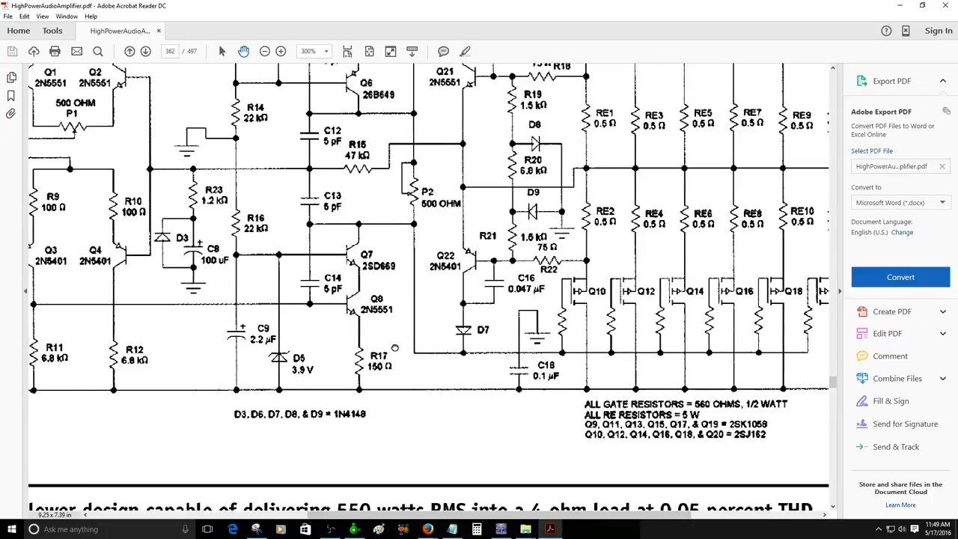
scroll(down, 3)
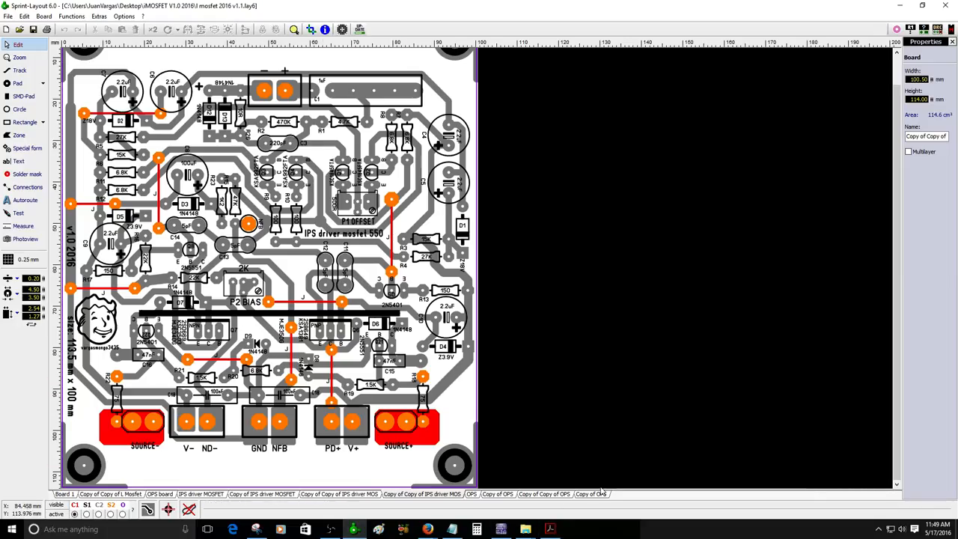
- Compare the driver and output boards on the Copy of OPS sheet, zooming on the driver parts, then return to Multisim
click(590, 495)
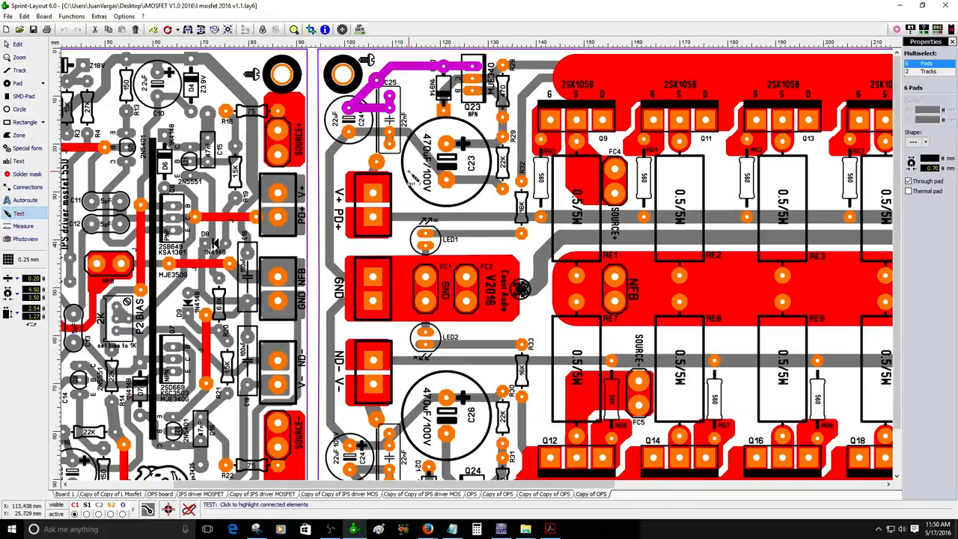
click(367, 195)
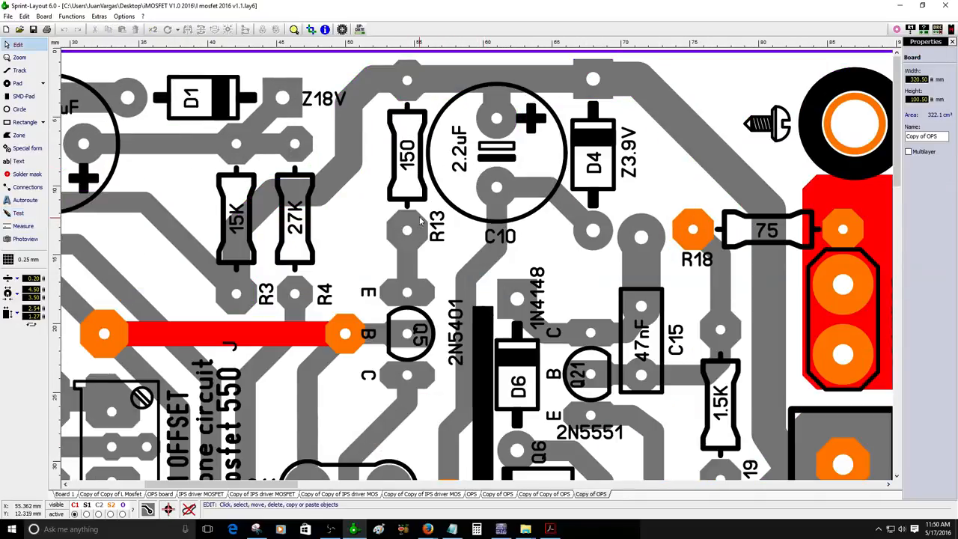
click(407, 157)
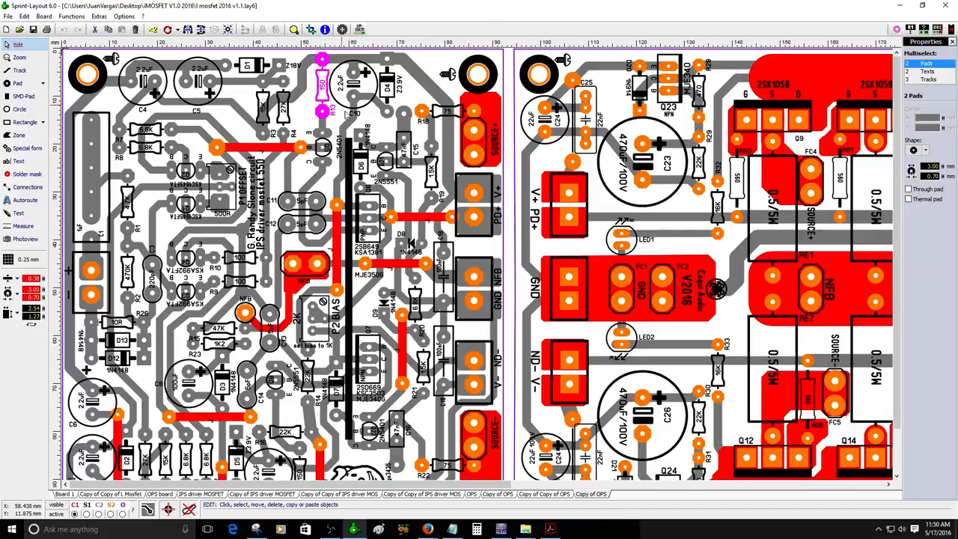
click(500, 531)
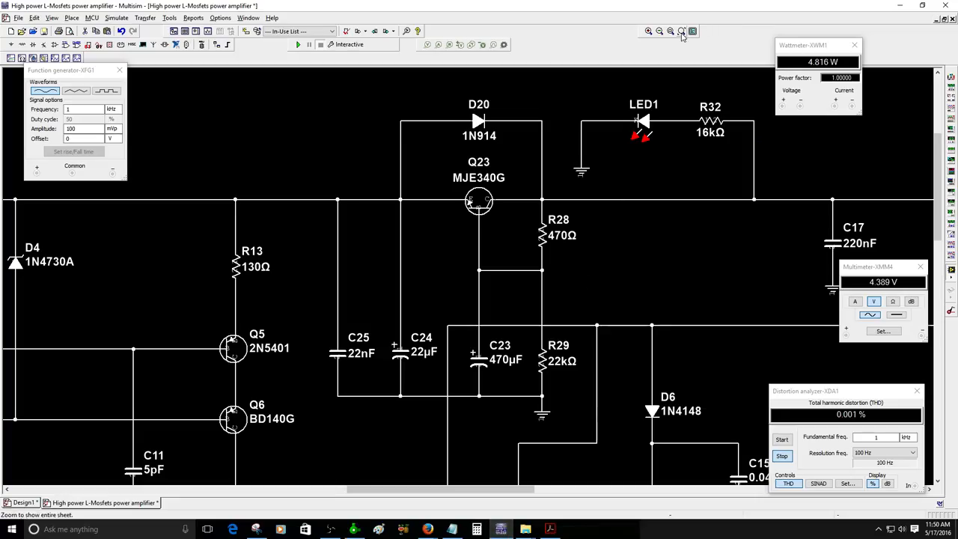
- Pan the L-MOSFET amplifier schematic right past the IRFP240 bank to the Q23/D20 node for probe PR1
click(682, 30)
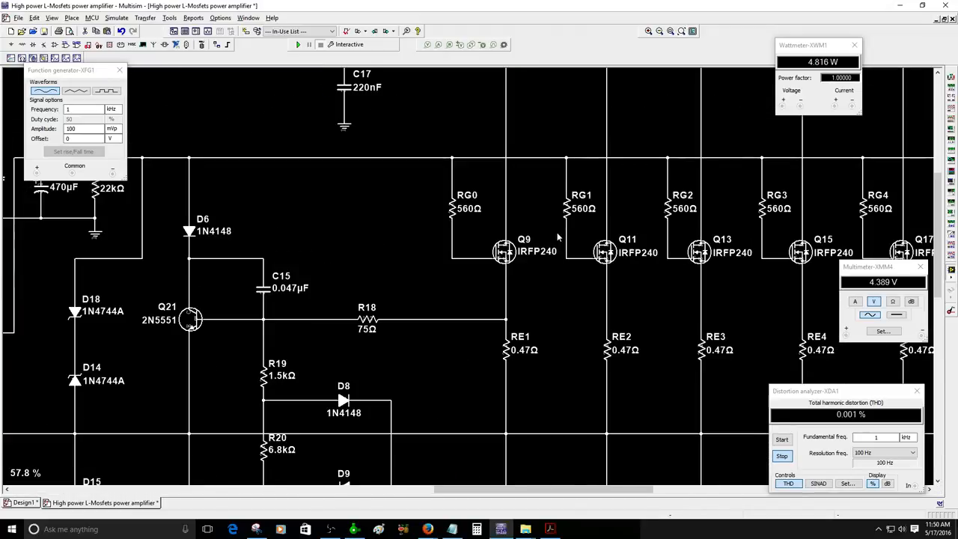
mouse_move(521, 270)
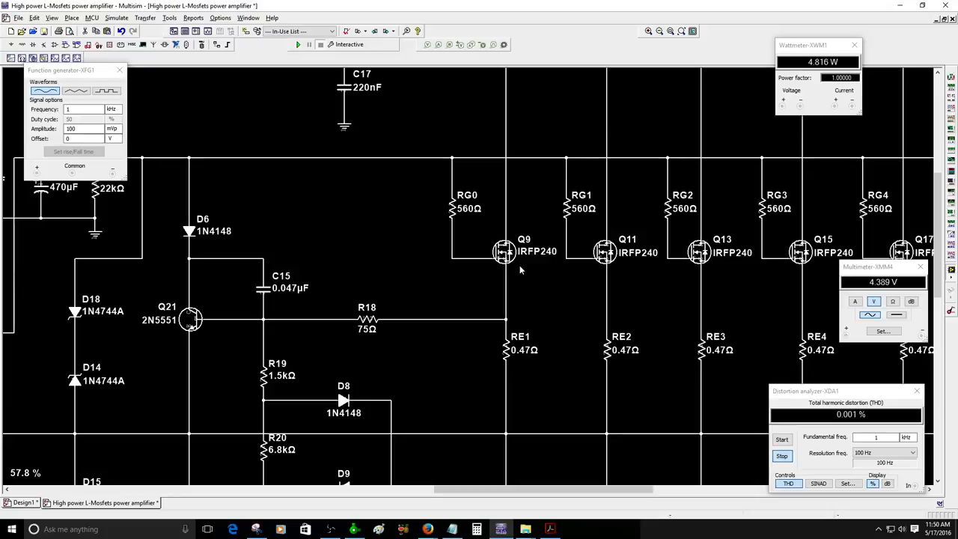
scroll(right, 3)
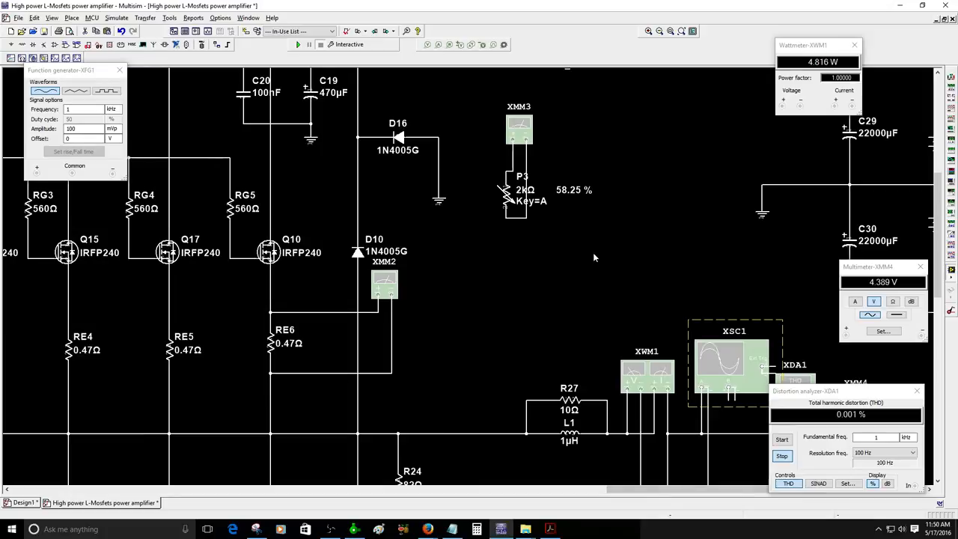
scroll(right, 3)
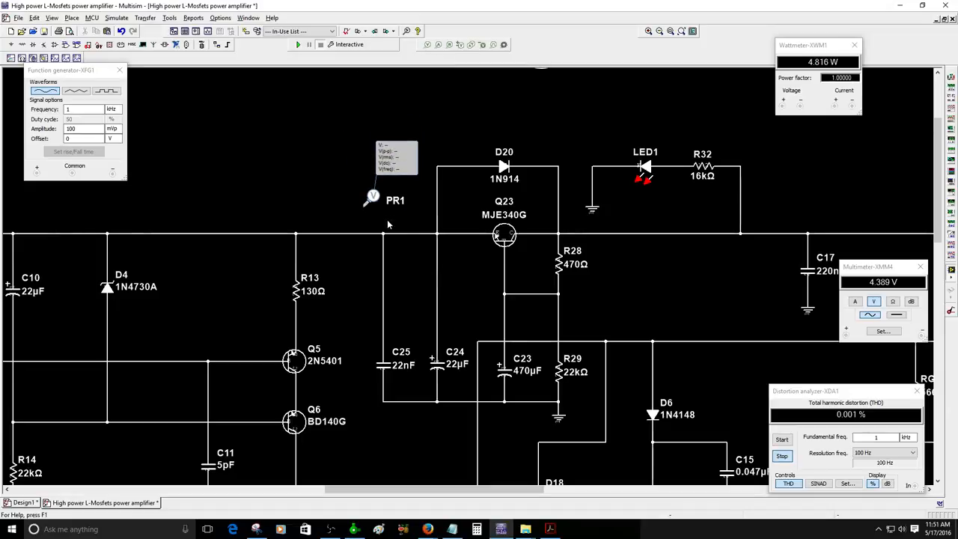
- Give probe PR1 a much larger readout font and place the readout left of the probe
drag(395, 201, 416, 227)
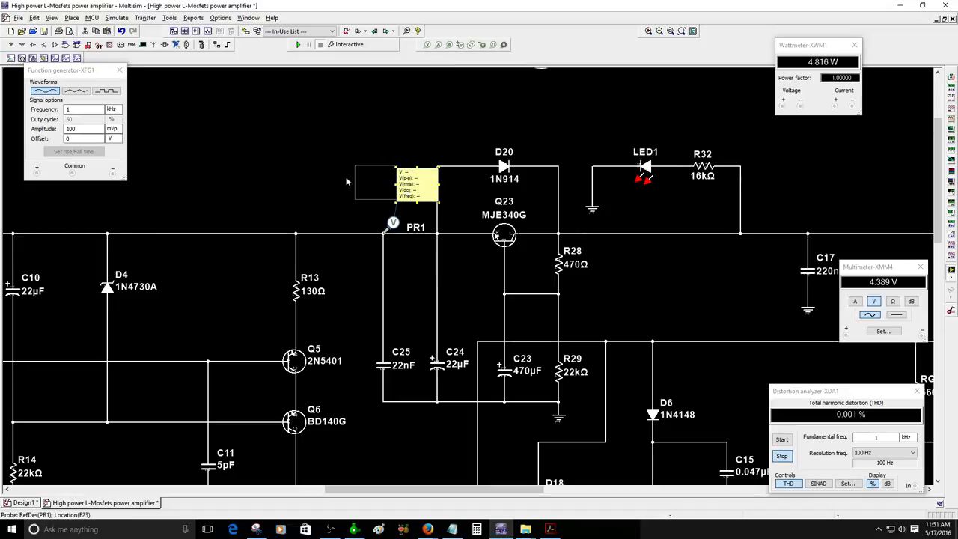
double_click(392, 225)
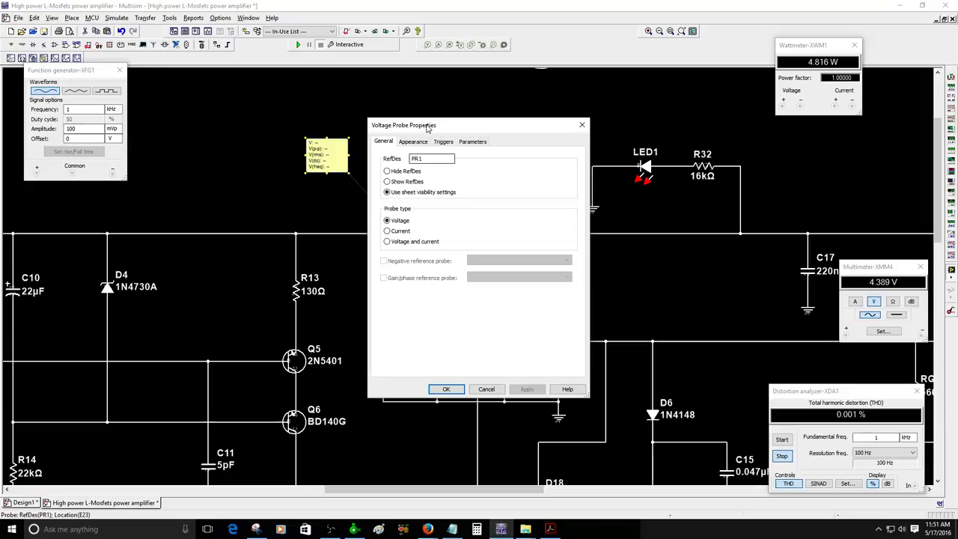
click(413, 140)
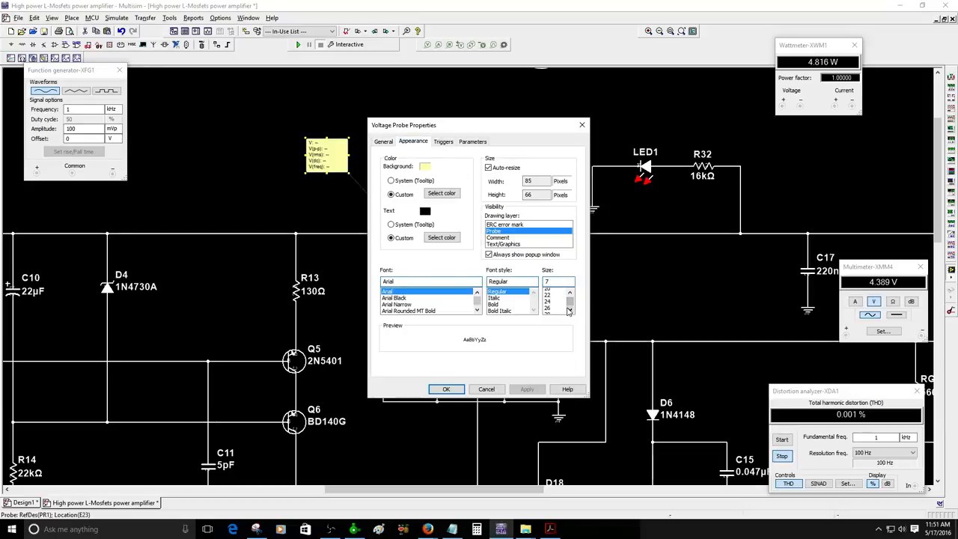
click(548, 297)
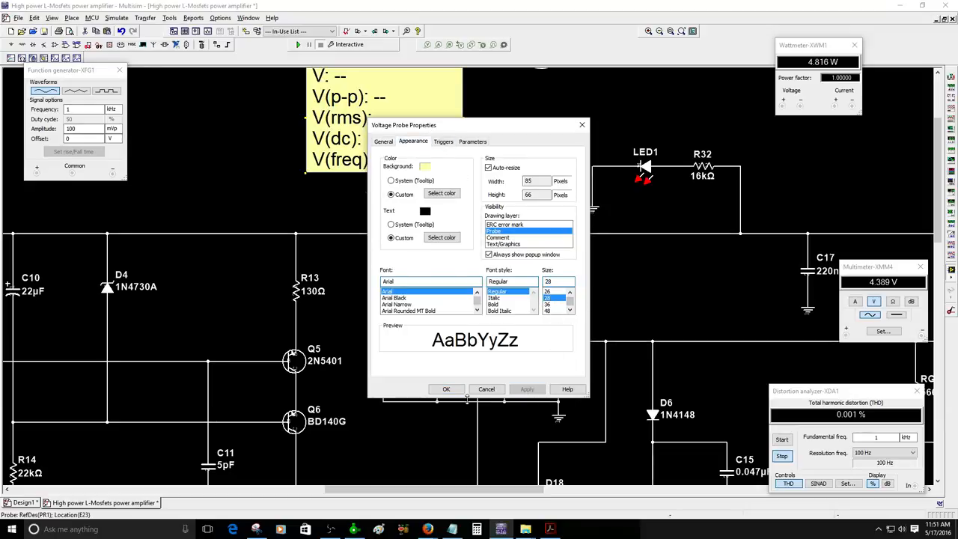
click(447, 389)
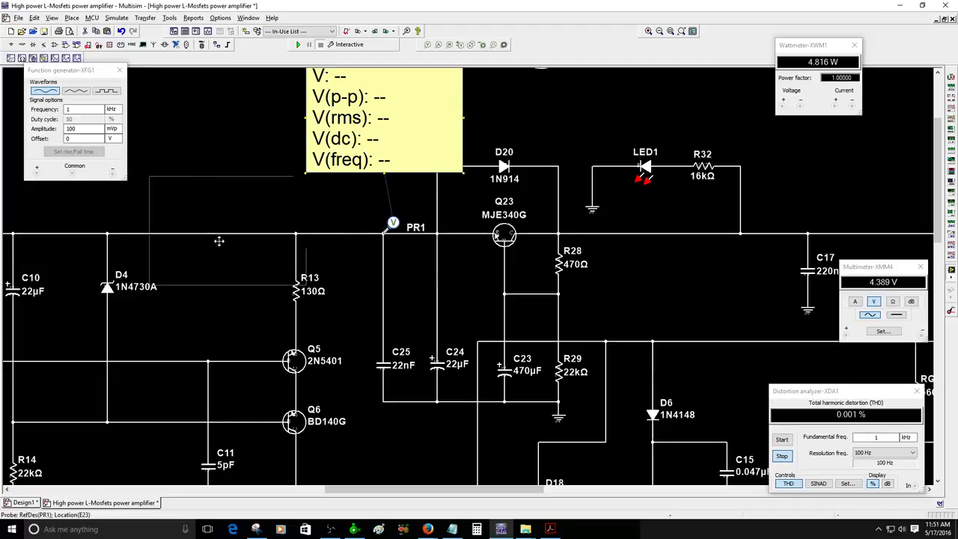
drag(384, 117, 281, 173)
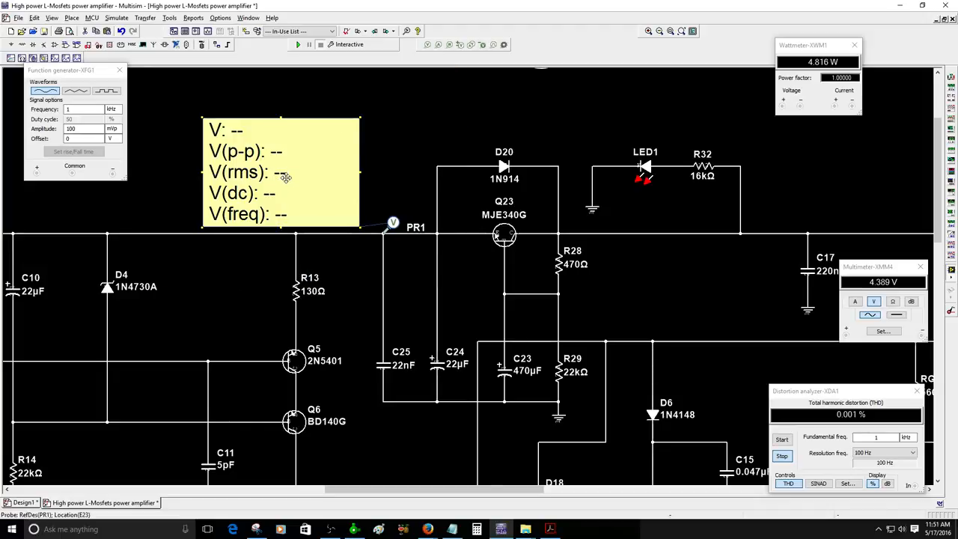
- Run and stop the simulation so PR1 reads about 82.4 V DC at 997 Hz
click(297, 45)
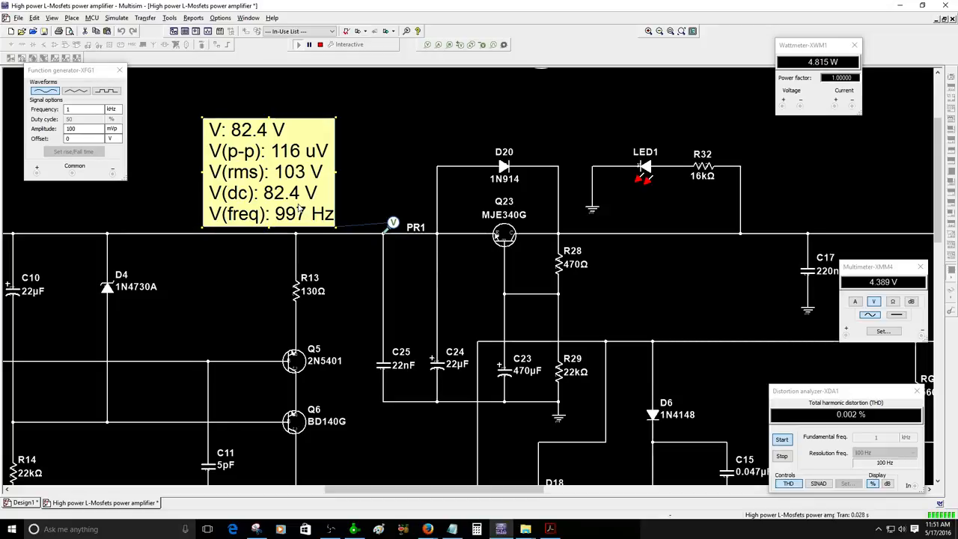
click(320, 45)
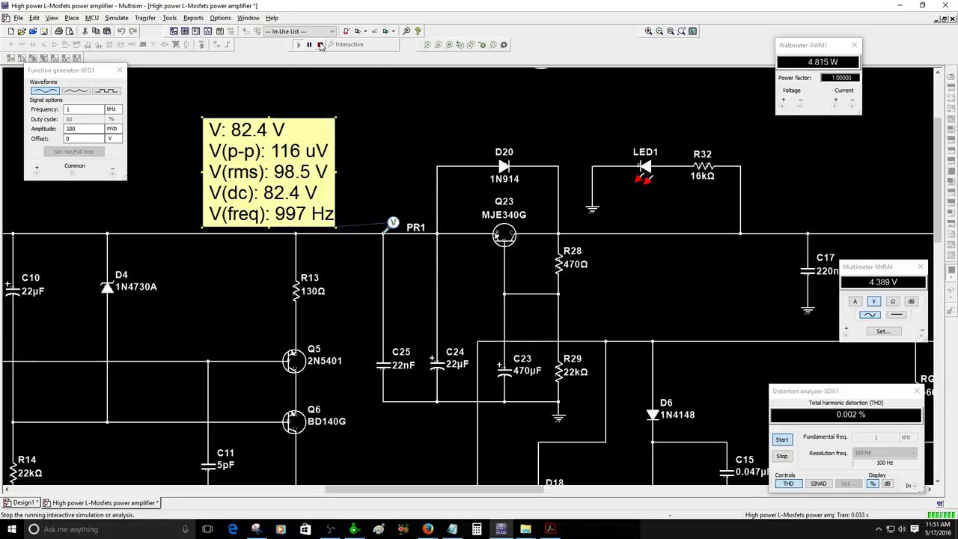
click(298, 45)
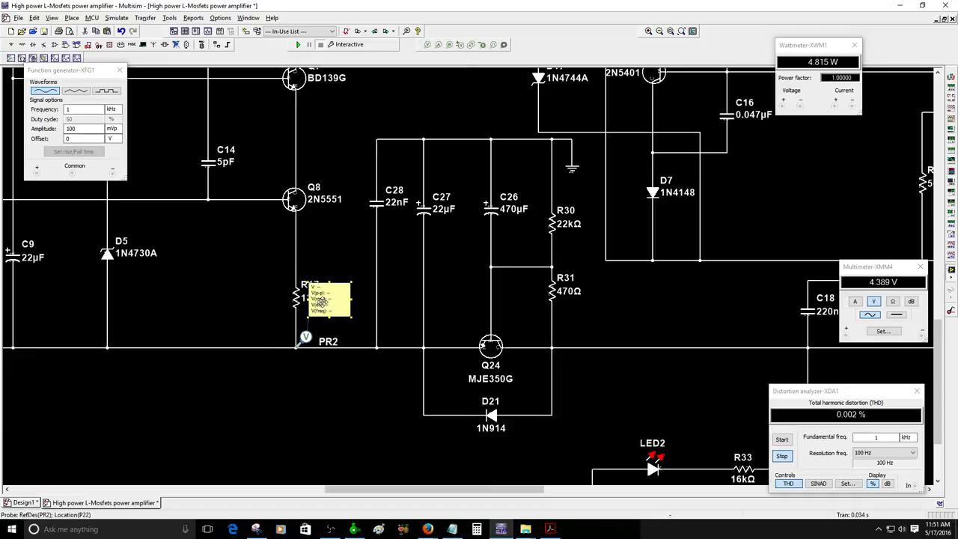
- Give probe PR2 the same size-28 readout font and move its readout beside the MJE350G stage
double_click(328, 299)
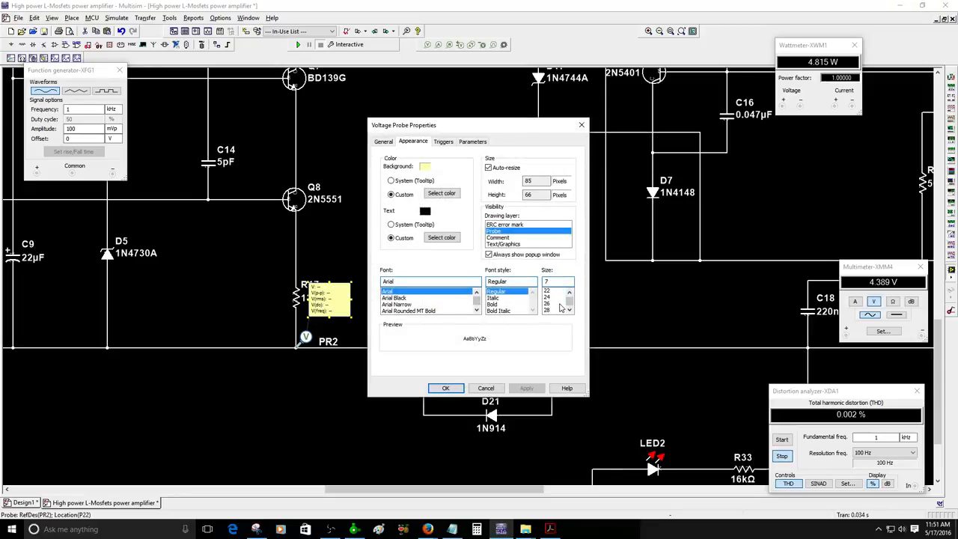
click(548, 298)
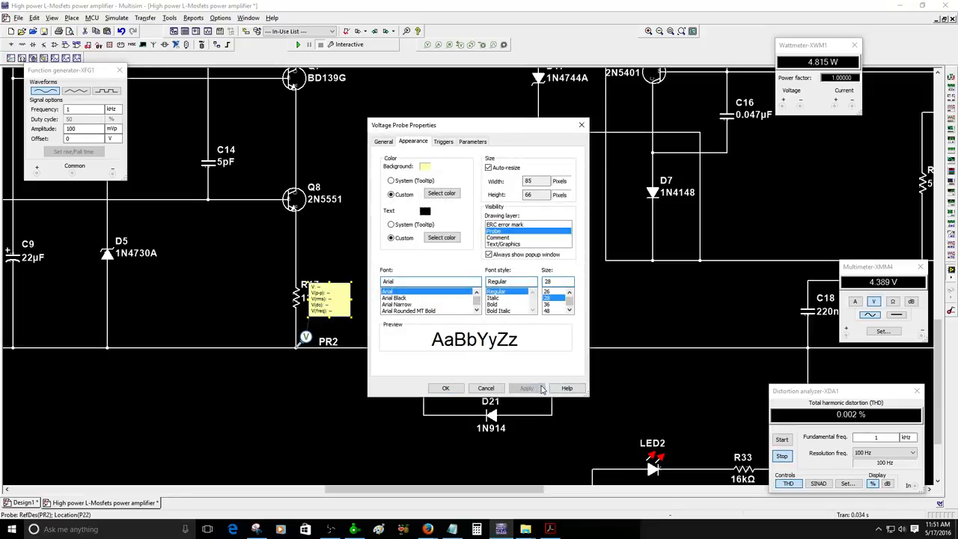
click(446, 388)
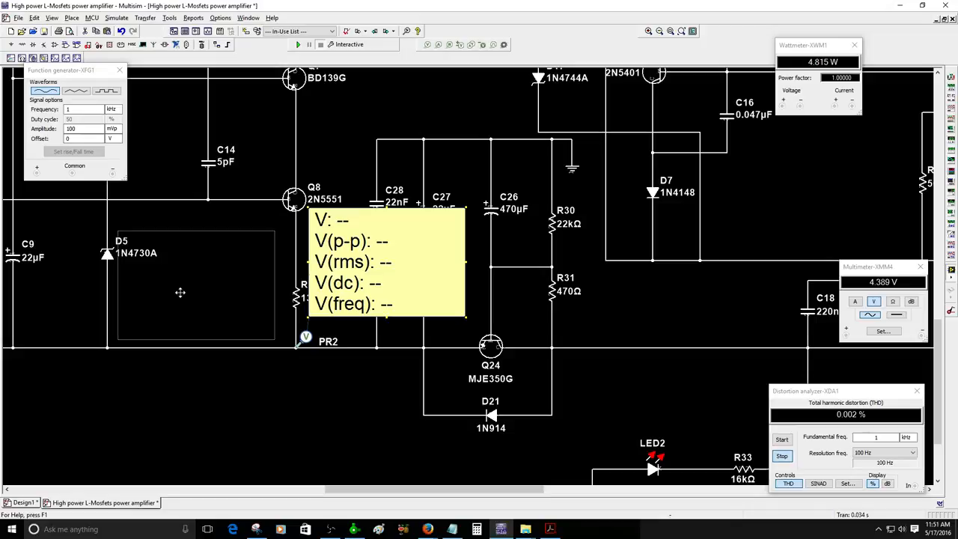
drag(387, 262, 195, 284)
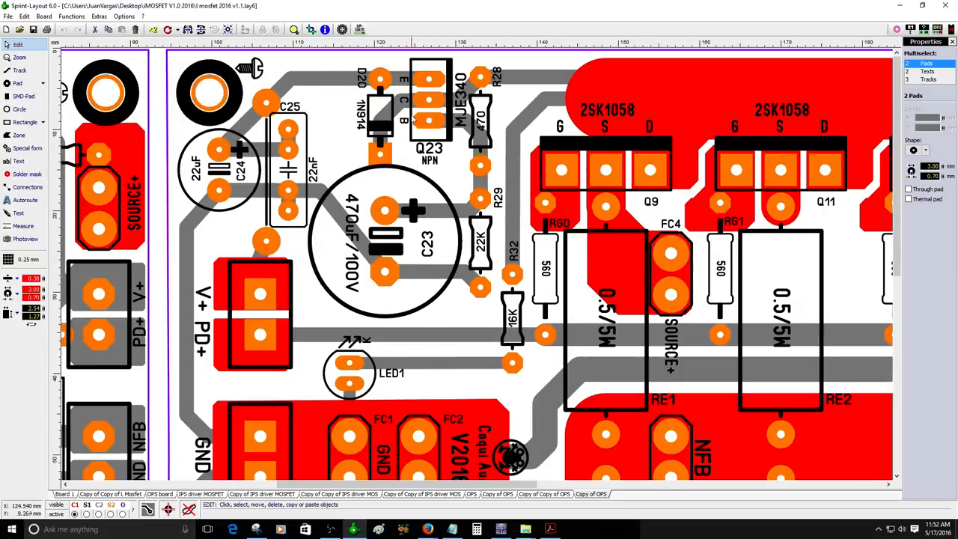
mouse_move(448, 102)
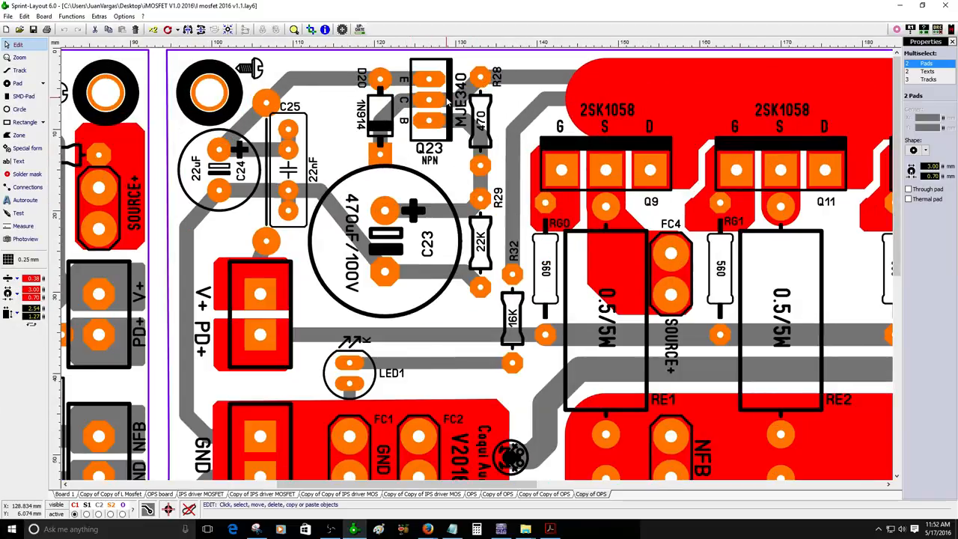
- Inspect Q23, resistor R28 and capacitors C23 and C24 on the output board
click(431, 102)
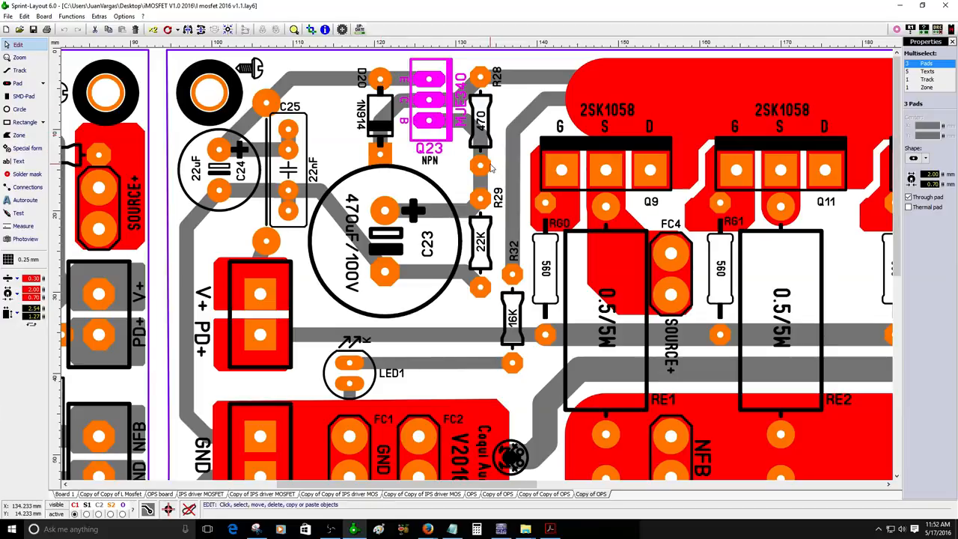
click(480, 165)
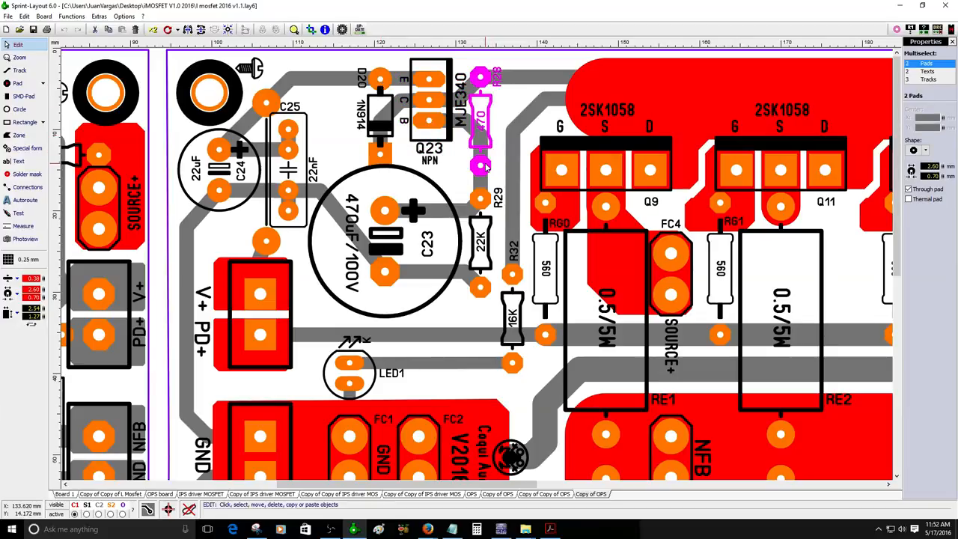
mouse_move(482, 290)
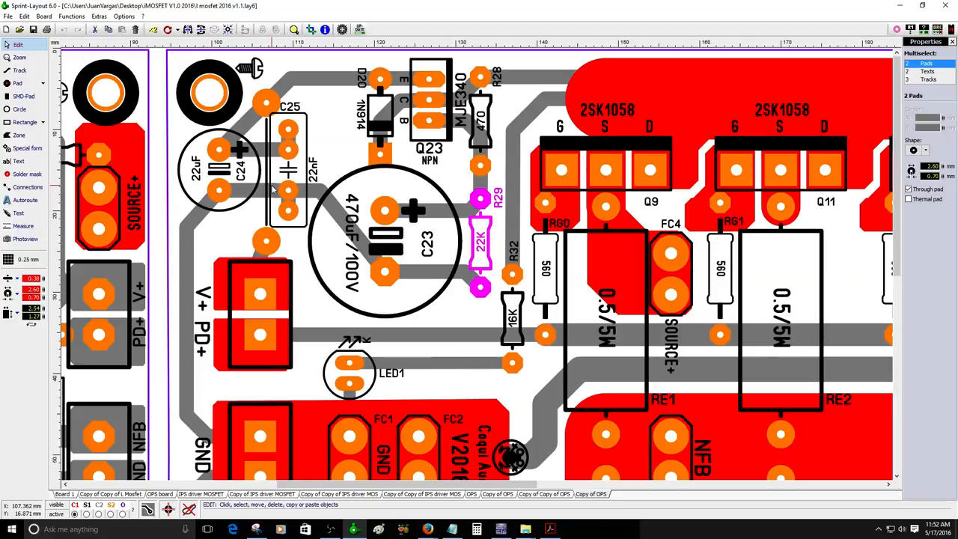
click(387, 213)
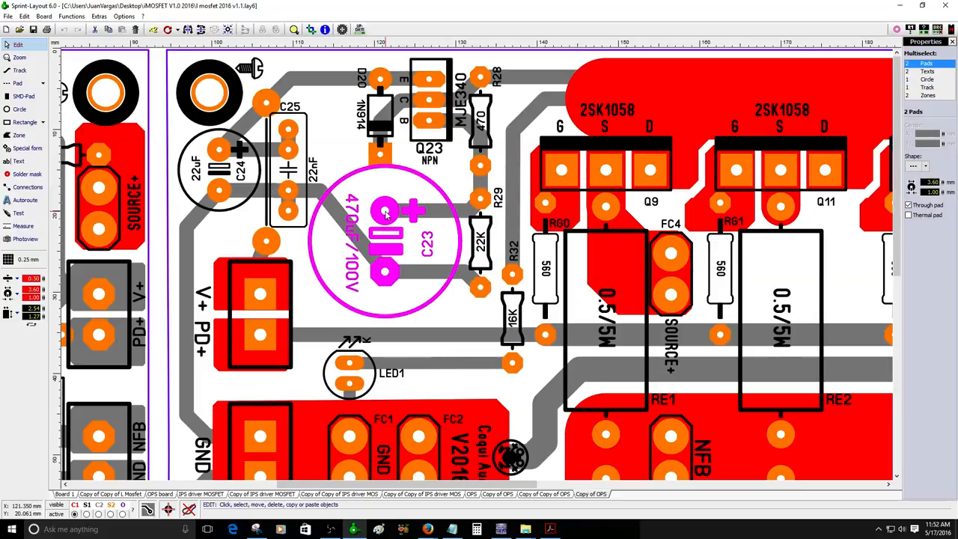
click(350, 183)
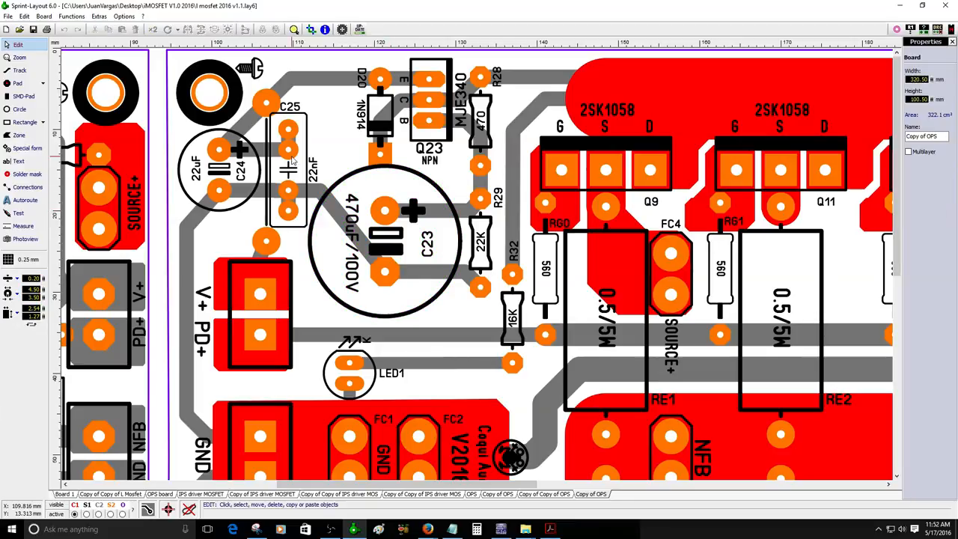
click(222, 168)
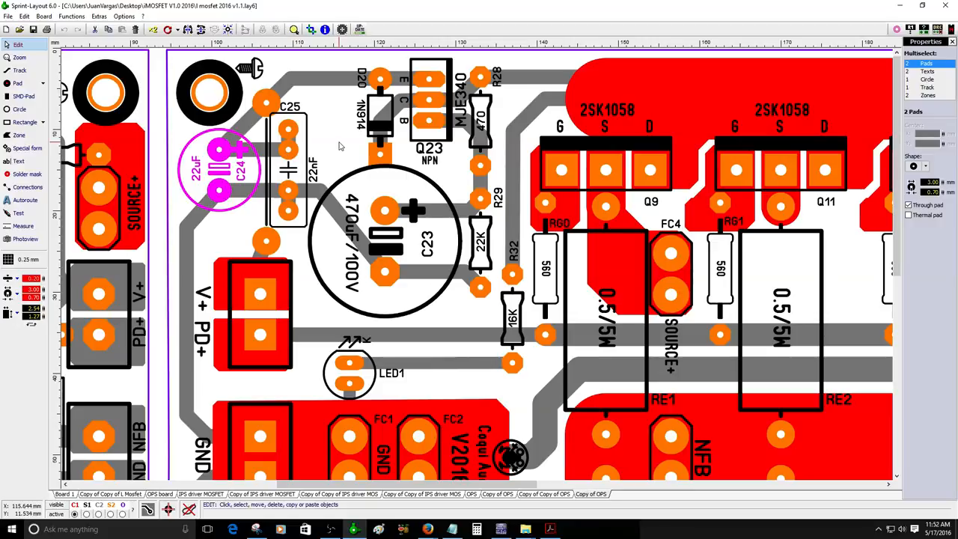
mouse_move(262, 272)
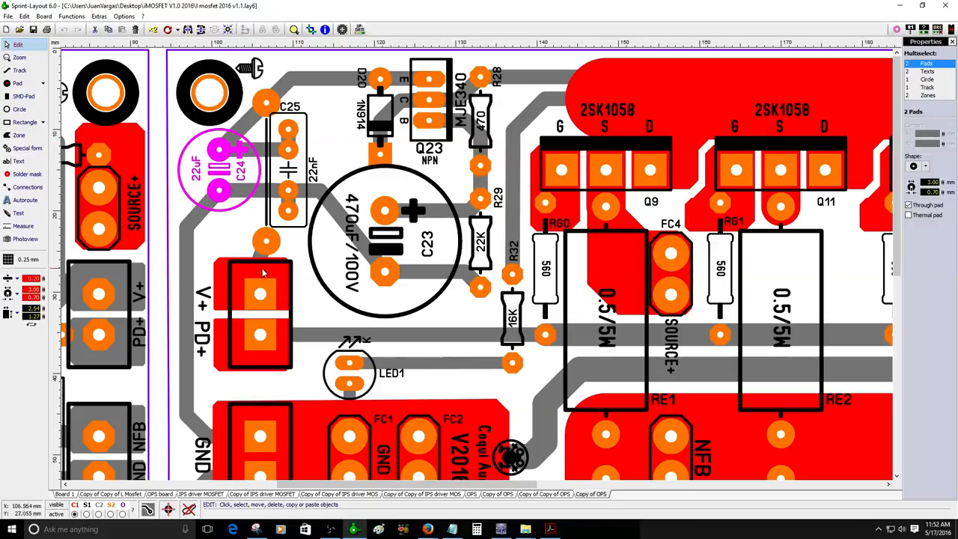
- Inspect transistor Q24, then measure a distance on the board with the Measure tool
scroll(down, 3)
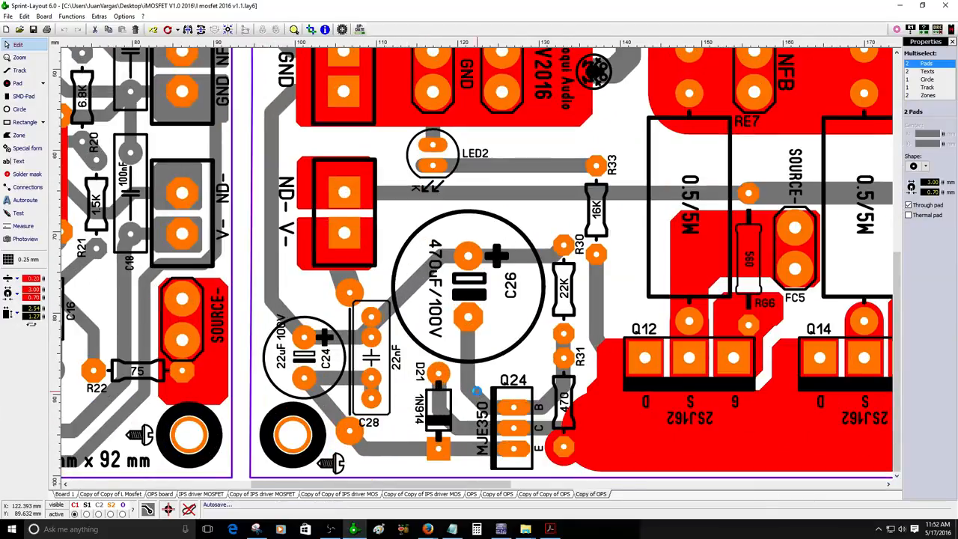
click(512, 427)
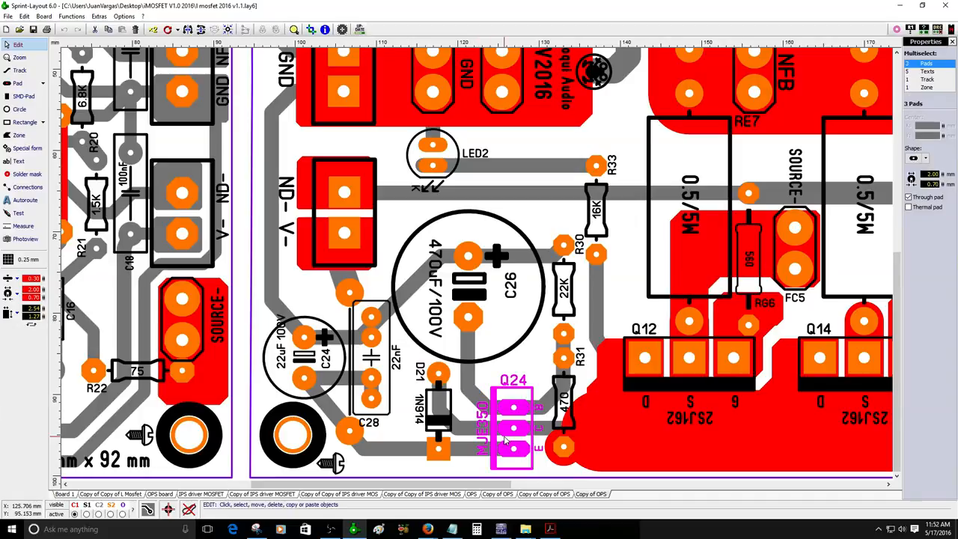
click(467, 409)
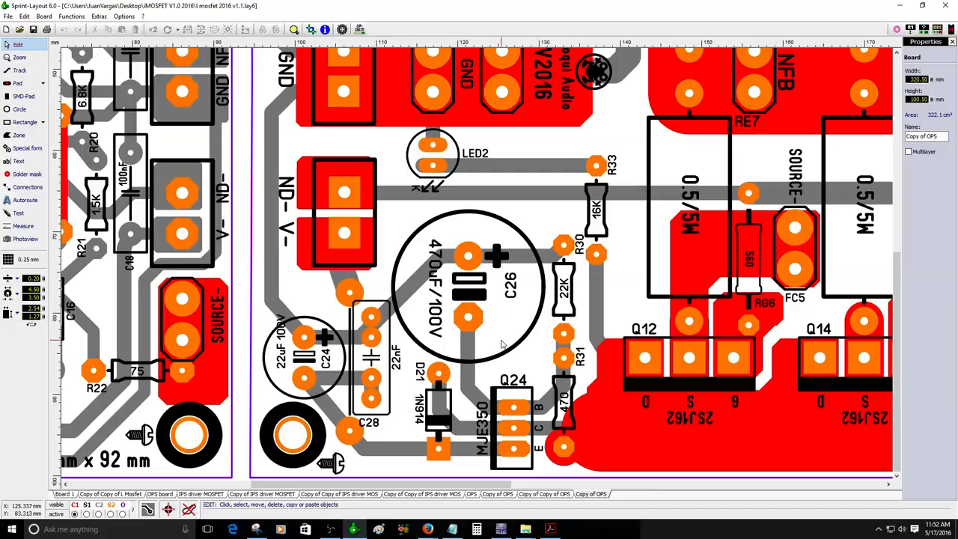
mouse_move(494, 343)
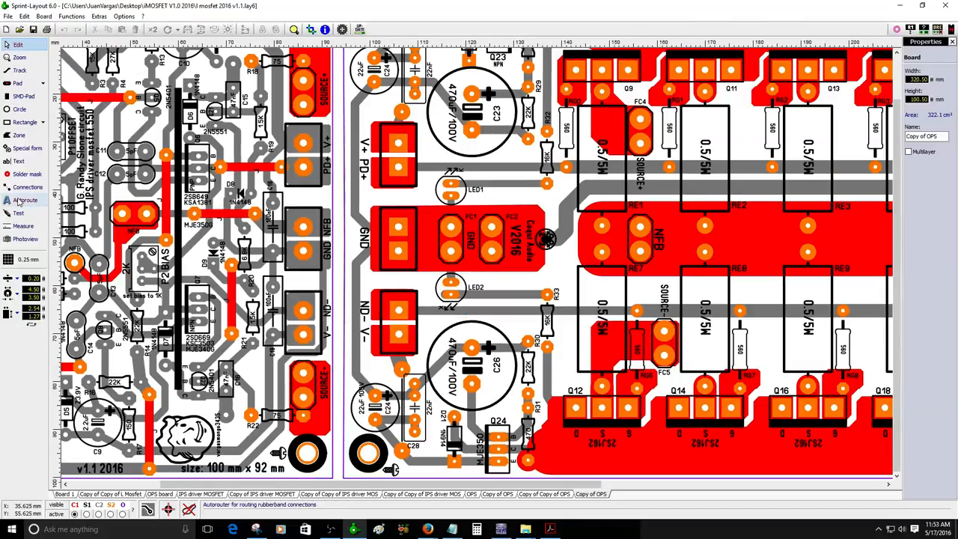
click(24, 226)
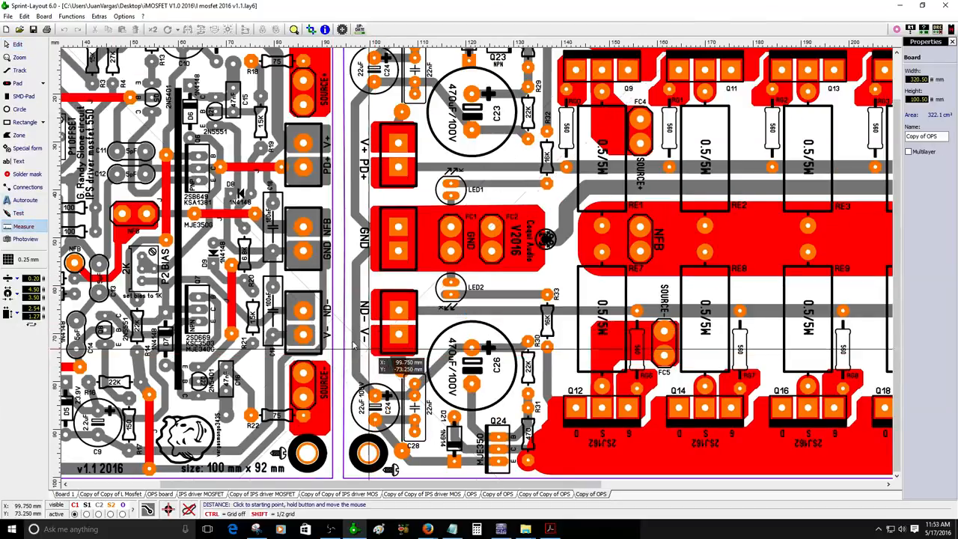
click(18, 213)
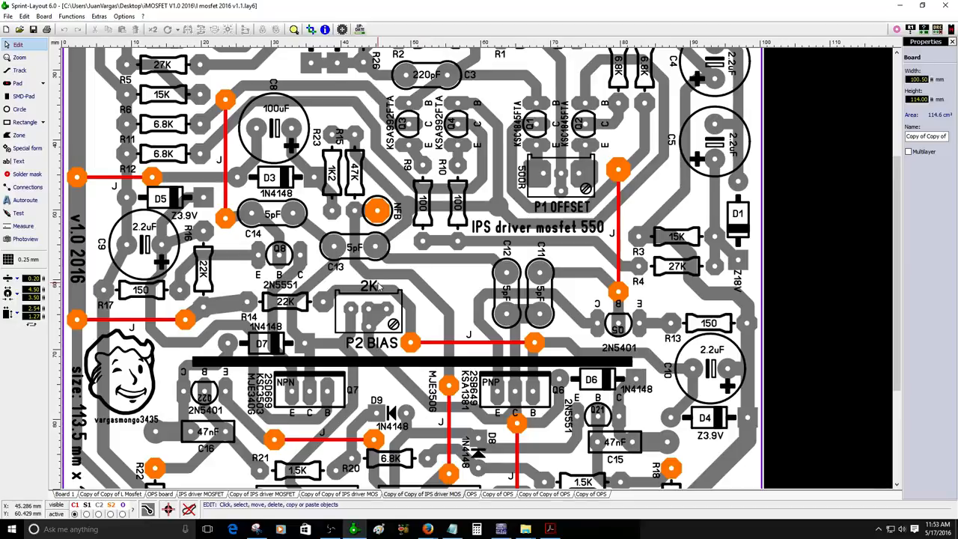
mouse_move(441, 290)
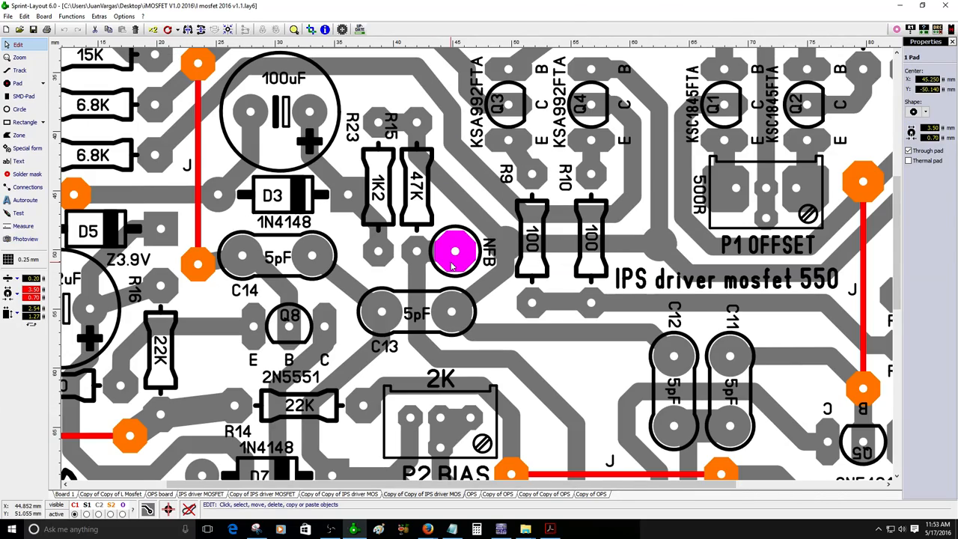
- Review the IPS driver board's NFB pad and connectors, then compare with the schematic PDF
scroll(down, 3)
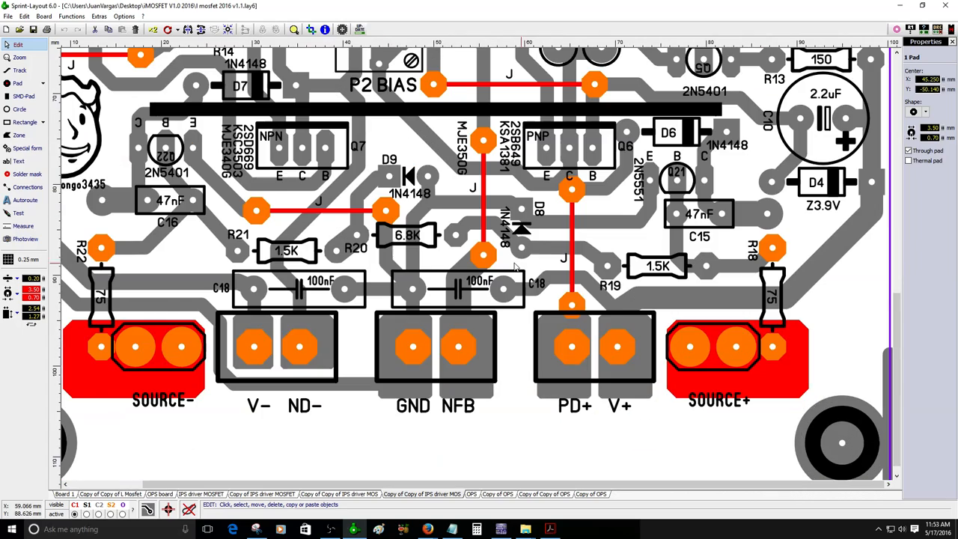
click(437, 348)
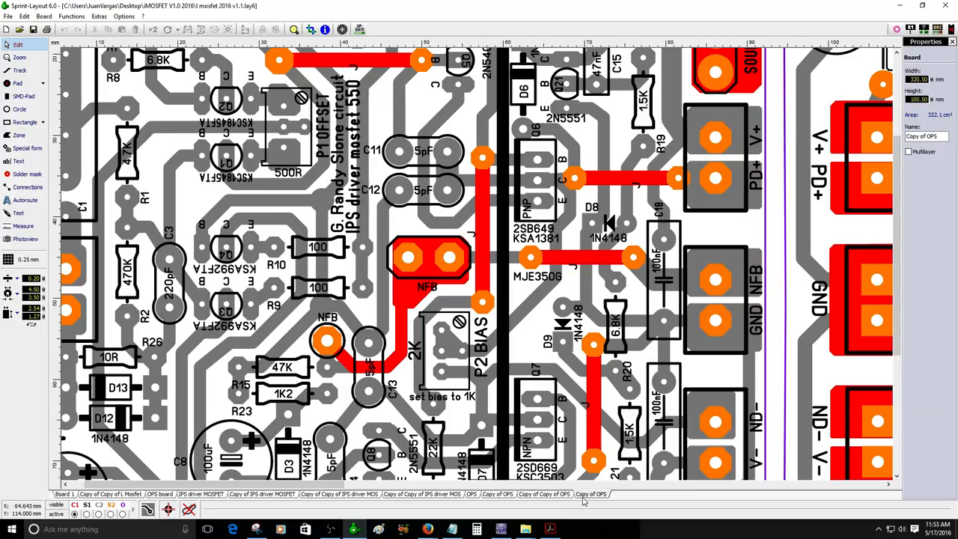
click(550, 530)
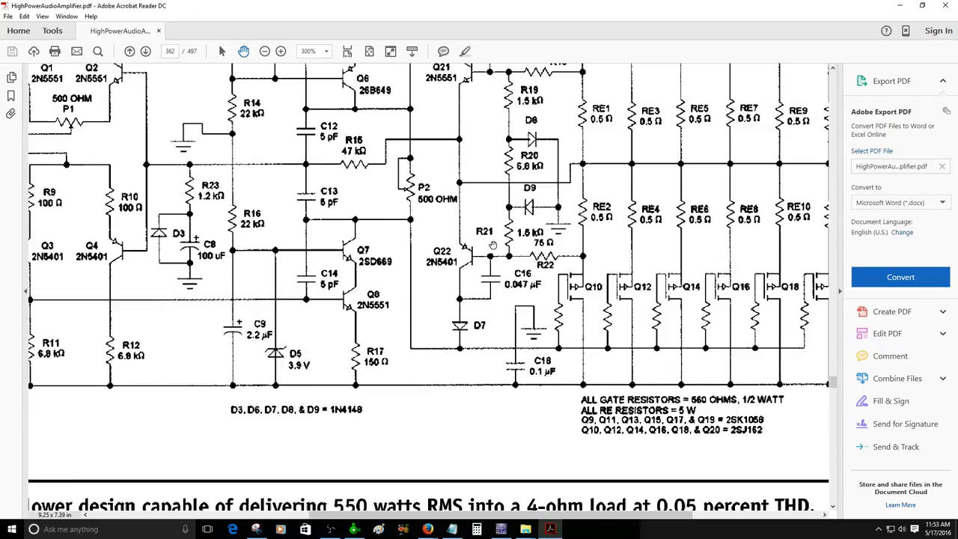
scroll(down, 3)
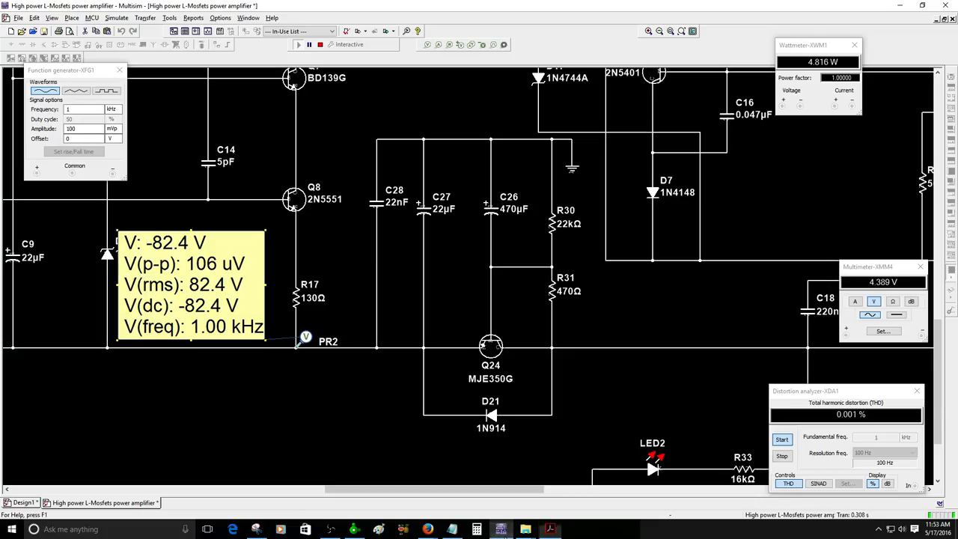
- Scroll the IRFP240/IRFP9240 output banks, zoom to the whole sheet and reach the 2SJ162/2SK1058 note
scroll(right, 3)
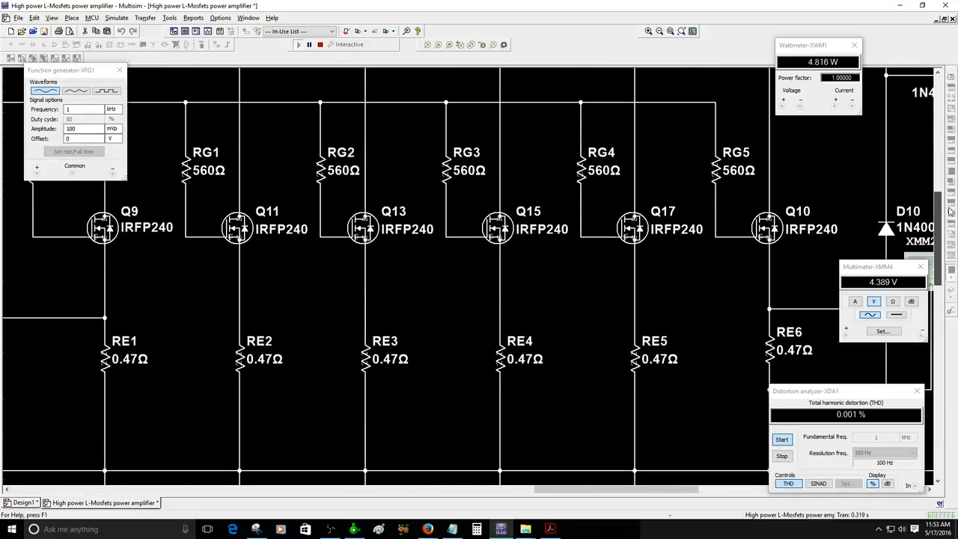
scroll(down, 3)
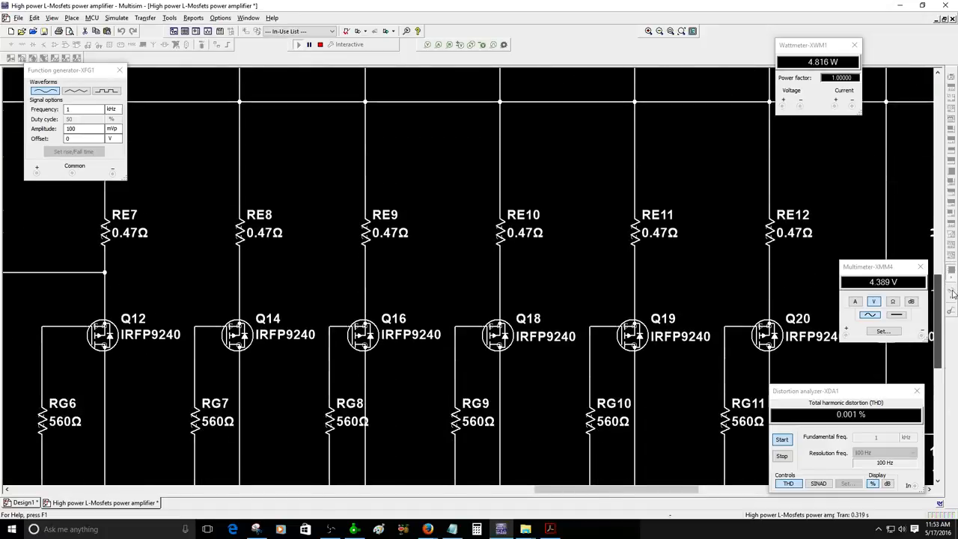
scroll(down, 3)
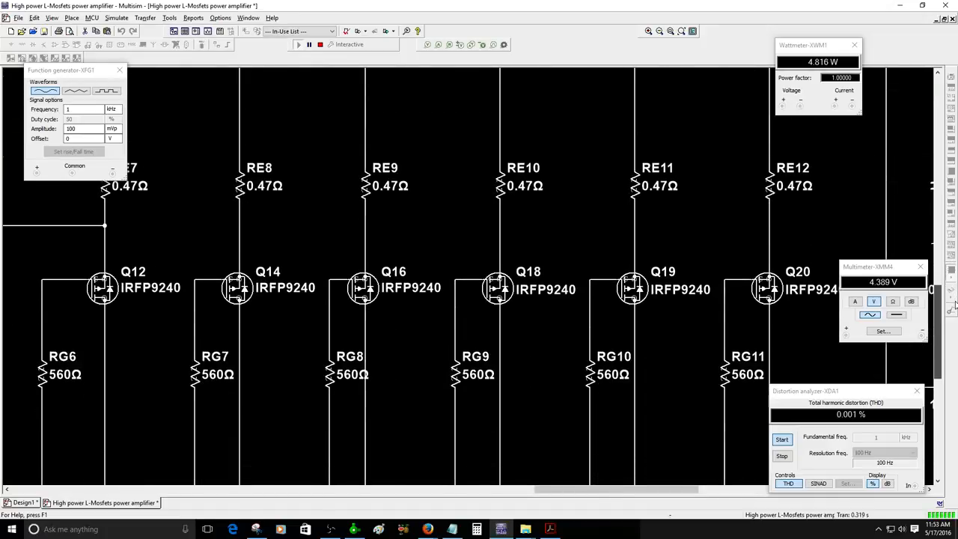
click(681, 30)
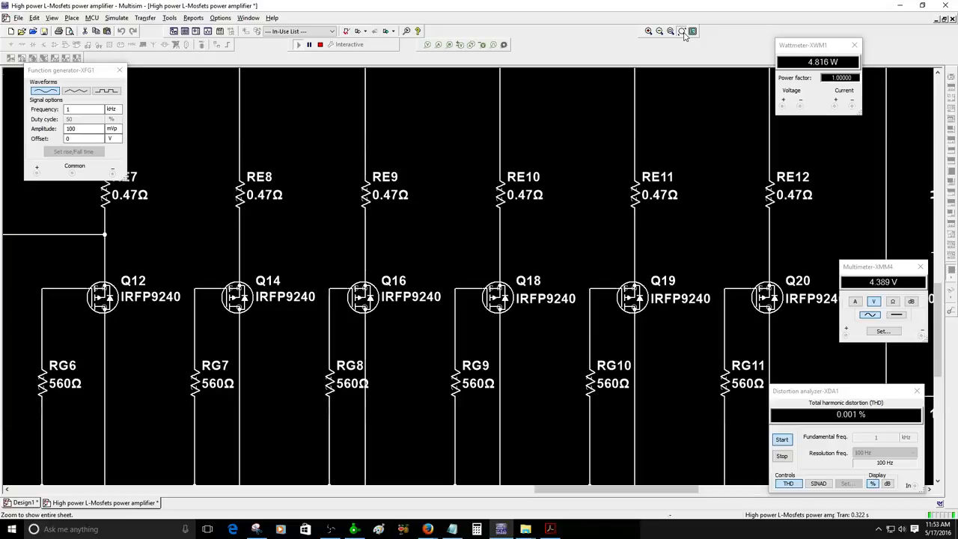
click(681, 30)
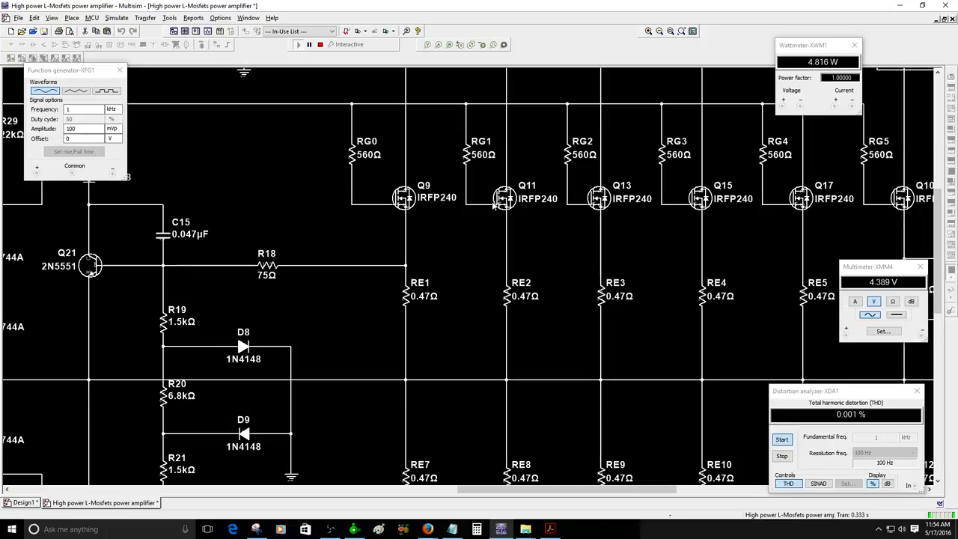
scroll(right, 3)
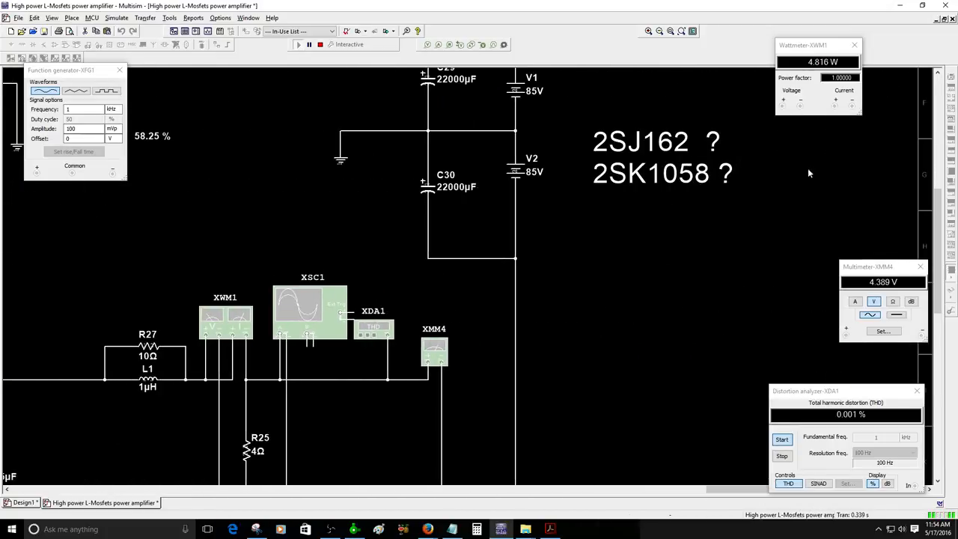
mouse_move(711, 205)
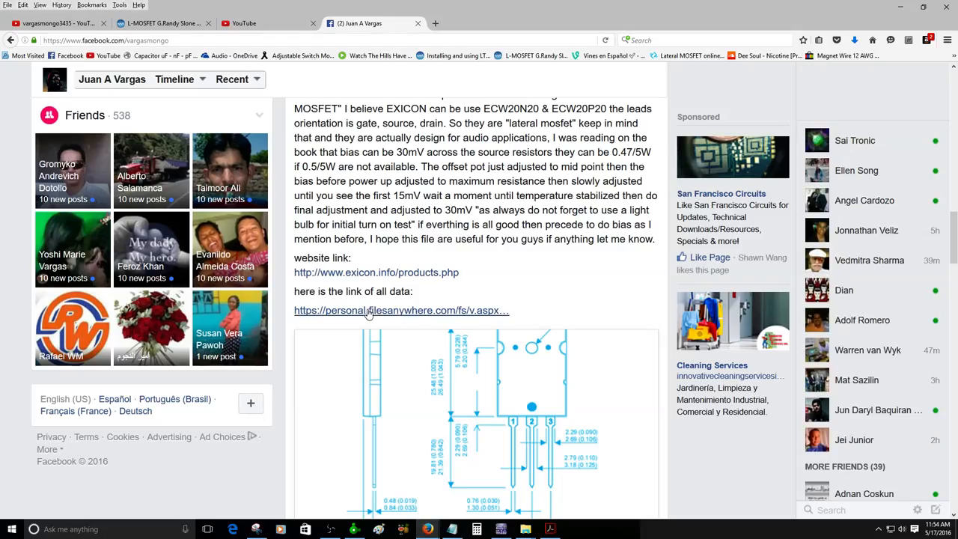
- Scroll the Exicon lateral MOSFET page to the comparison chart and open the ECF20N20 datasheet
click(374, 273)
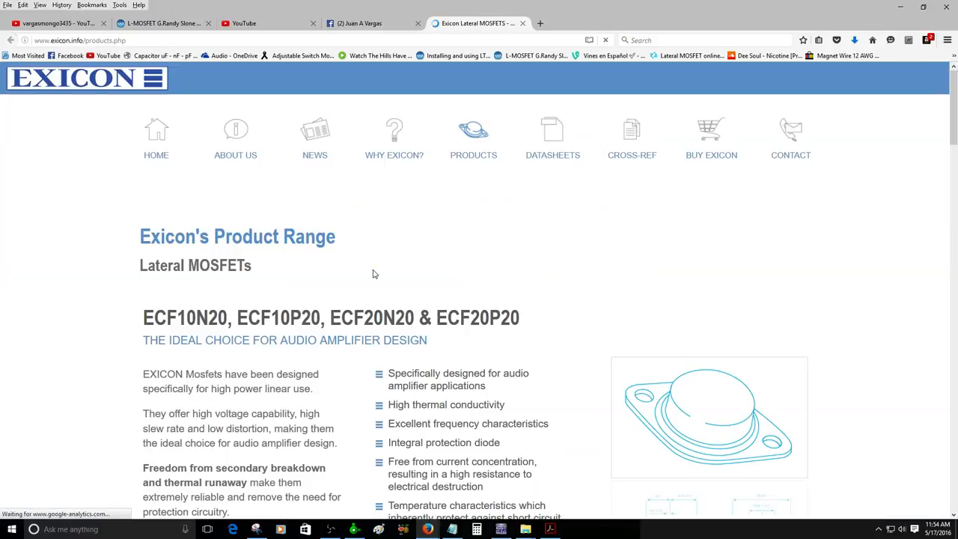
scroll(down, 3)
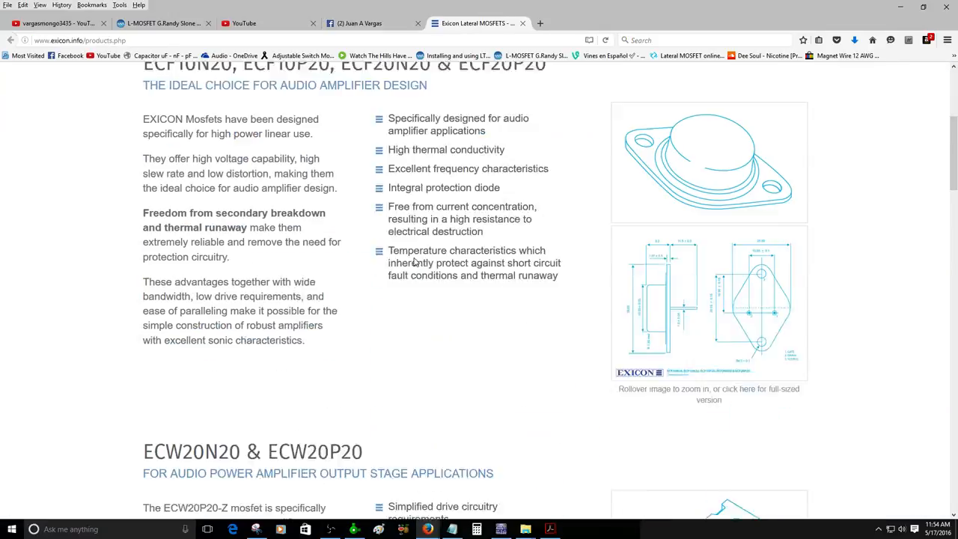
scroll(down, 3)
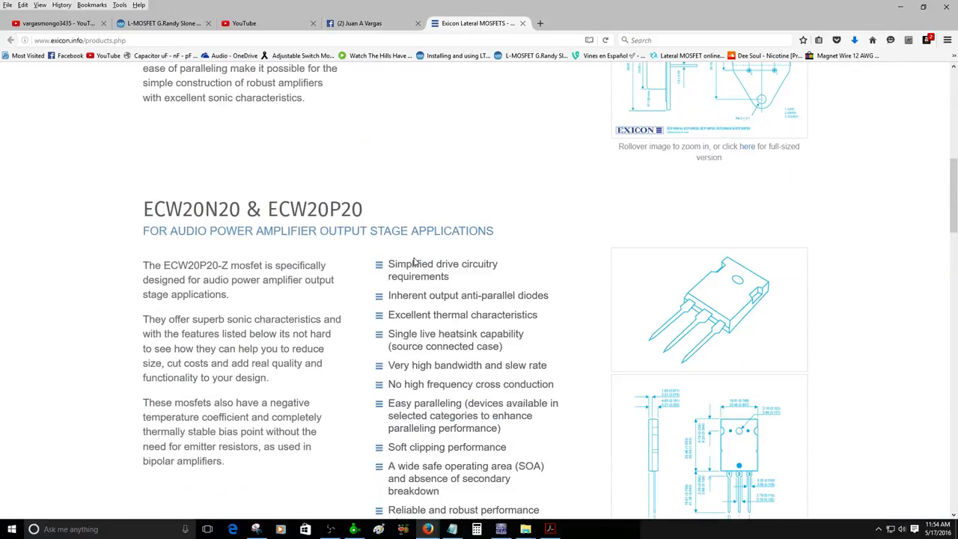
scroll(down, 3)
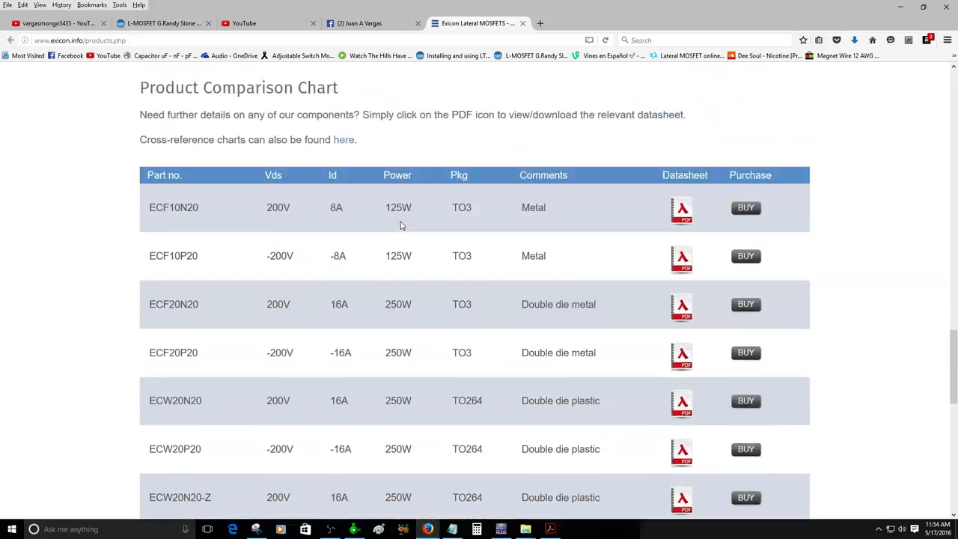
scroll(down, 3)
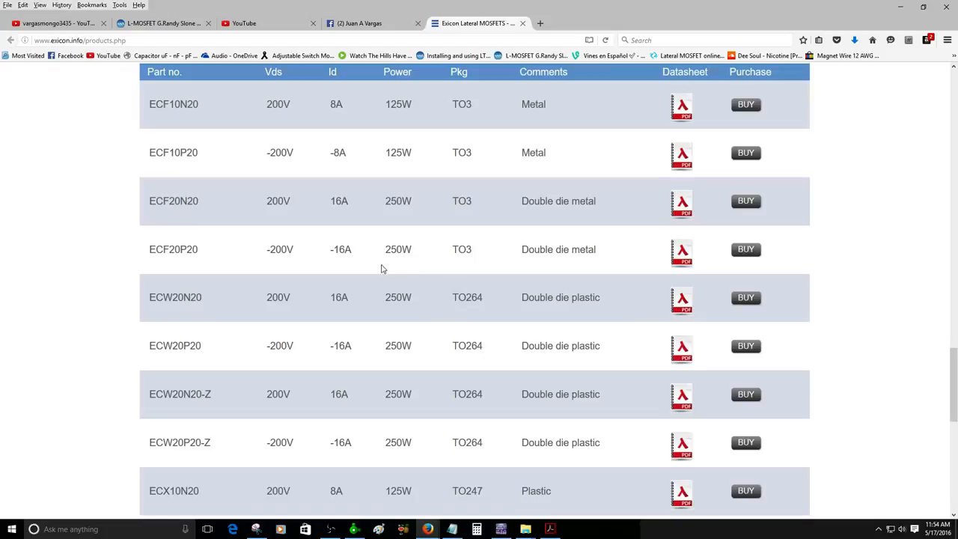
mouse_move(196, 207)
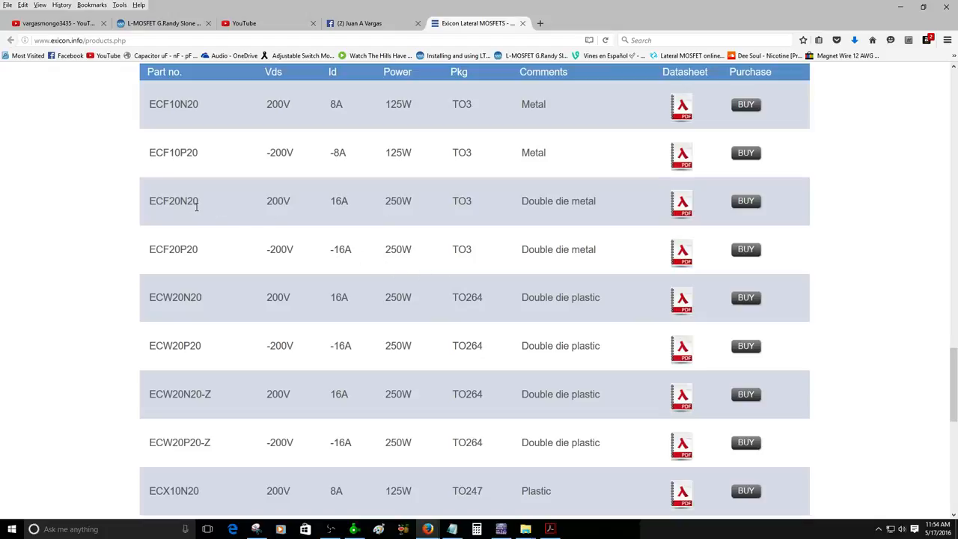
click(682, 203)
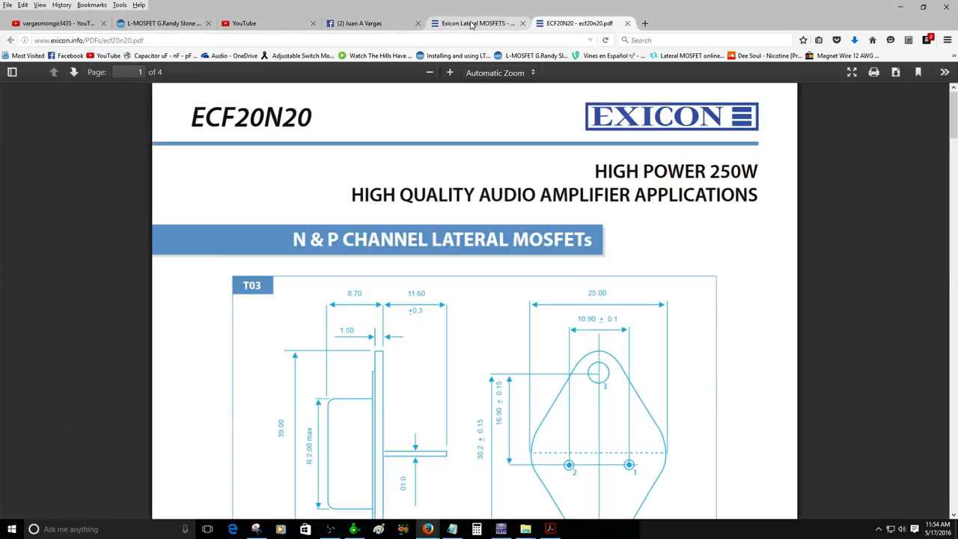
- Return to the Exicon product listing and open the ECW20N20-Z datasheet
click(476, 24)
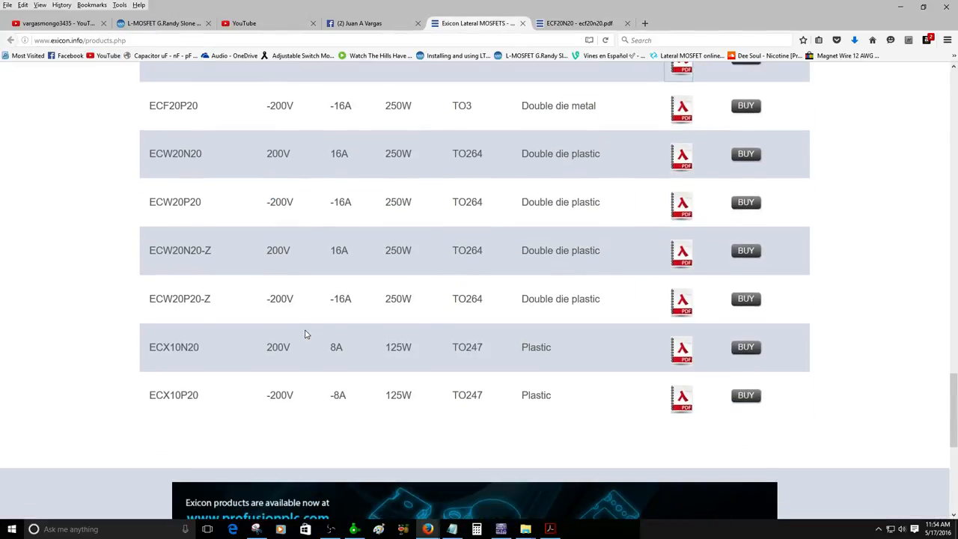
mouse_move(512, 198)
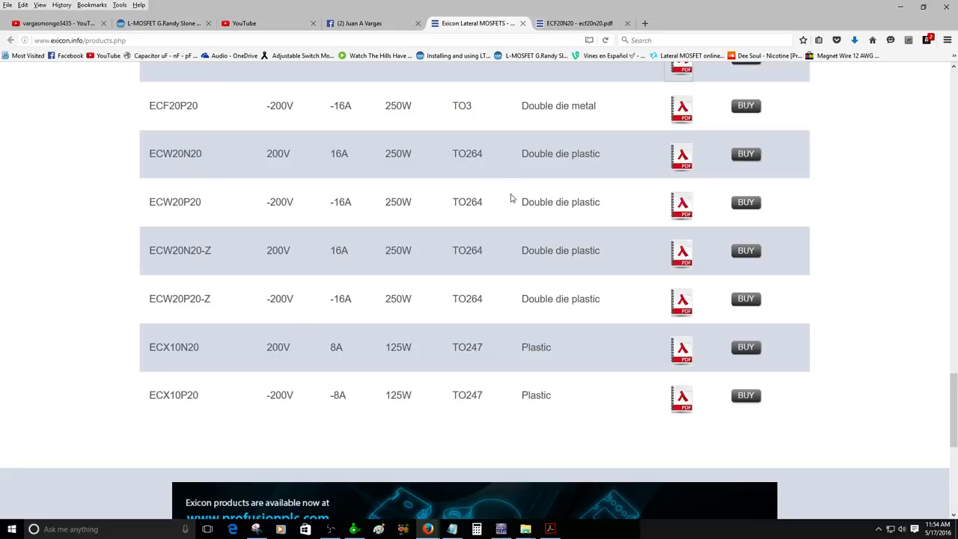
mouse_move(481, 344)
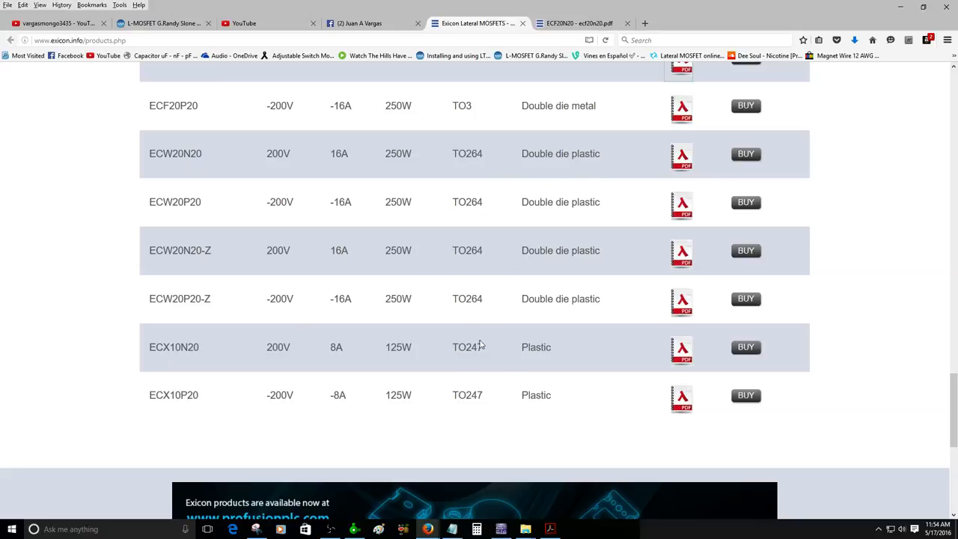
mouse_move(343, 359)
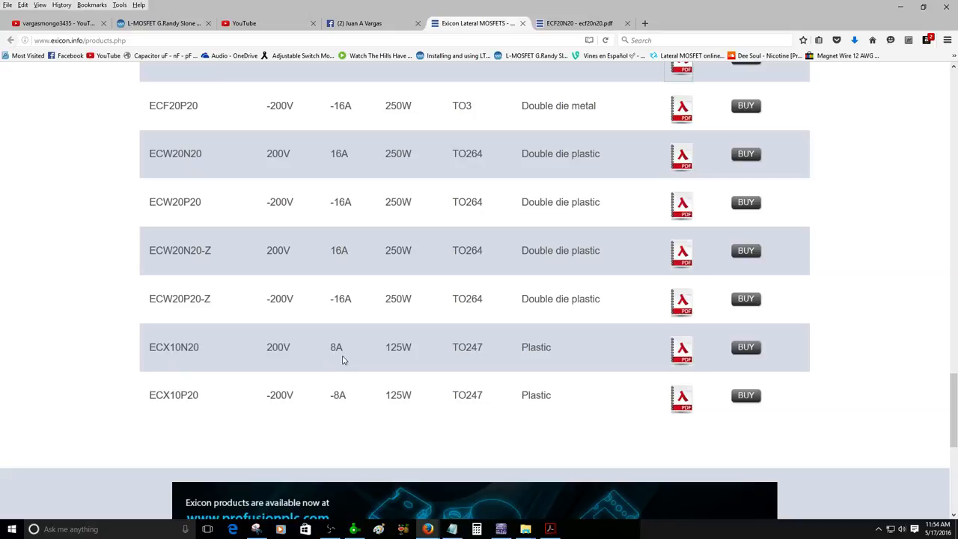
mouse_move(389, 264)
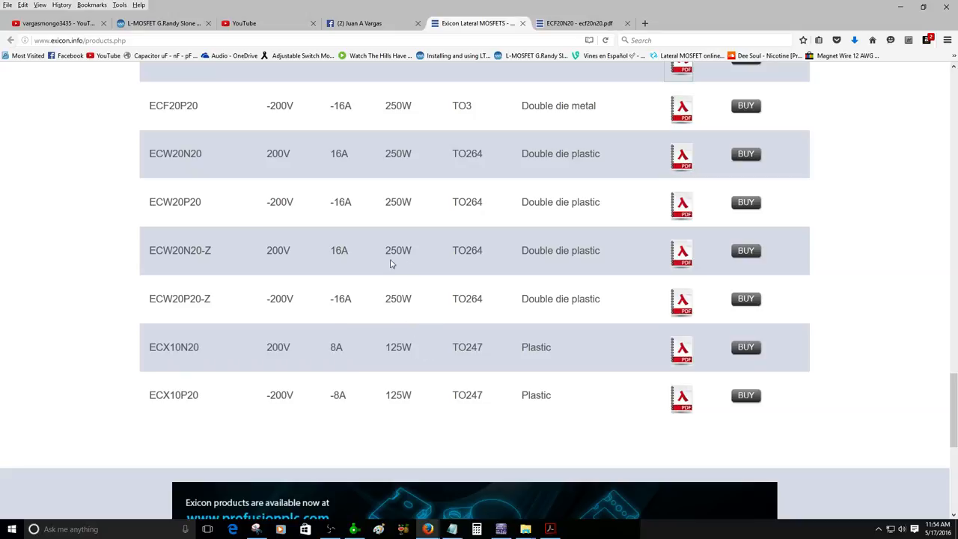
mouse_move(473, 248)
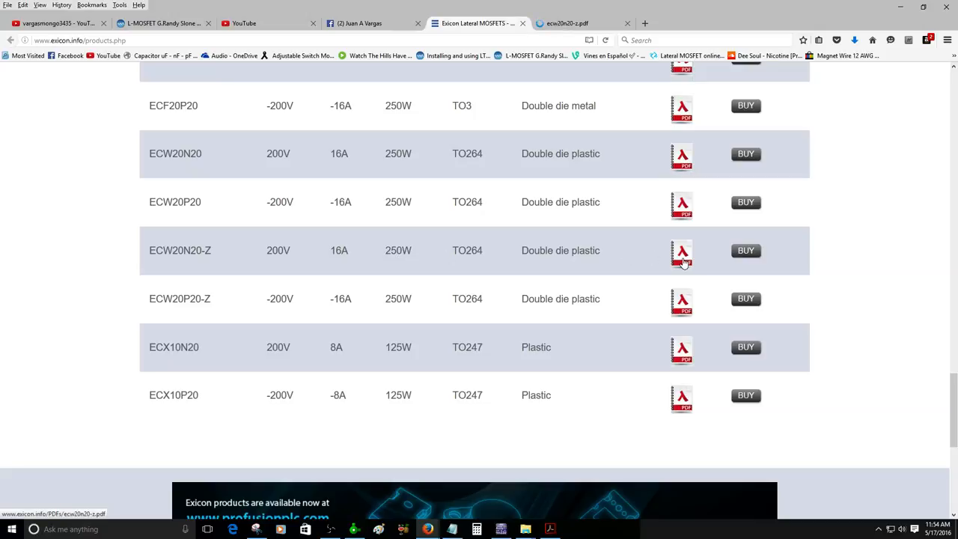
click(681, 252)
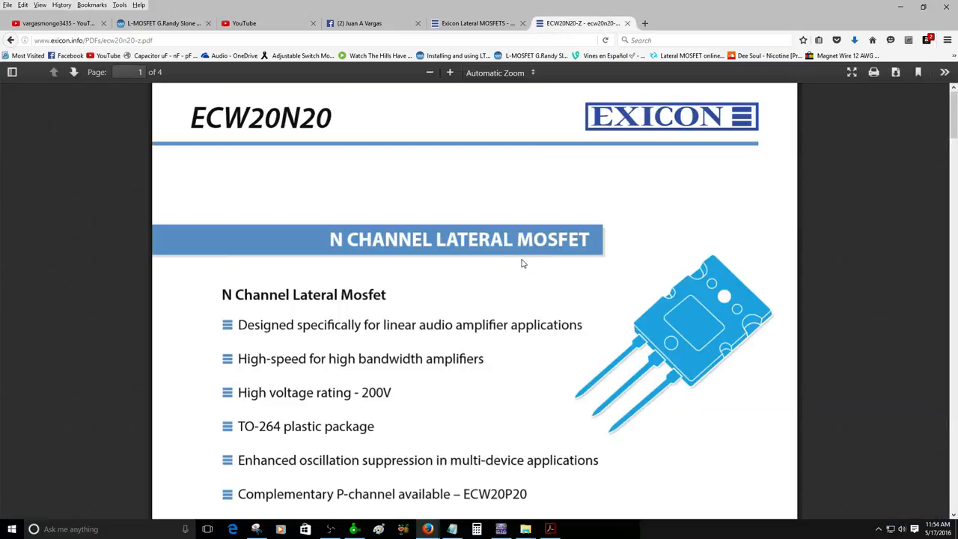
- Page through the ECW20N20 ratings, curves and TO-264 mechanical drawing with gate, source, drain pinout
scroll(down, 3)
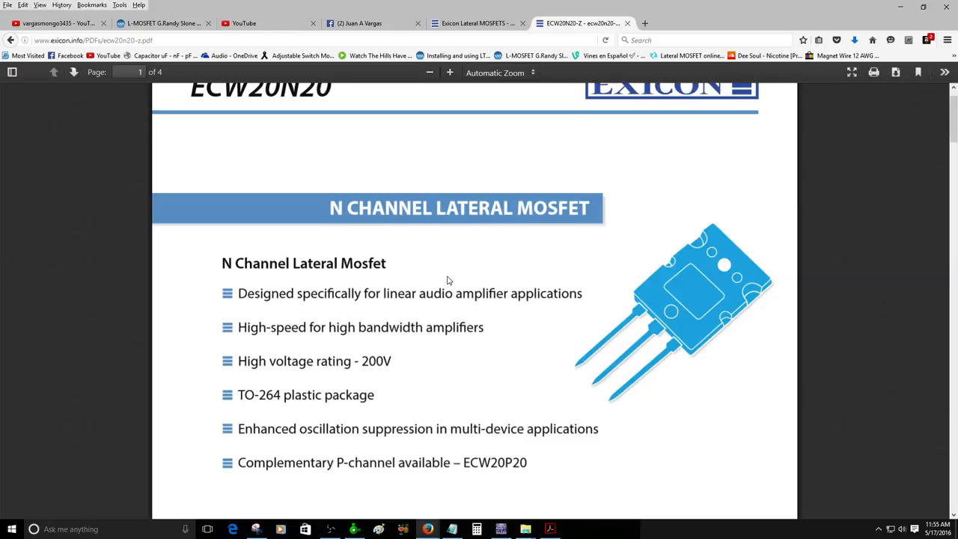
scroll(down, 3)
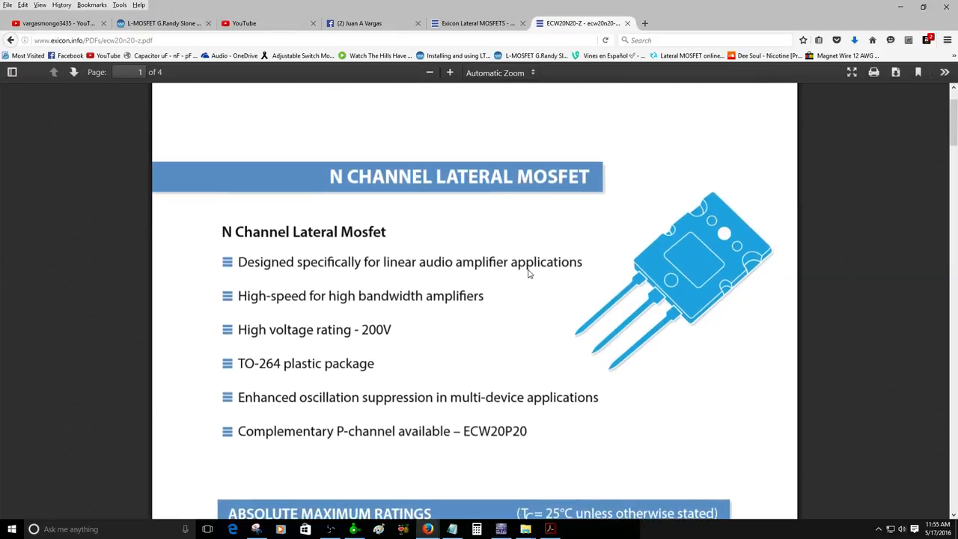
mouse_move(582, 298)
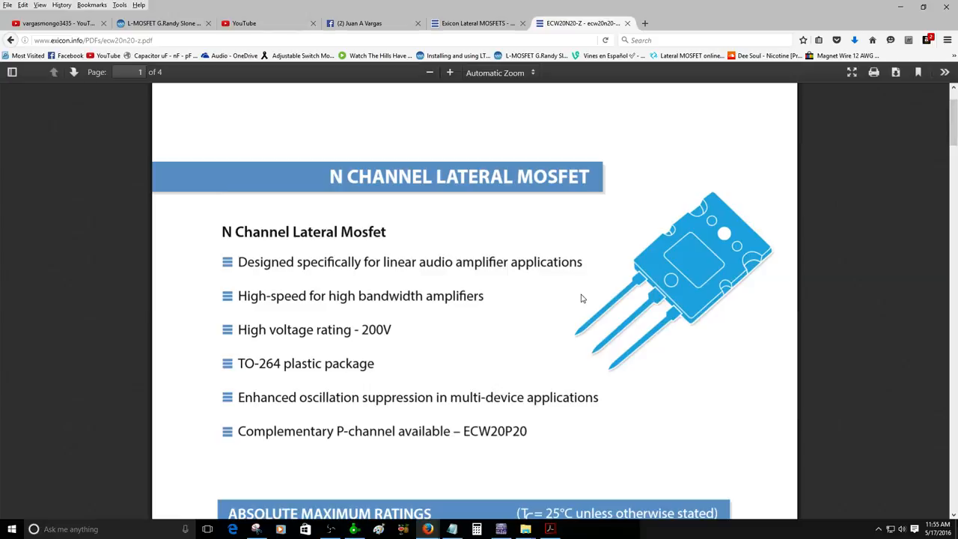
mouse_move(557, 298)
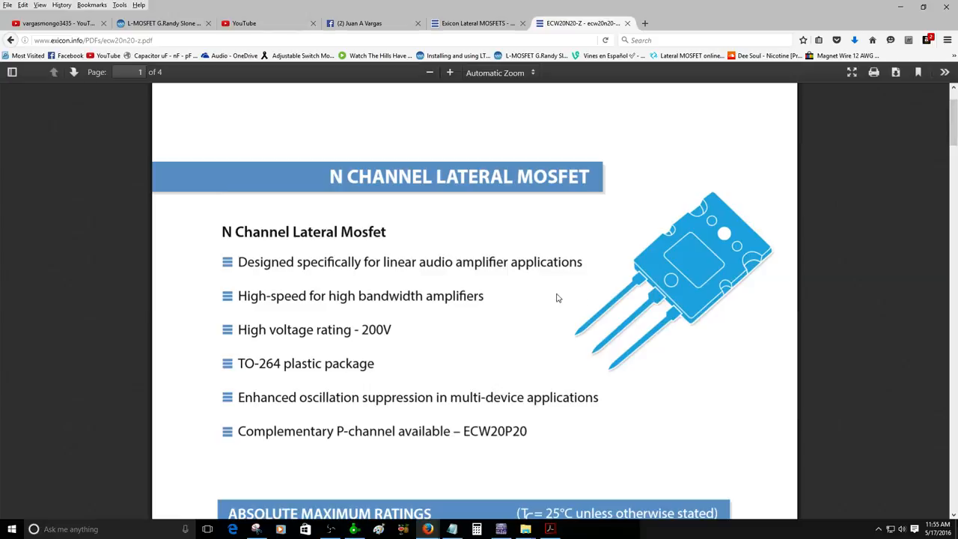
mouse_move(500, 306)
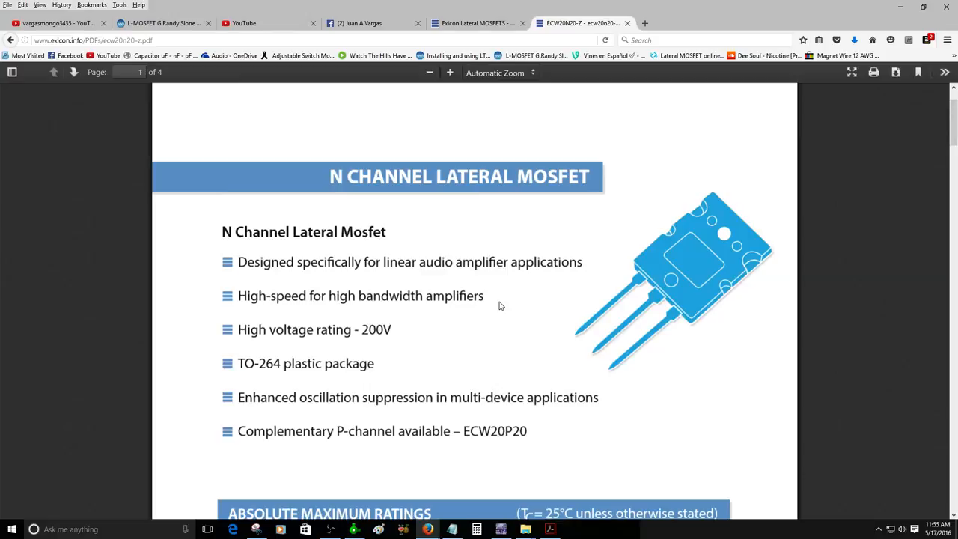
scroll(down, 3)
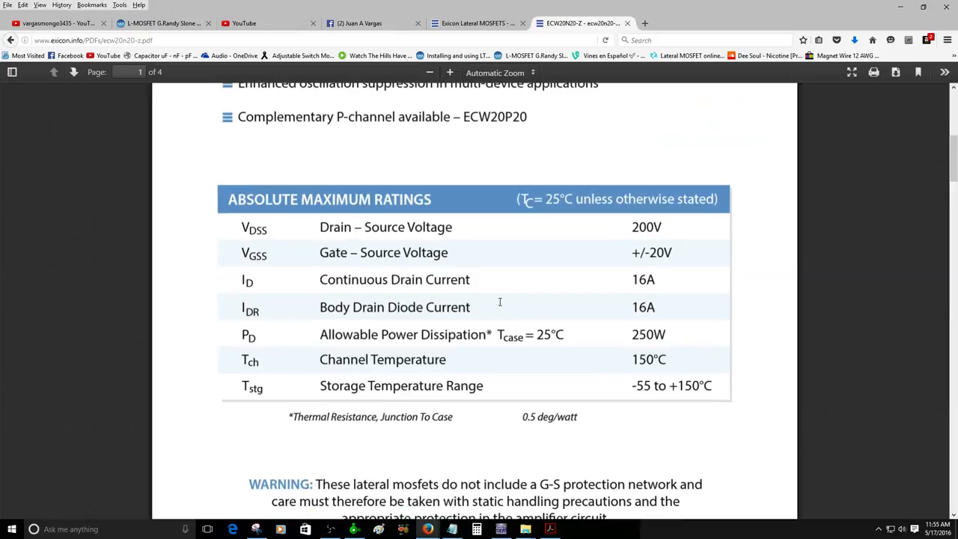
scroll(down, 3)
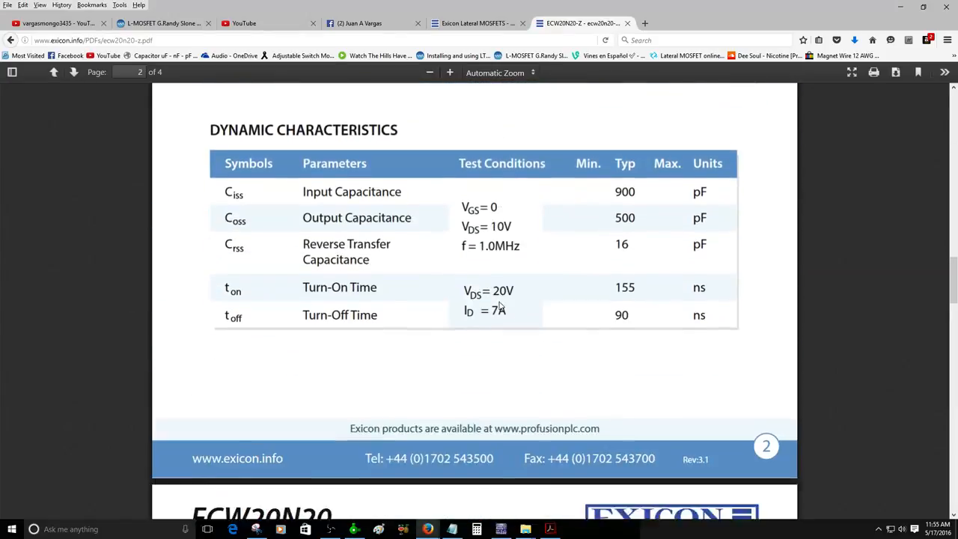
scroll(down, 3)
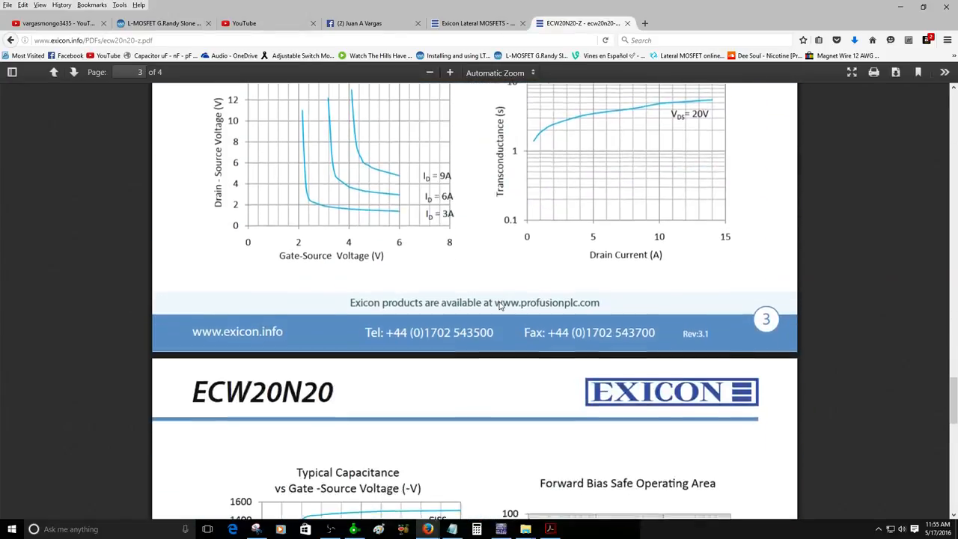
scroll(down, 3)
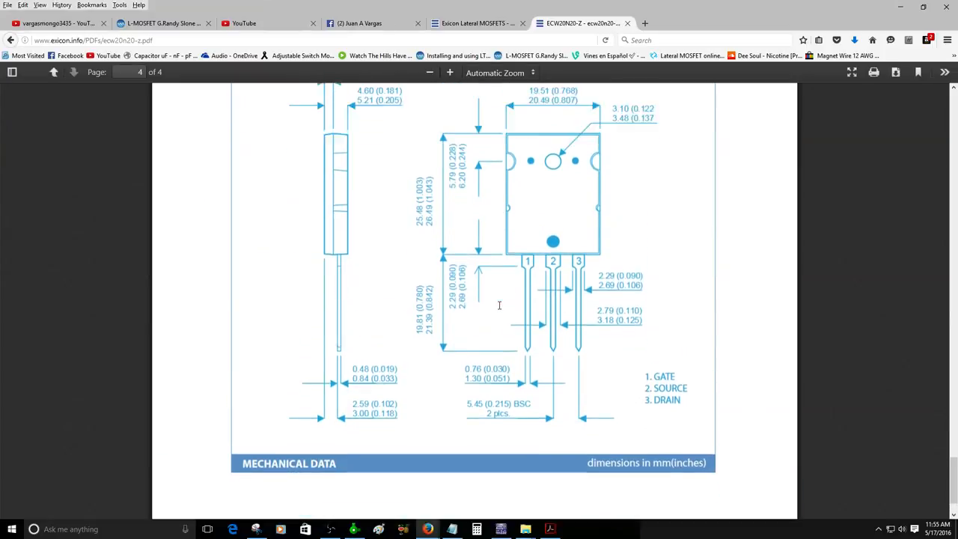
scroll(up, 3)
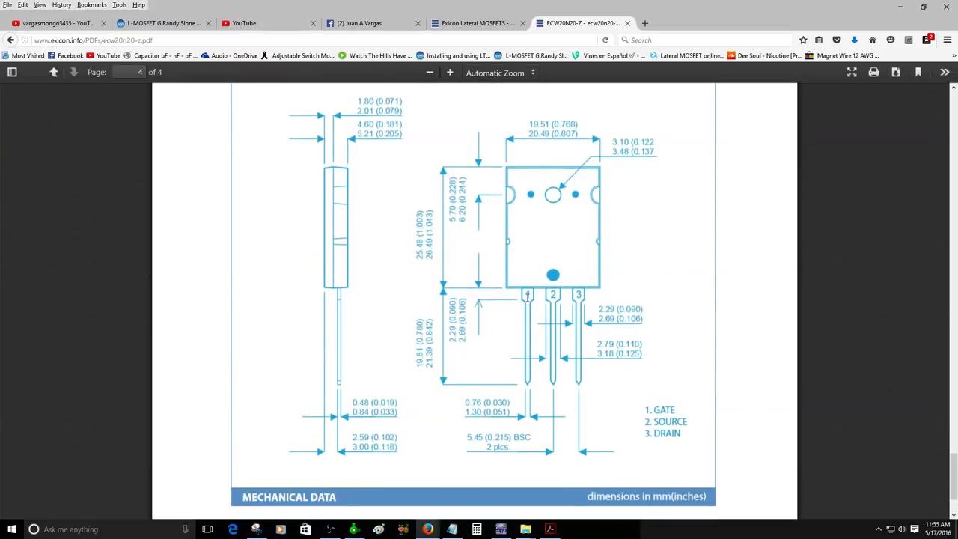
mouse_move(651, 397)
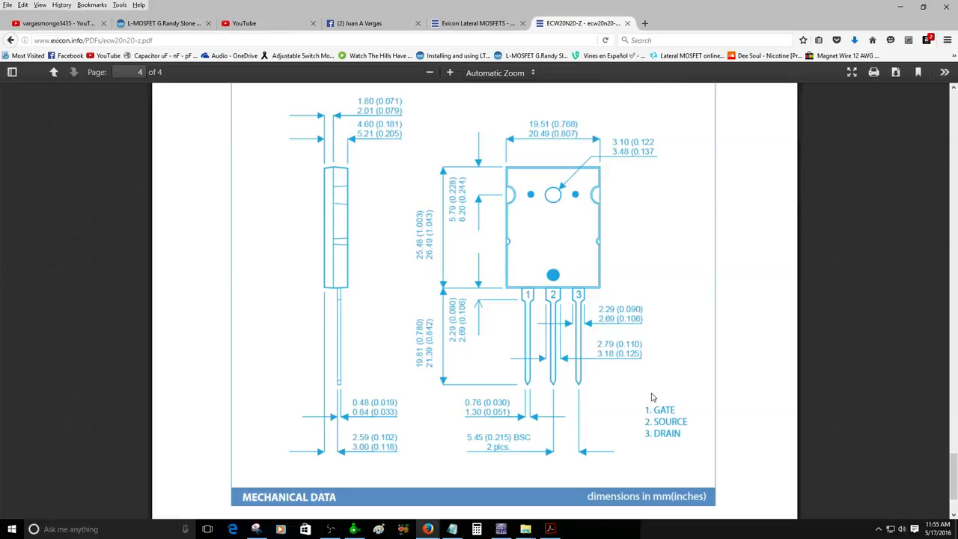
mouse_move(673, 412)
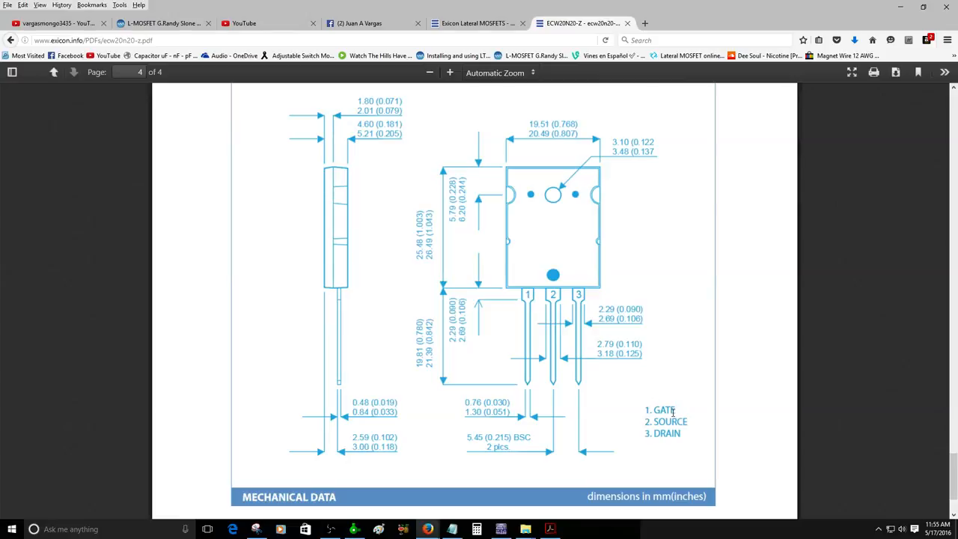
mouse_move(688, 407)
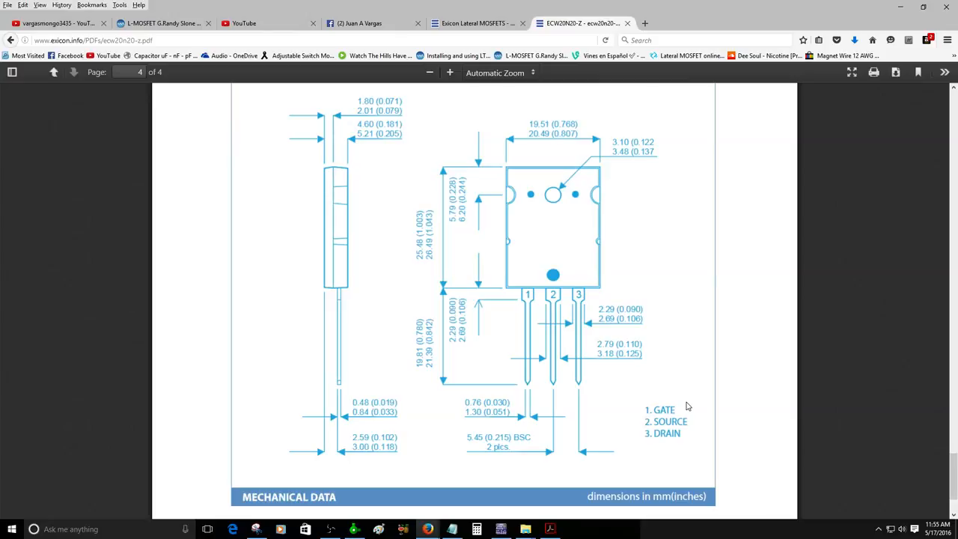
mouse_move(680, 434)
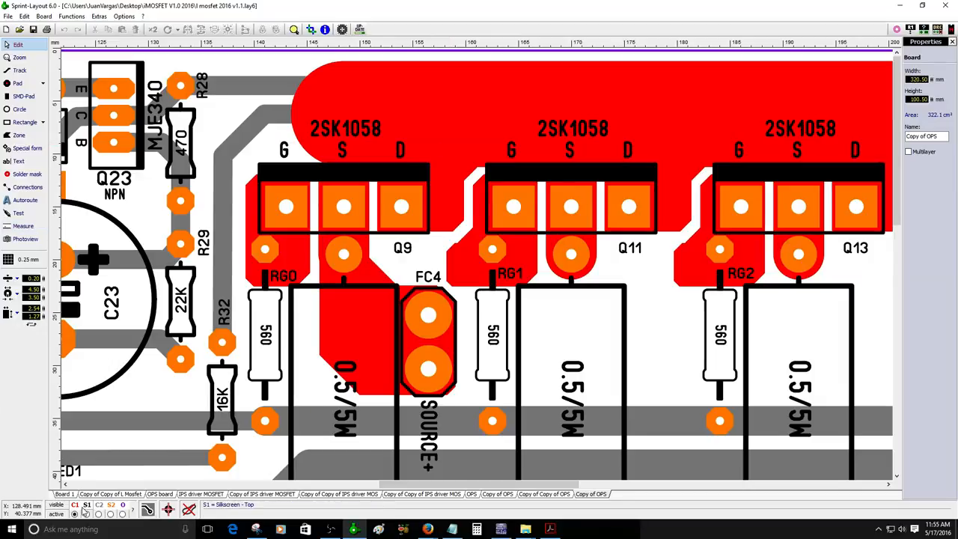
- Hide the silkscreen markings and test which copper connects to the large top pour
click(24, 225)
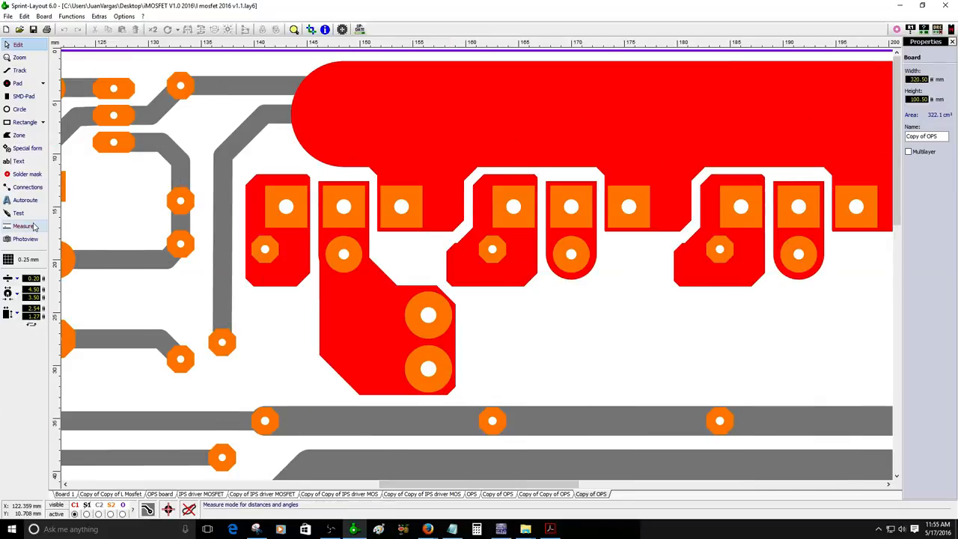
mouse_move(24, 238)
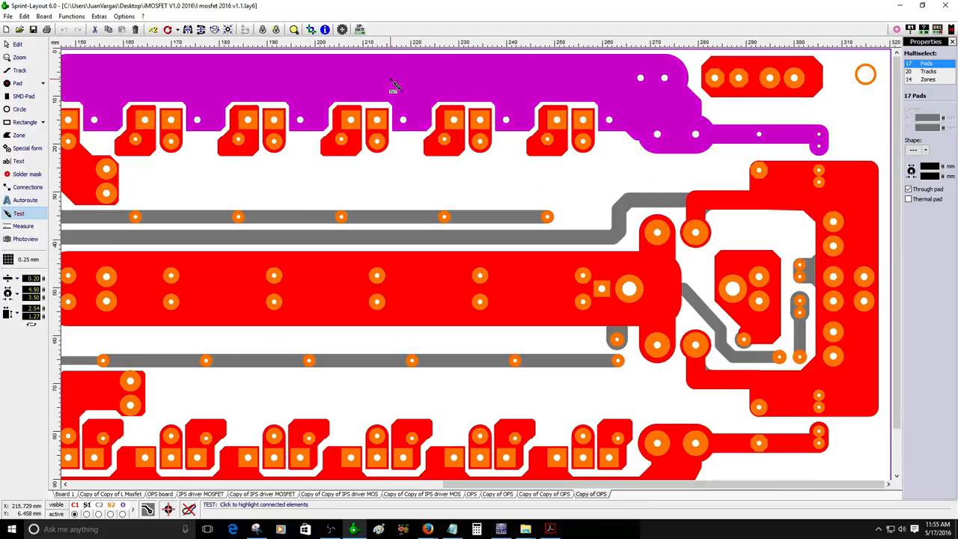
click(18, 45)
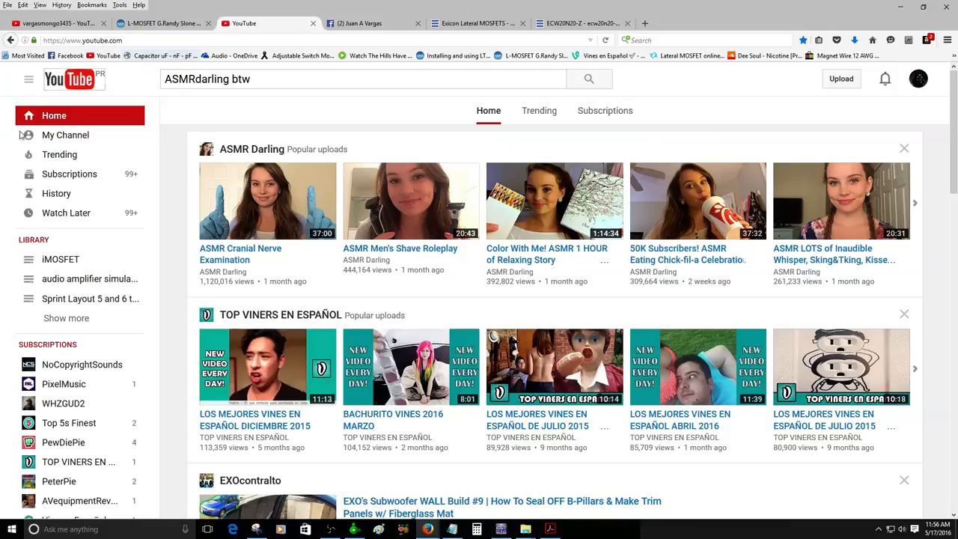
- Look over the channel's recent amplifier videos, then switch to the Facebook MOSFET amplifier post
click(65, 135)
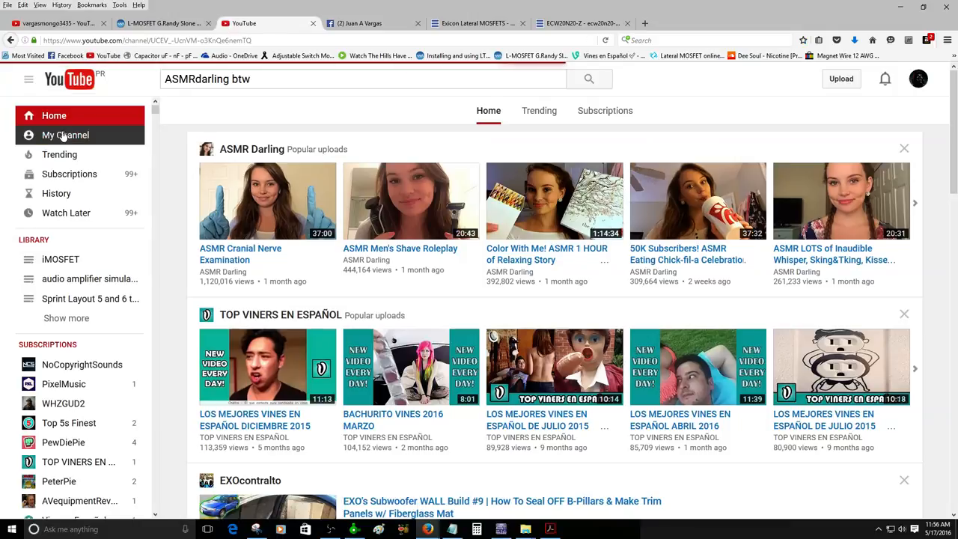
click(66, 135)
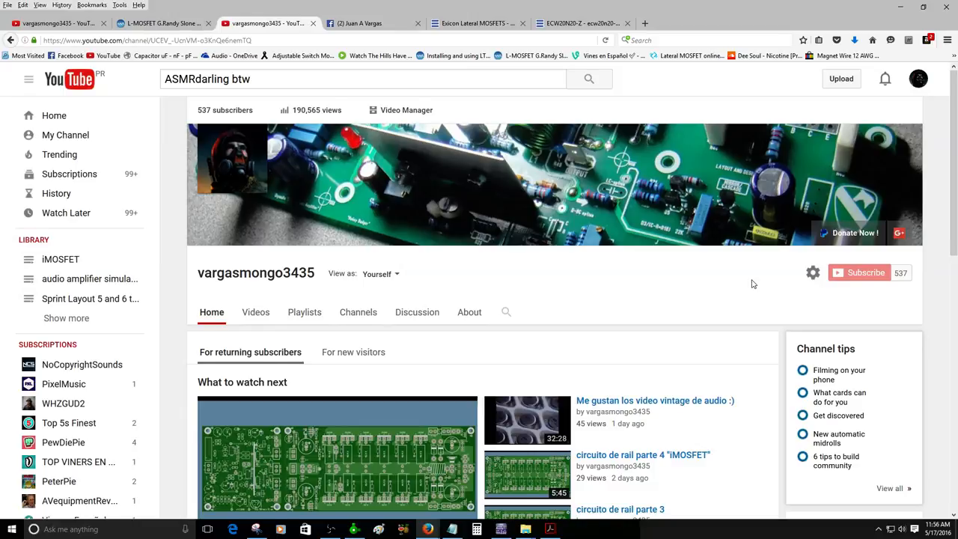
scroll(down, 3)
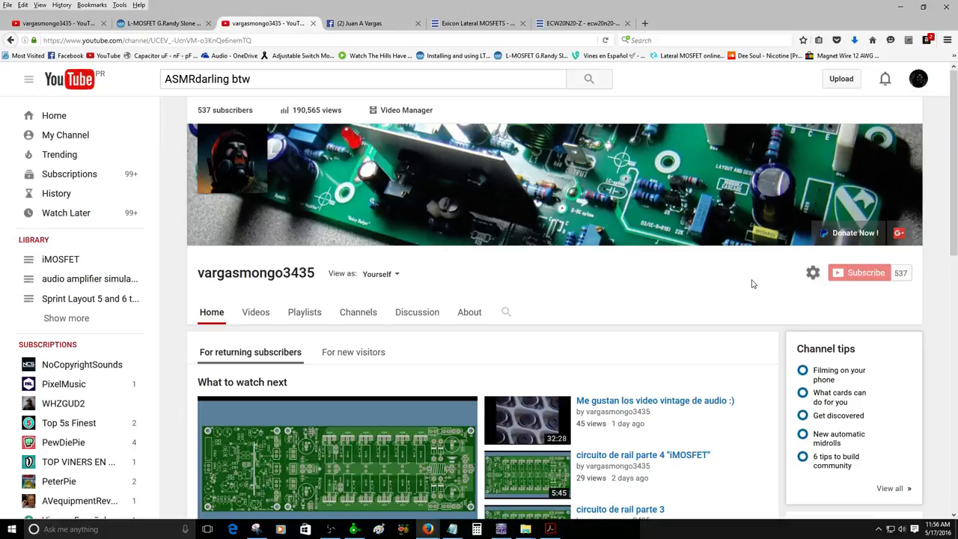
mouse_move(710, 281)
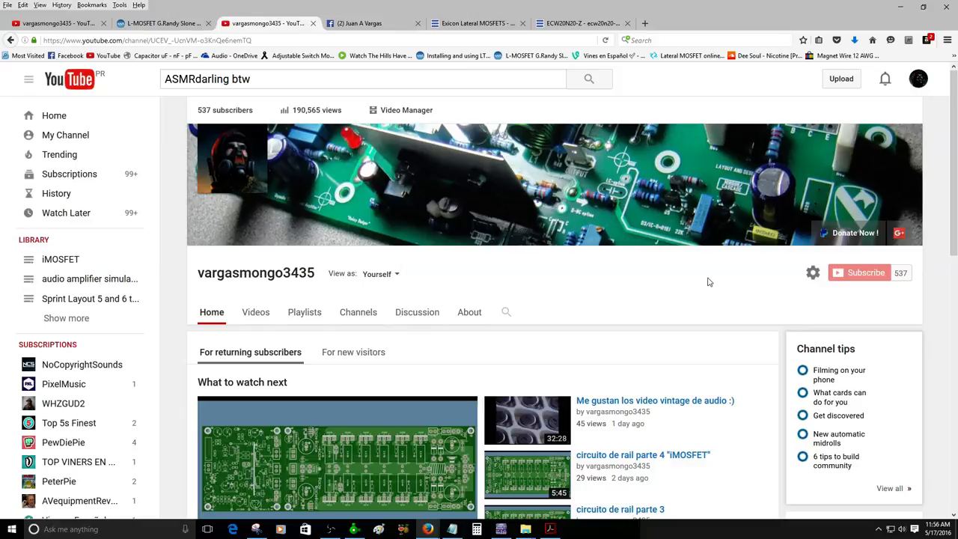
scroll(down, 3)
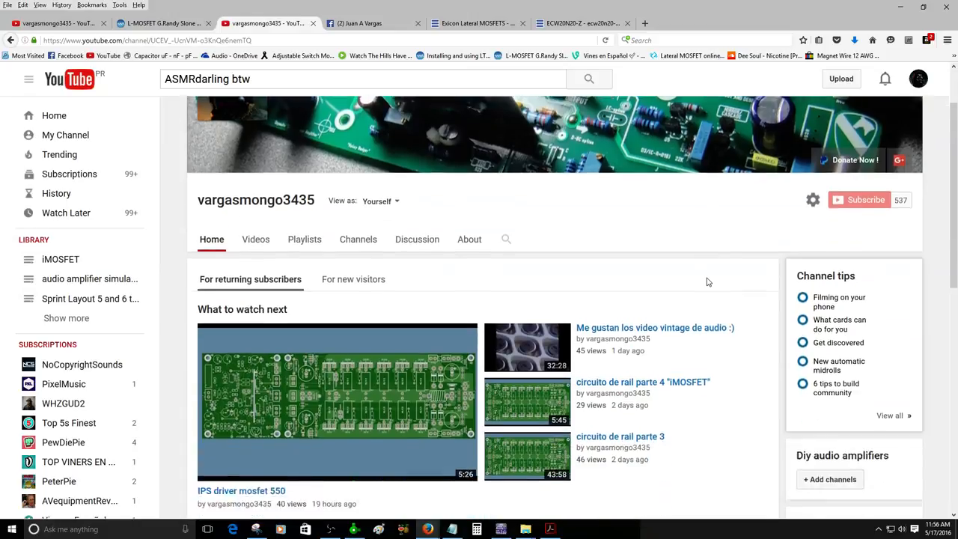
scroll(up, 3)
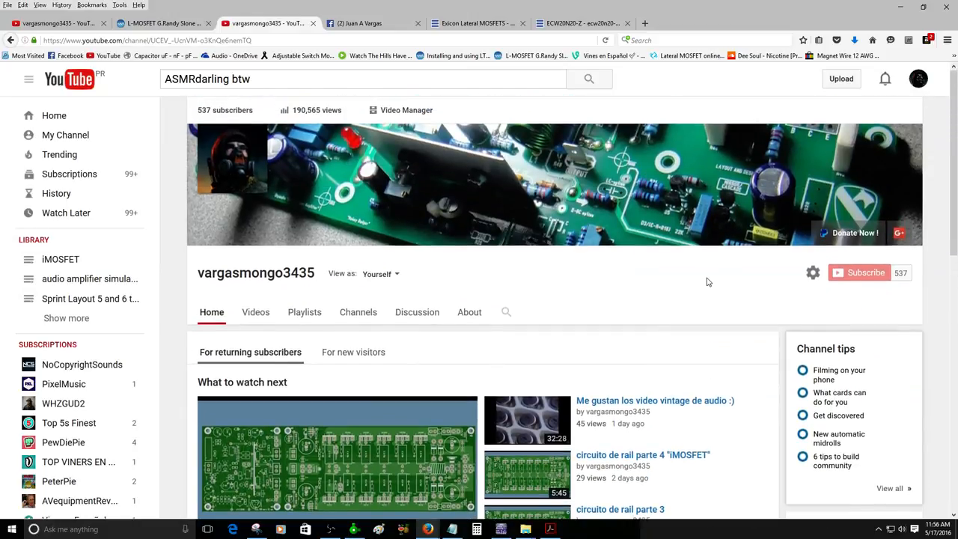
scroll(down, 3)
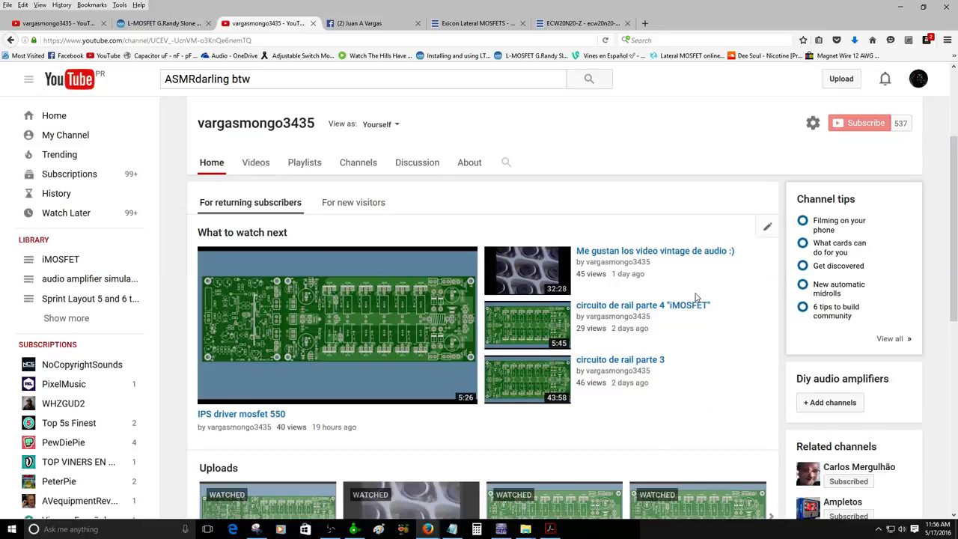
scroll(up, 3)
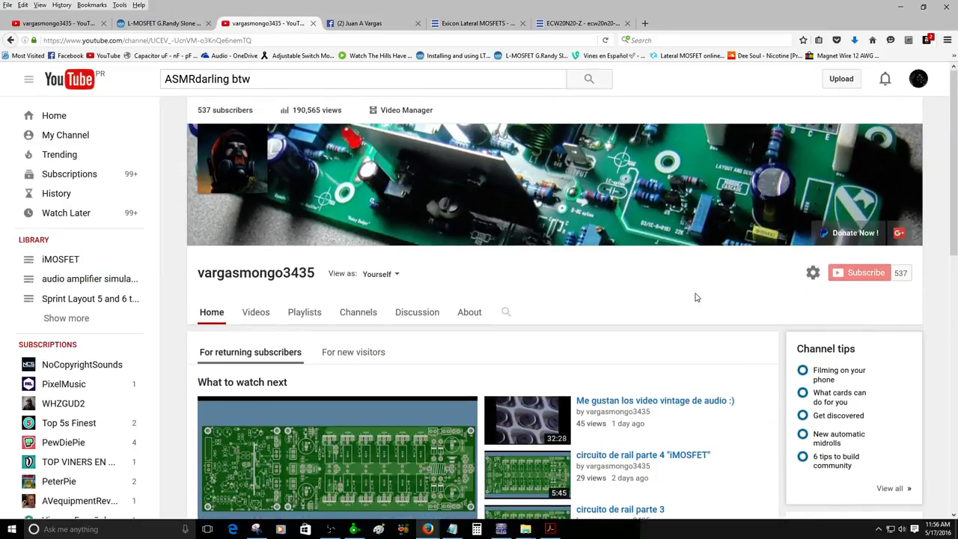
mouse_move(539, 9)
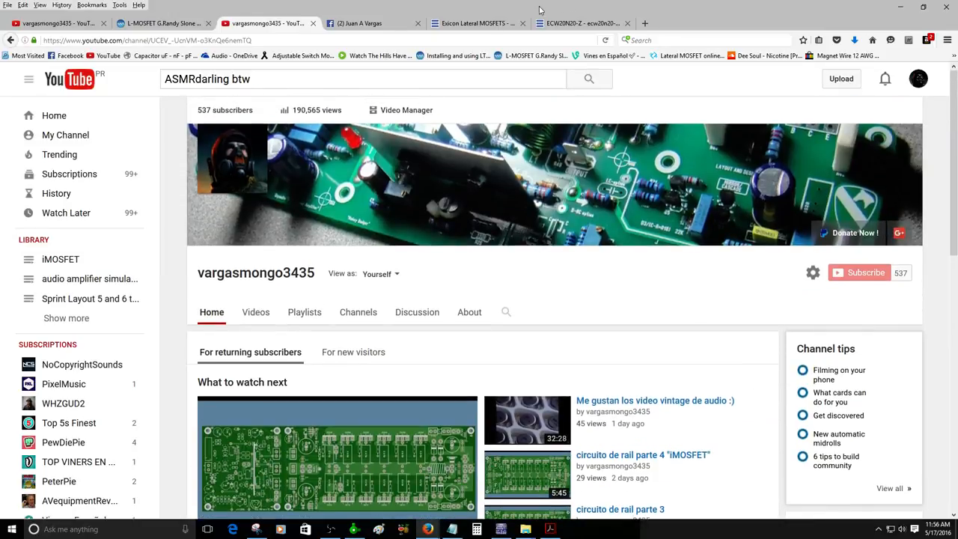
click(366, 24)
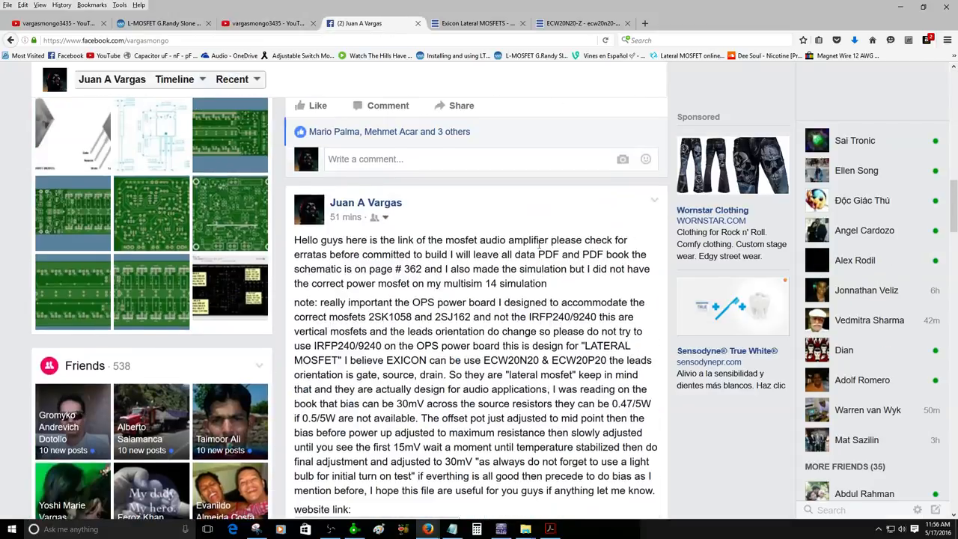
- Read through the Facebook post's build notes, Exicon link and datasheet preview
scroll(up, 3)
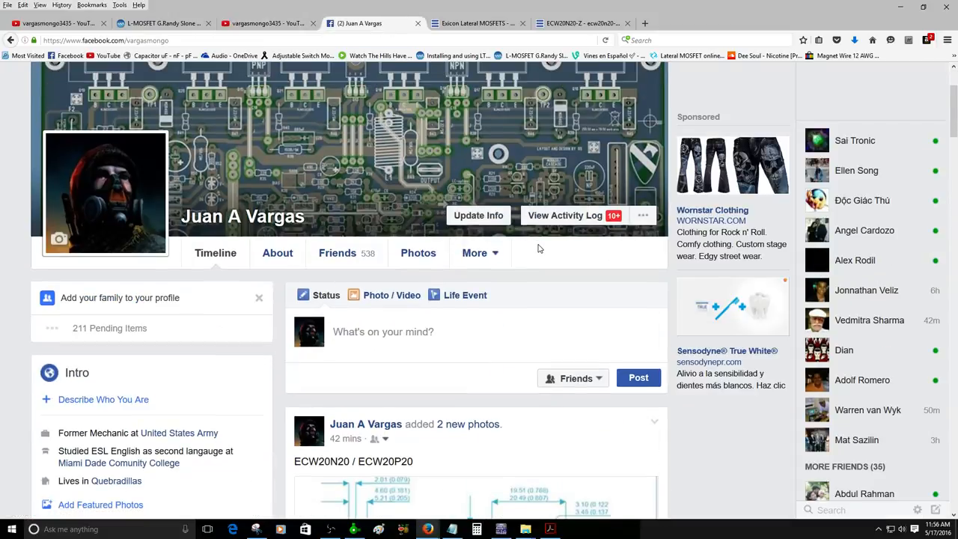
scroll(down, 3)
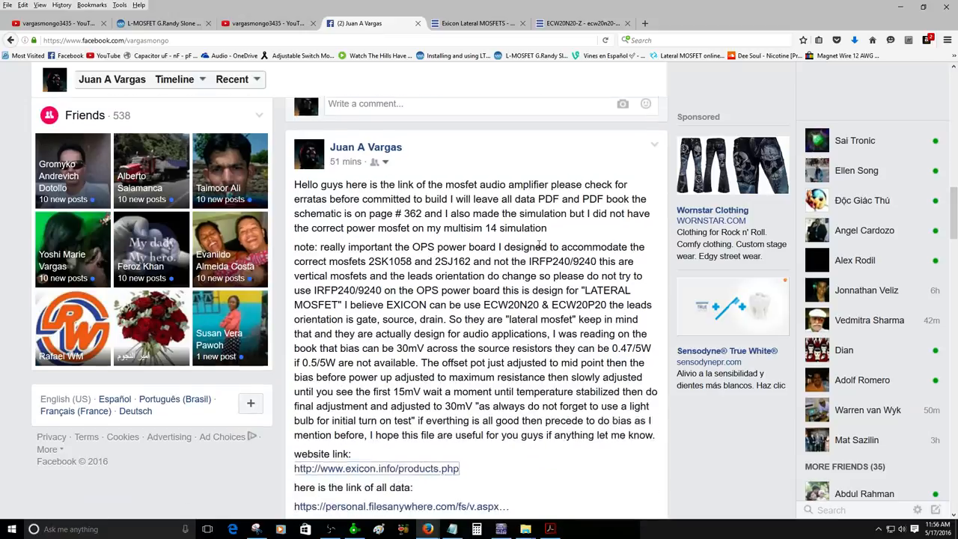
scroll(down, 3)
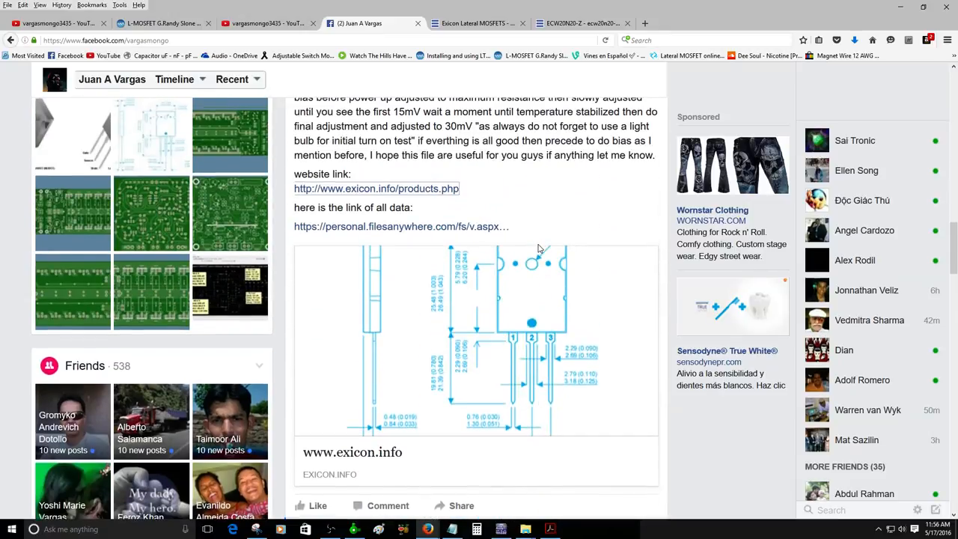
scroll(up, 3)
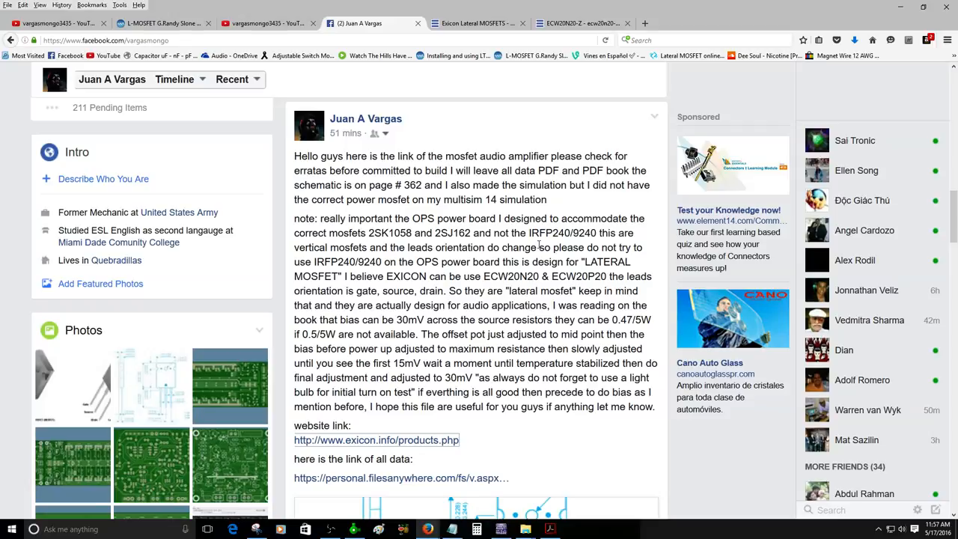
- Bring up the L-MOSFET simulation, the new BJT design, then the amplifier book PDF
click(500, 530)
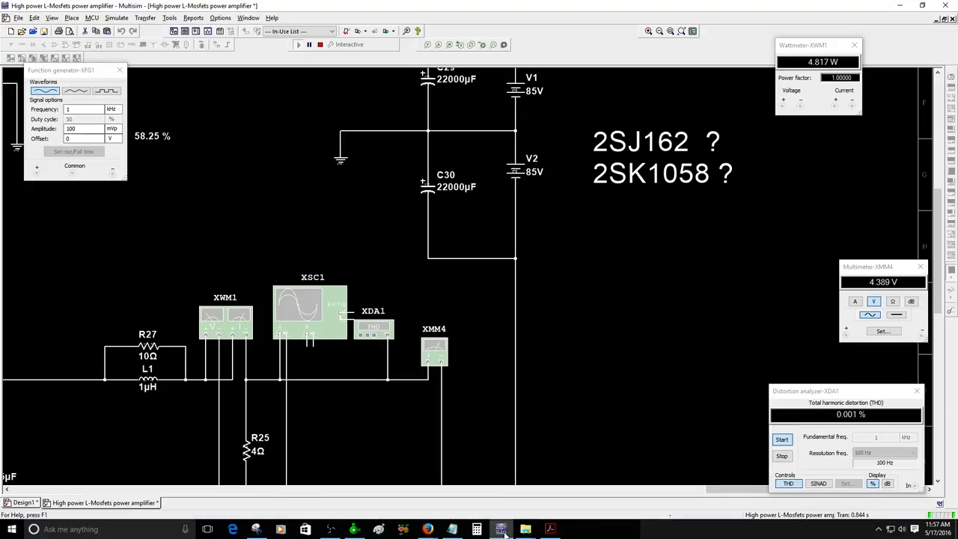
click(22, 503)
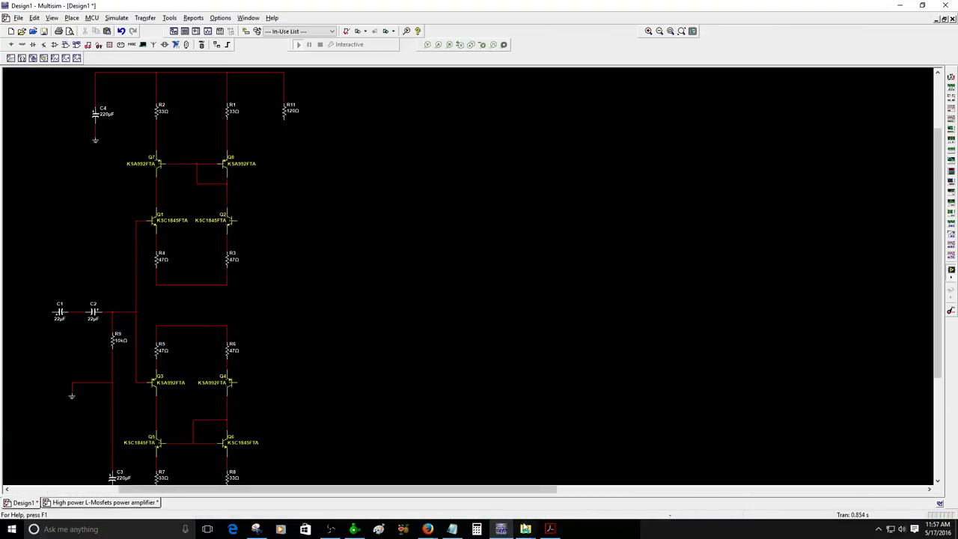
click(551, 530)
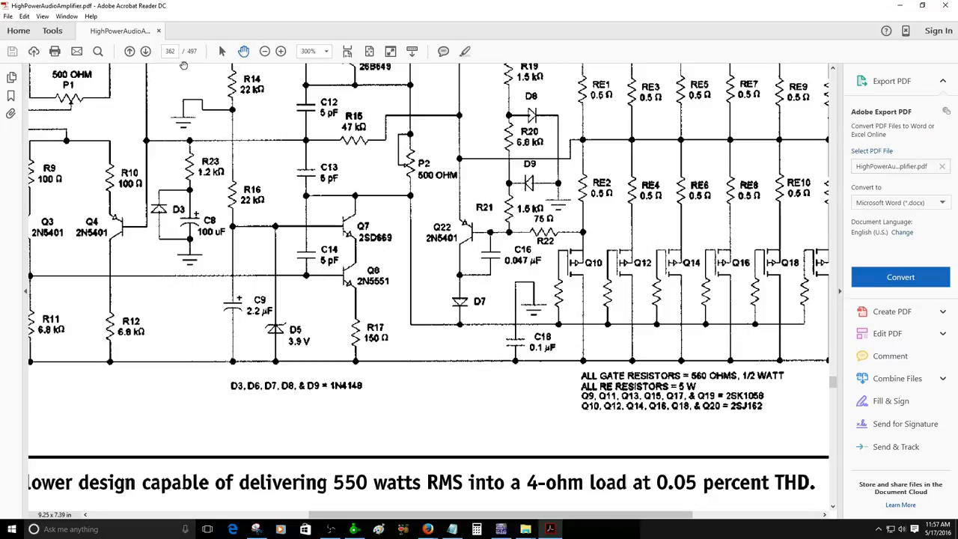
- Advance to the Figure 11.12 mirror-image amplifier schematic and pan across its input stage
click(145, 51)
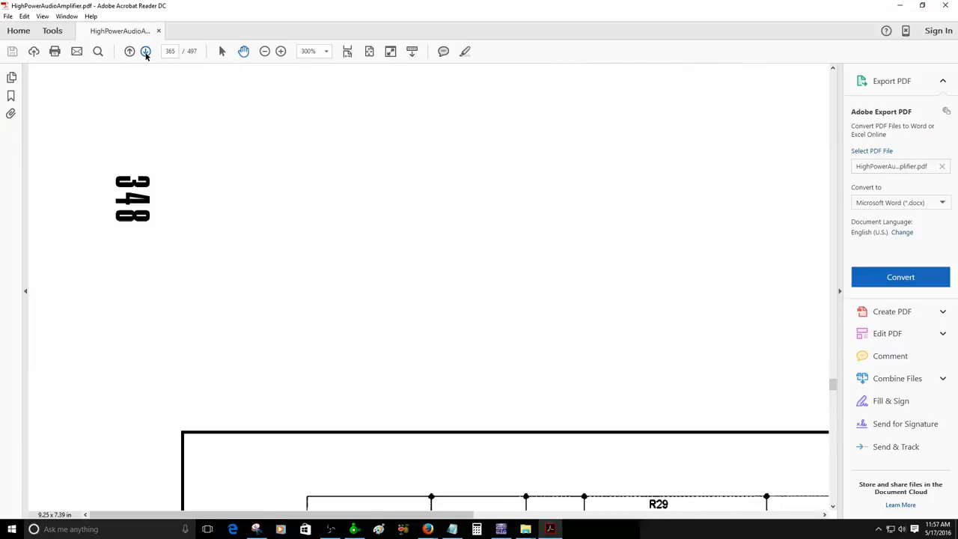
scroll(down, 3)
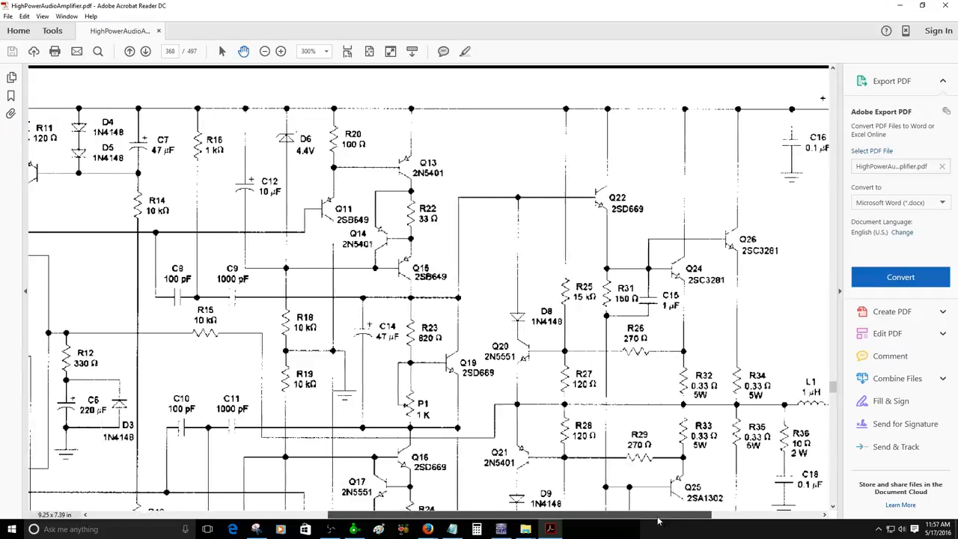
scroll(left, 3)
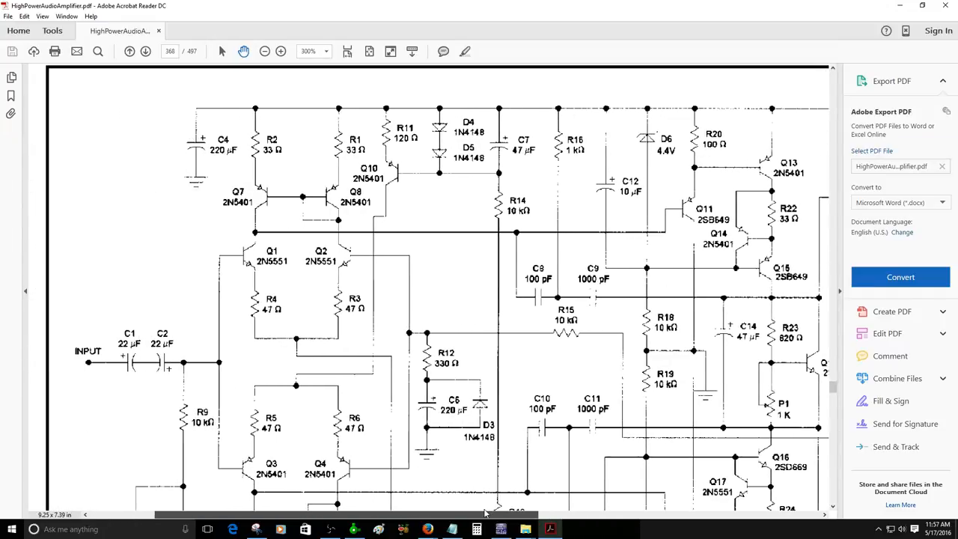
scroll(down, 3)
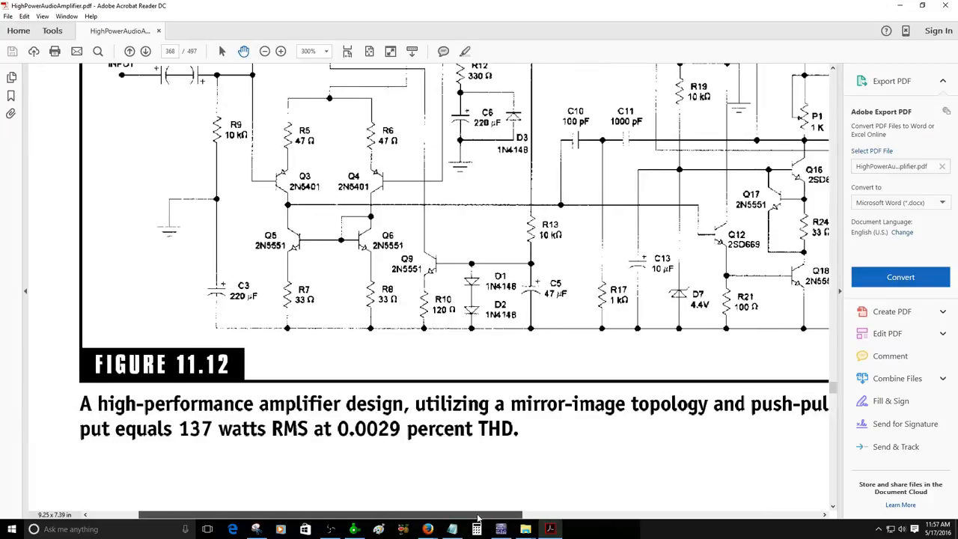
scroll(right, 3)
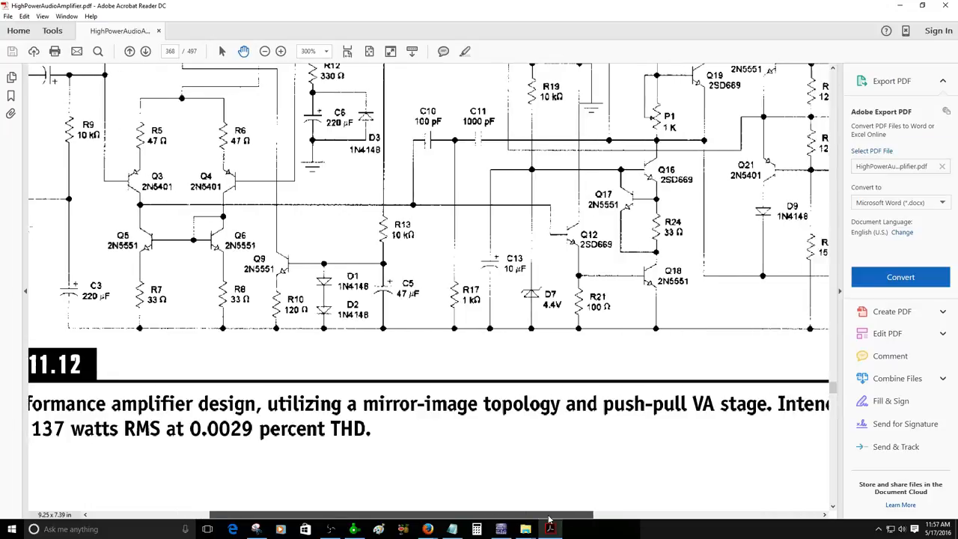
scroll(right, 3)
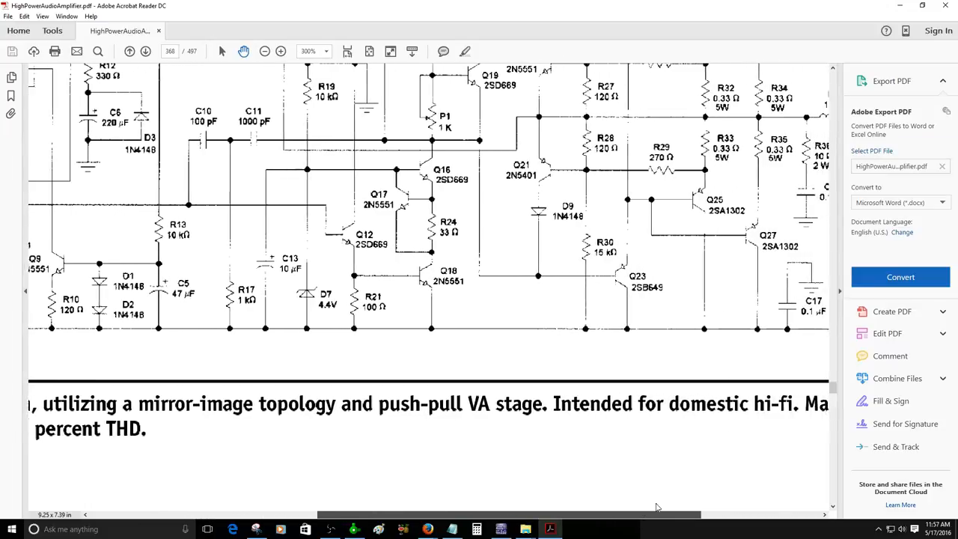
scroll(right, 3)
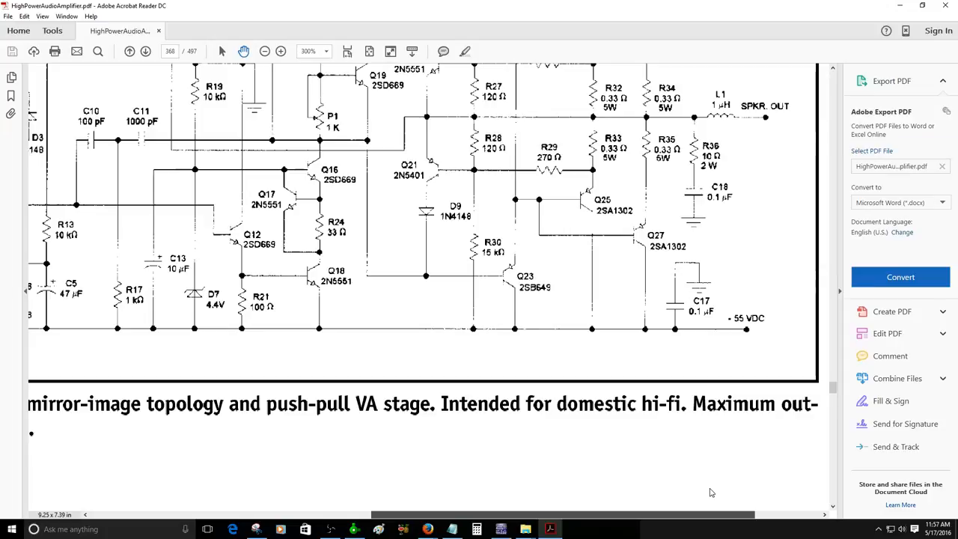
- Pan through the driver transistor stages, then return to the Facebook amplifier post
scroll(right, 3)
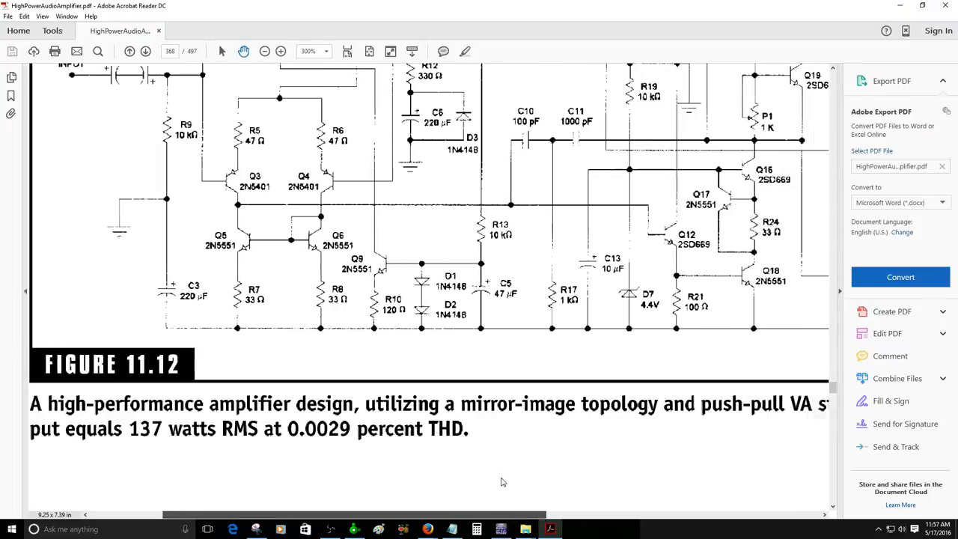
scroll(right, 3)
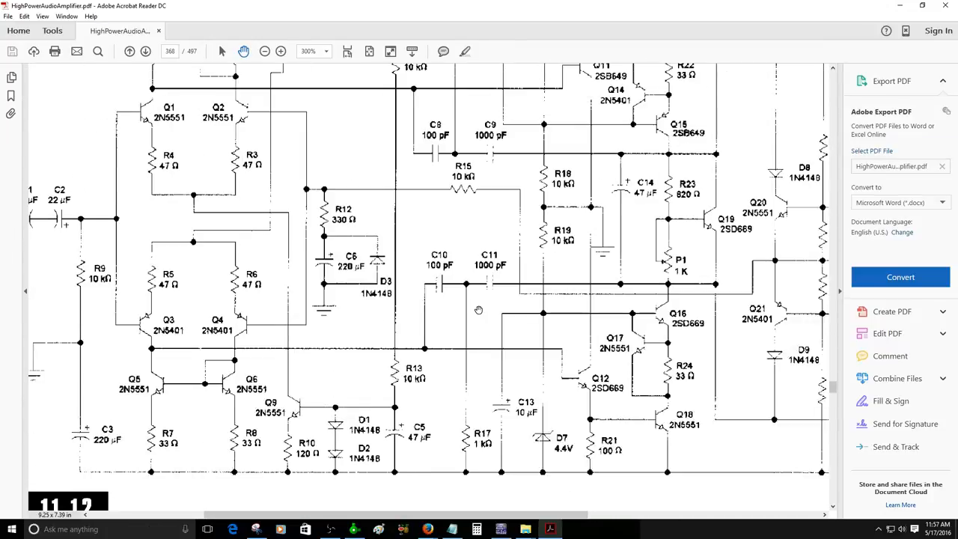
scroll(up, 3)
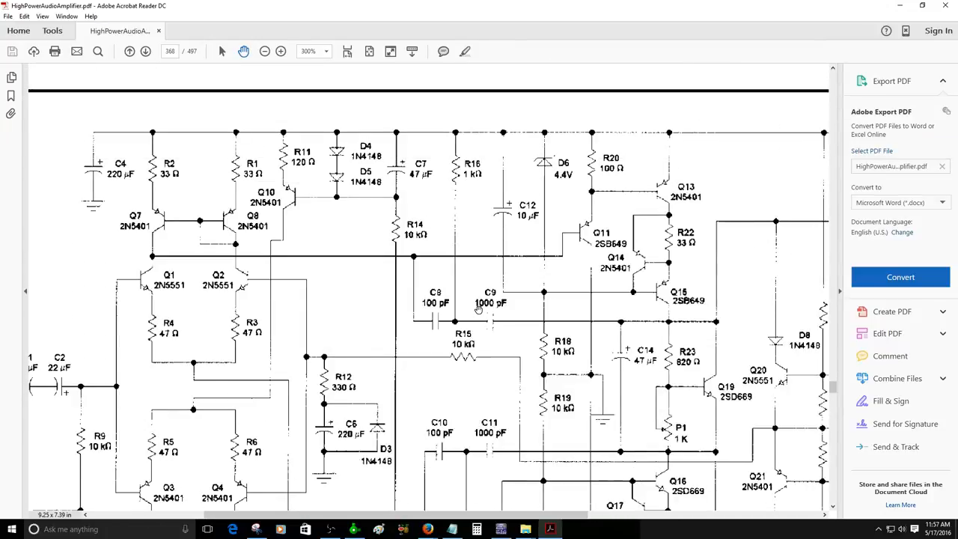
scroll(down, 3)
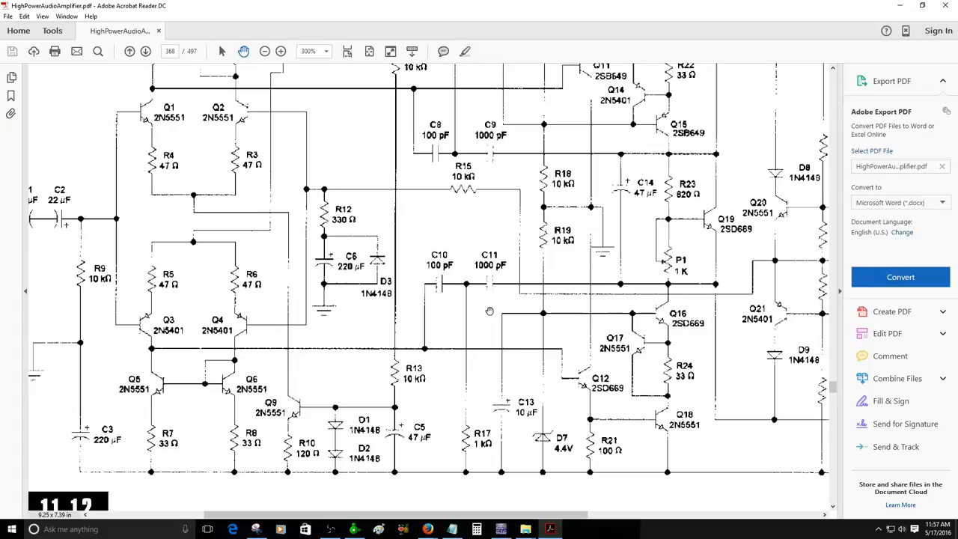
scroll(up, 3)
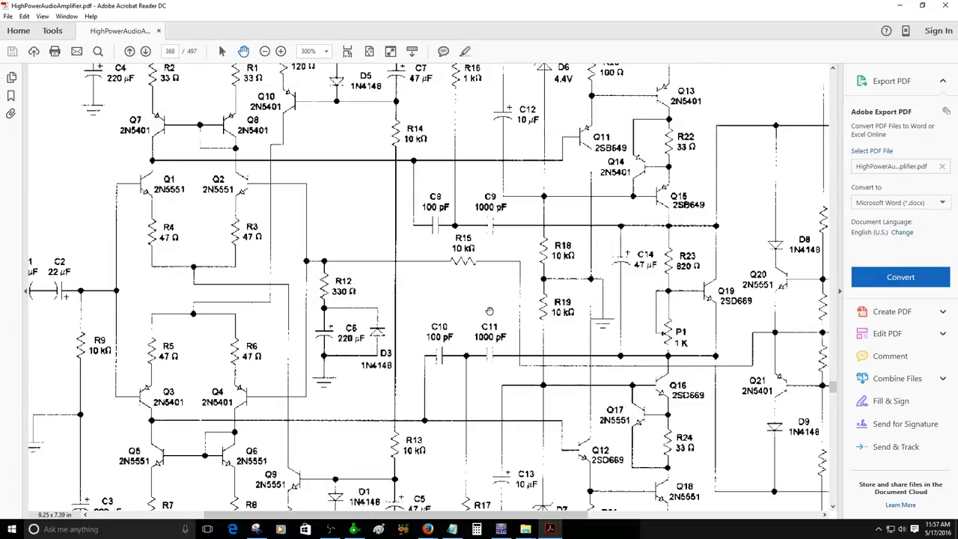
scroll(right, 3)
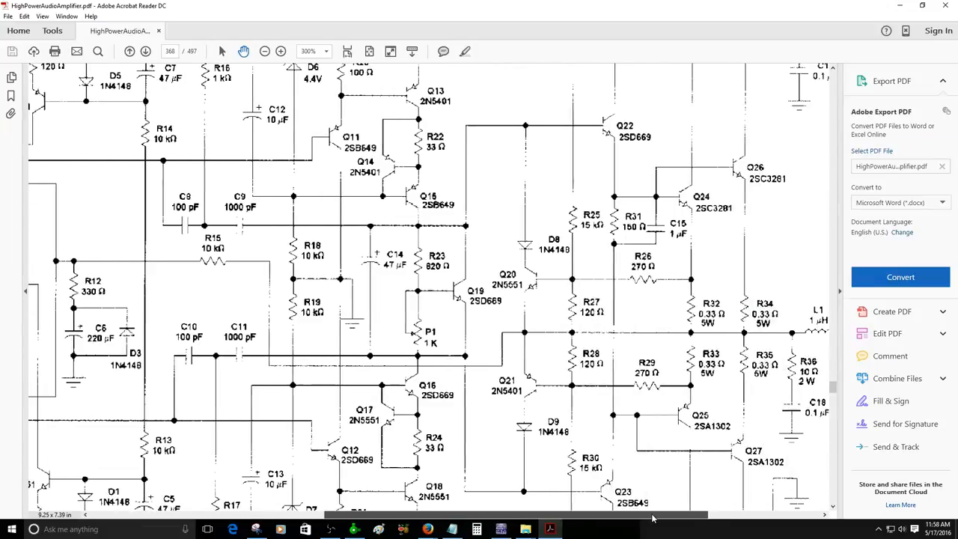
scroll(left, 3)
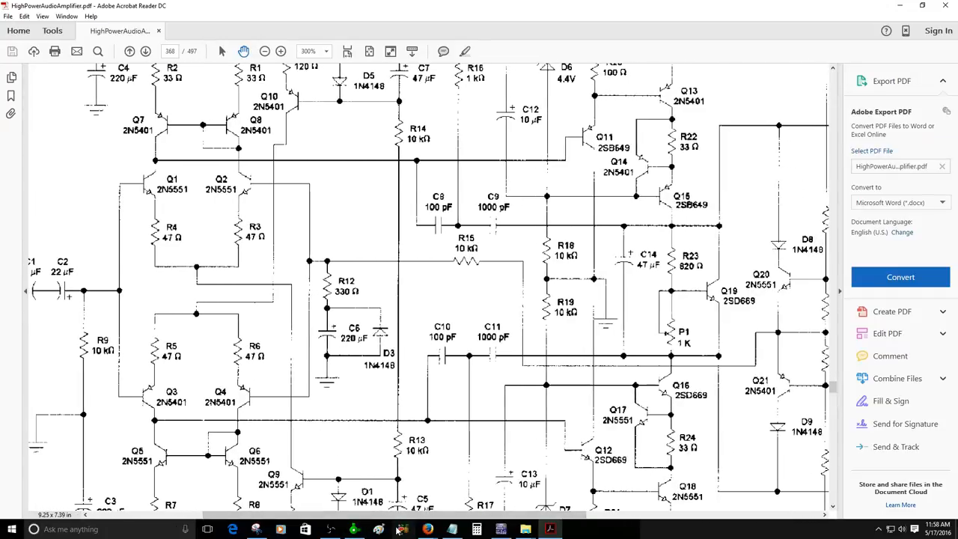
mouse_move(426, 530)
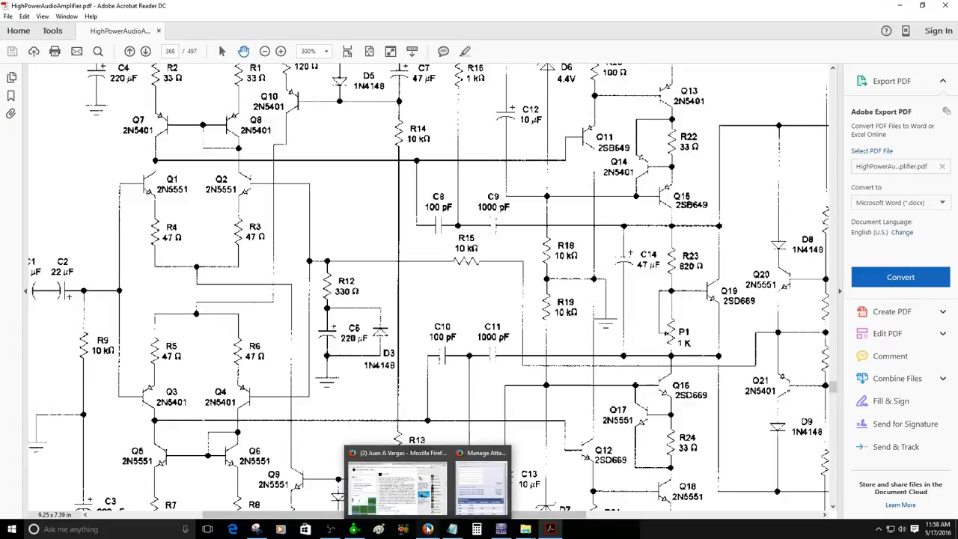
click(396, 487)
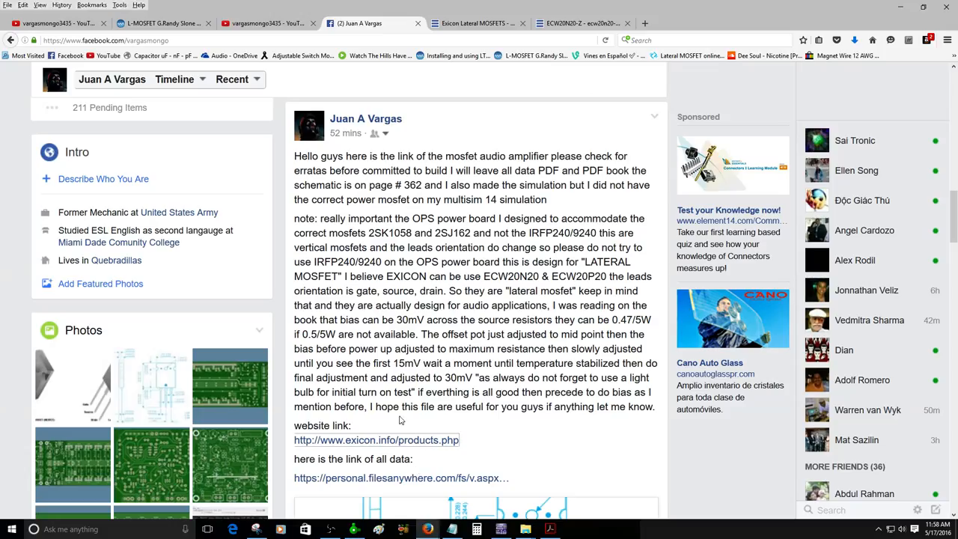